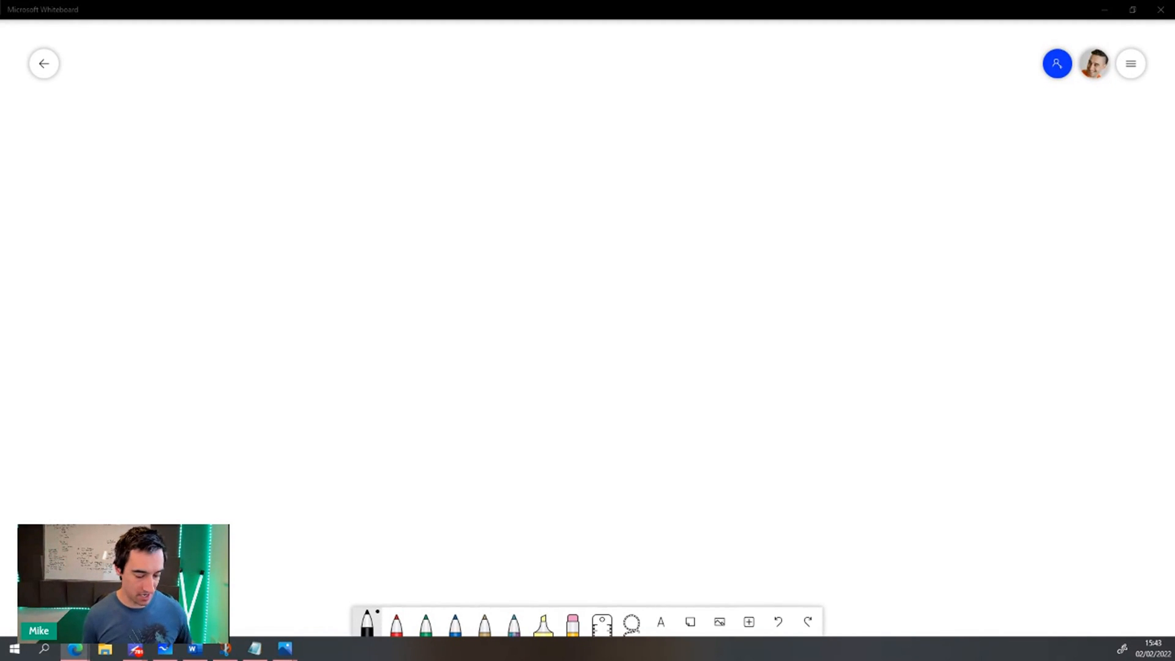
- Handwrite 'FRANK KERN BOOK FUNNEL' in black pen across the top of the board
left_click_drag(223, 75, 223, 131)
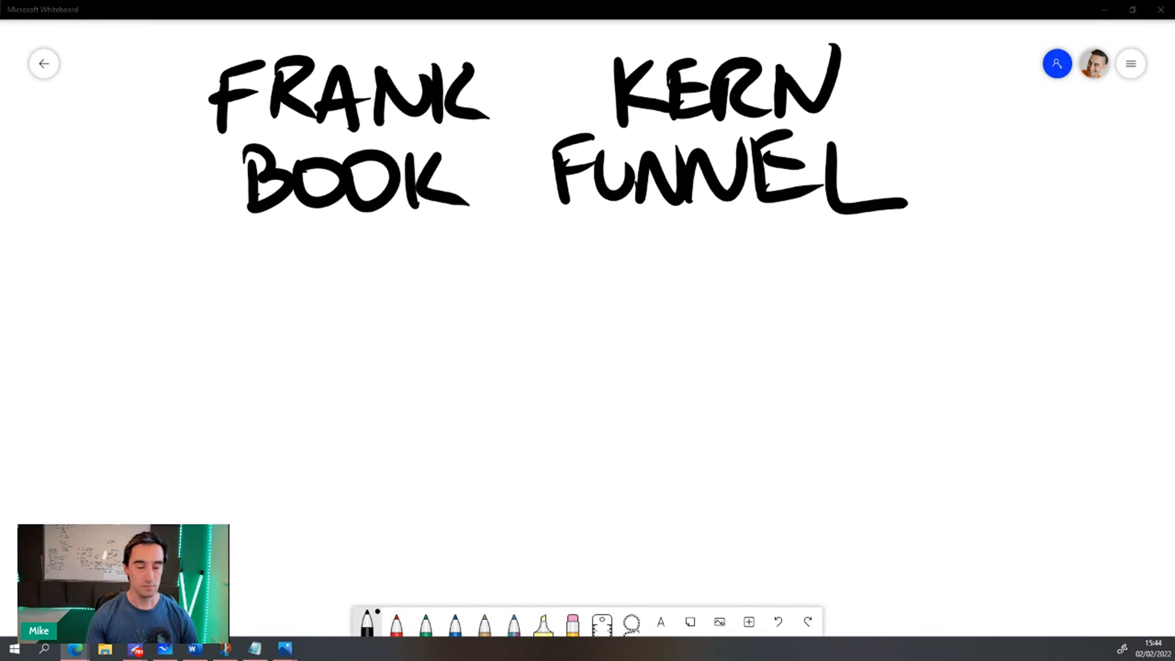
- Trace 'BOOK' in blue, then write a green 'SALES PAGE' heading with a page outline beneath
left_click(366, 622)
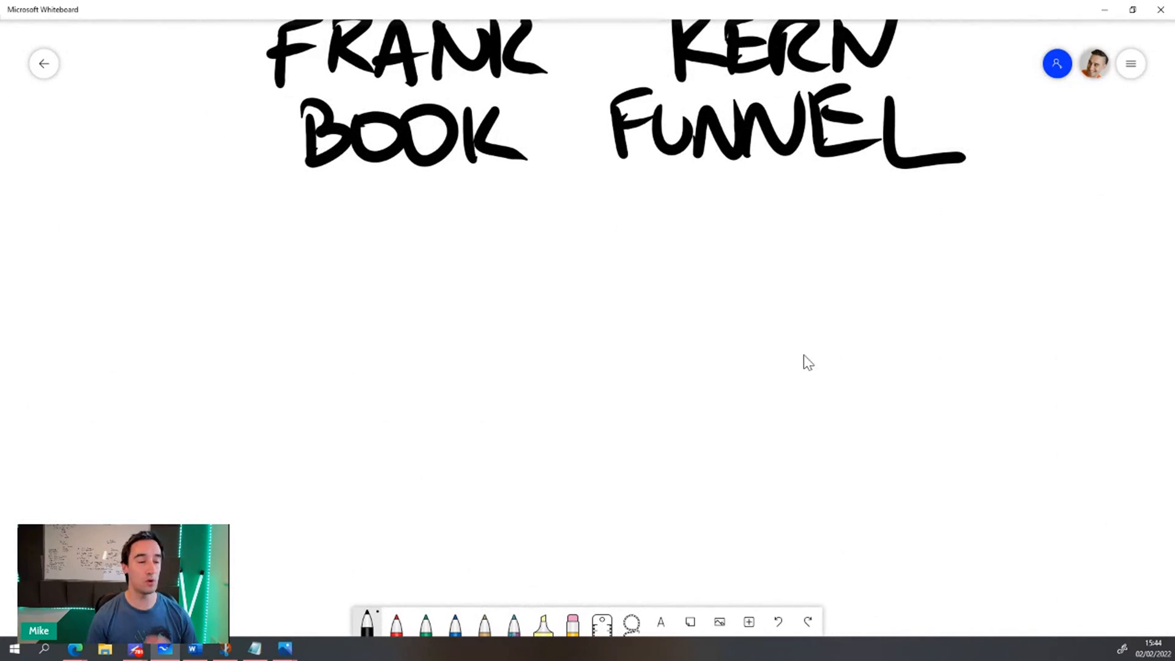
left_click(456, 621)
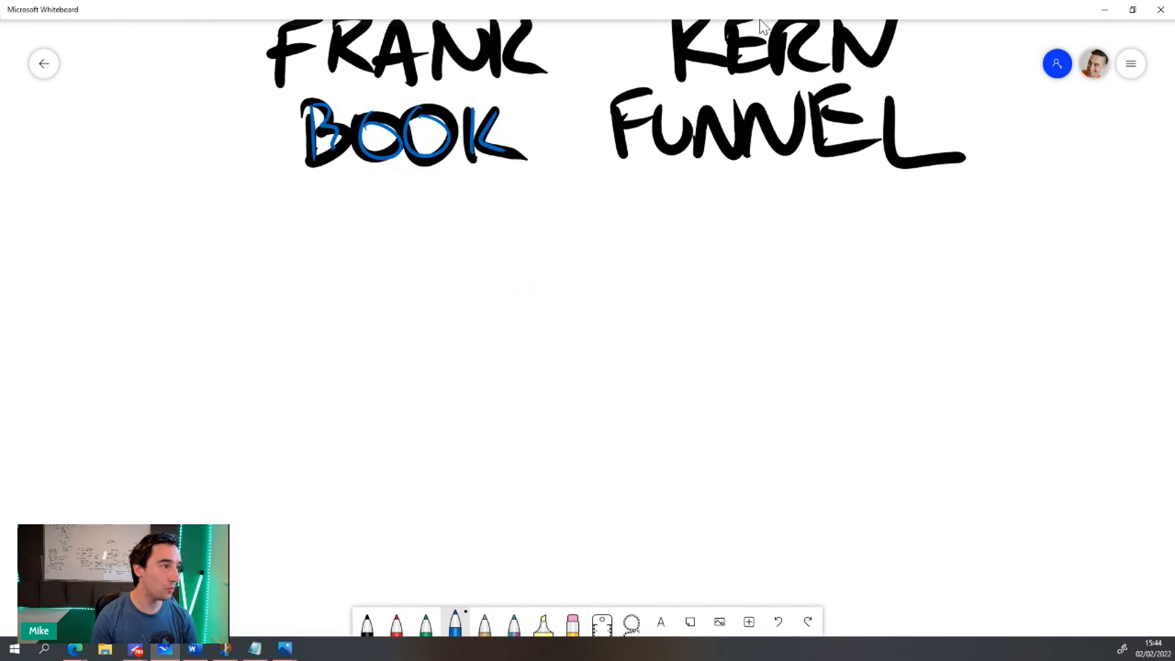
left_click(425, 622)
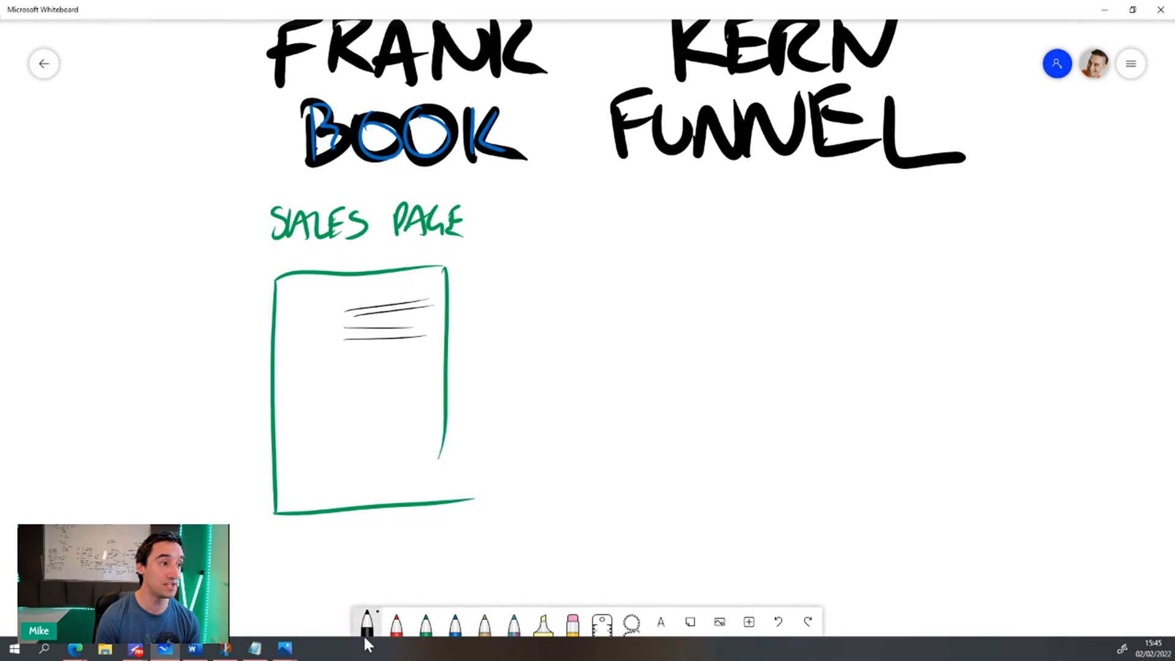
- Draw the green funnel: $19 sales page, arrow to a $997 OTO box, plus traffic arrows
left_click(367, 621)
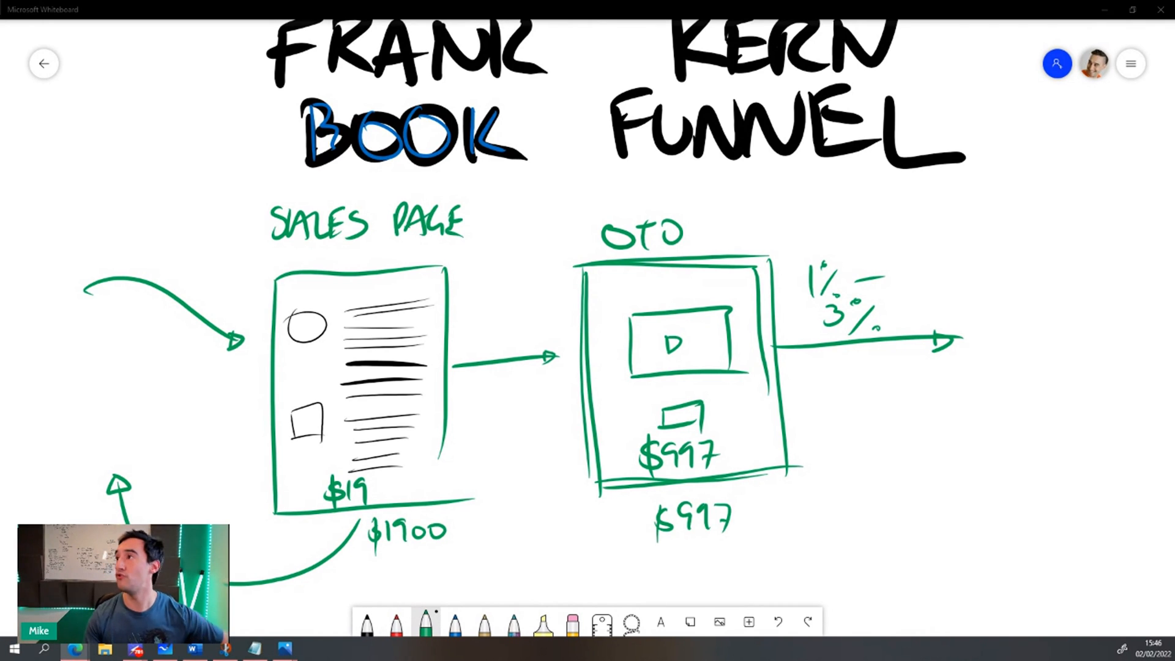
- Bring up the Zero Leads book offer tab in Edge and read down its sales page
left_click(540, 8)
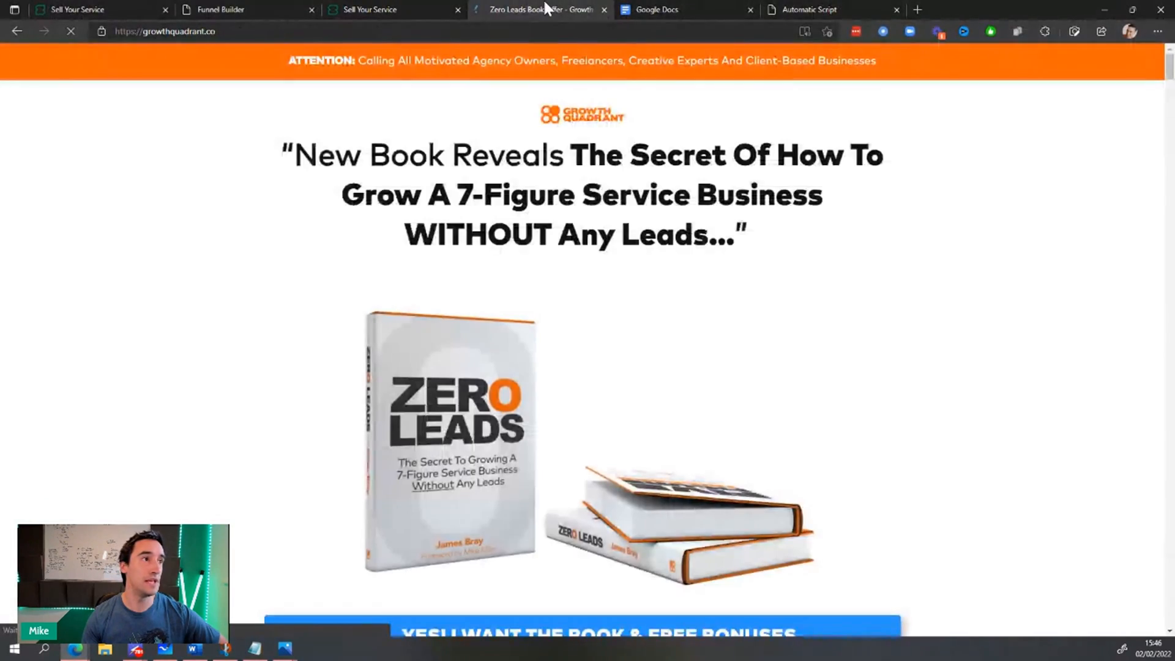
scroll("down", 3)
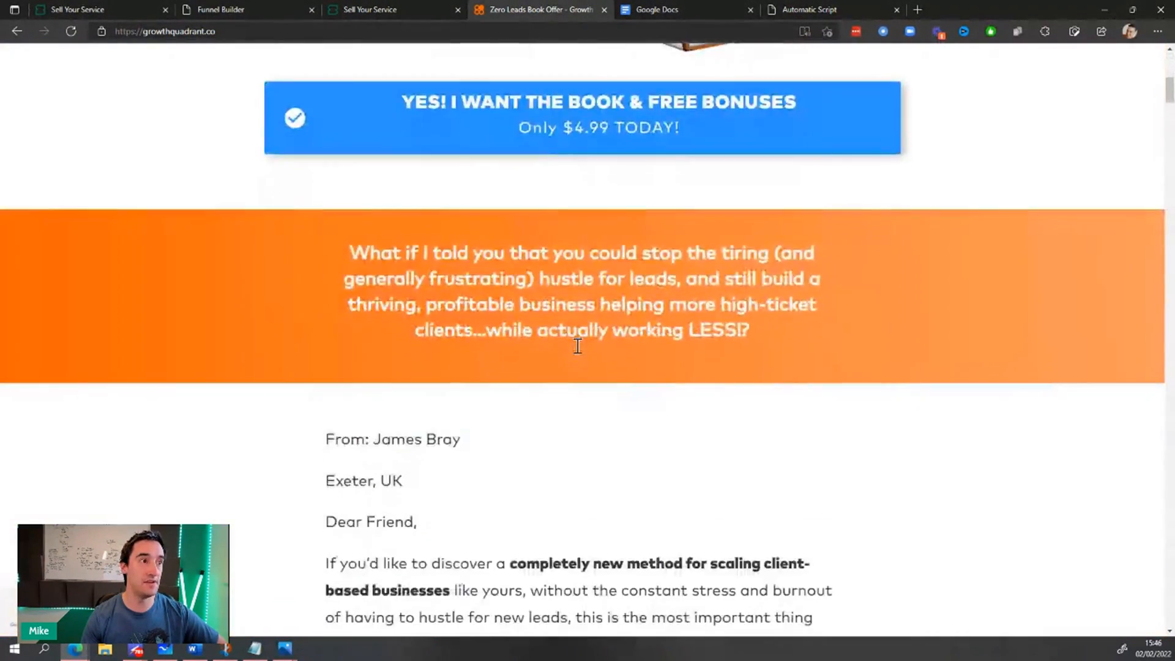
scroll("down", 3)
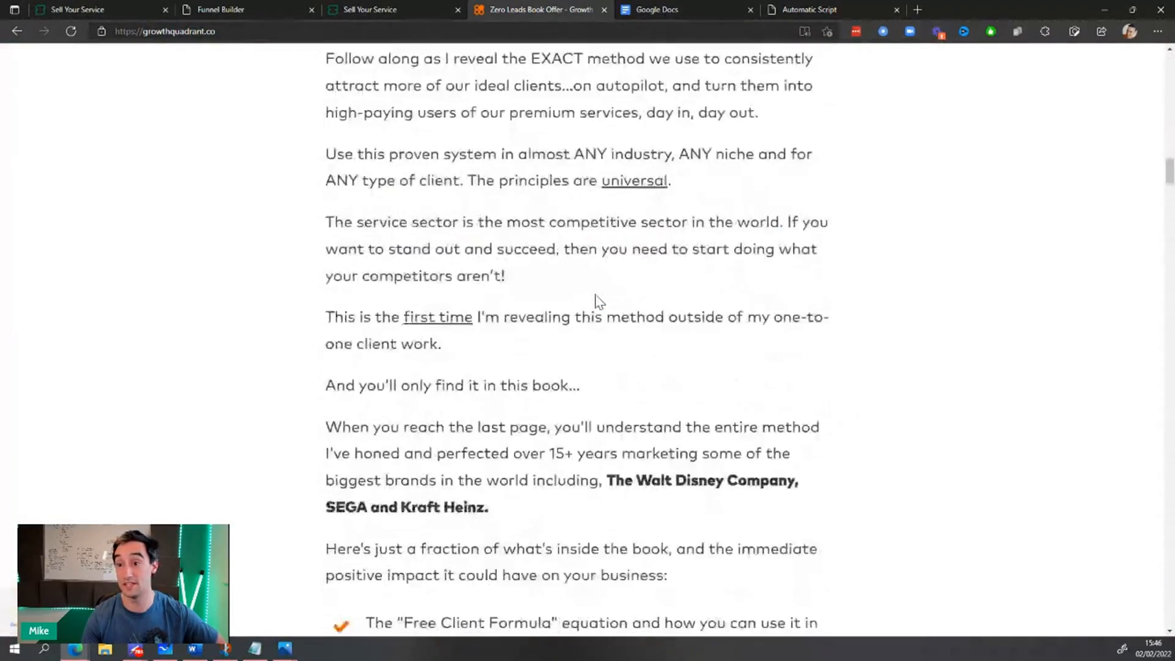
scroll("down", 3)
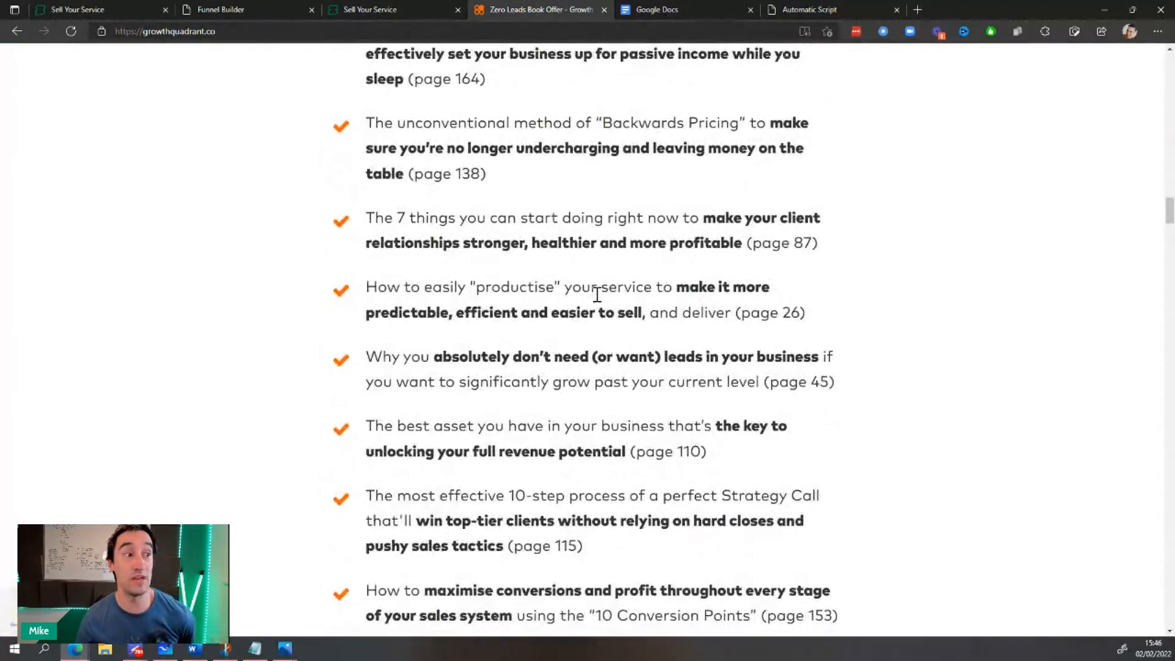
scroll("down", 3)
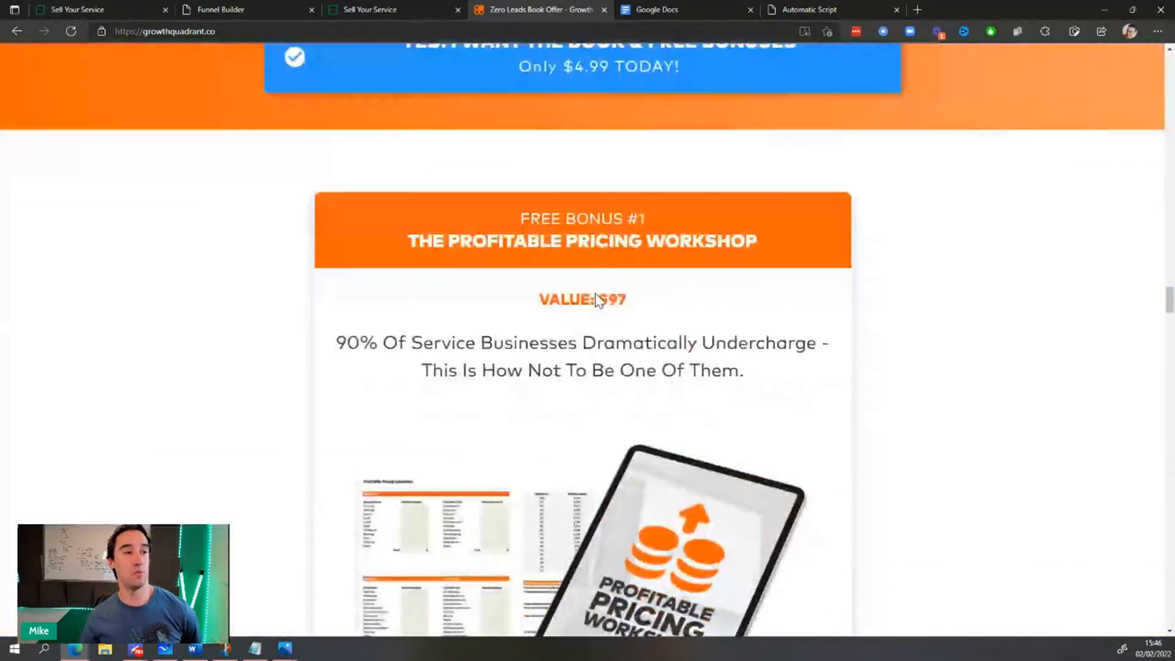
scroll("down", 3)
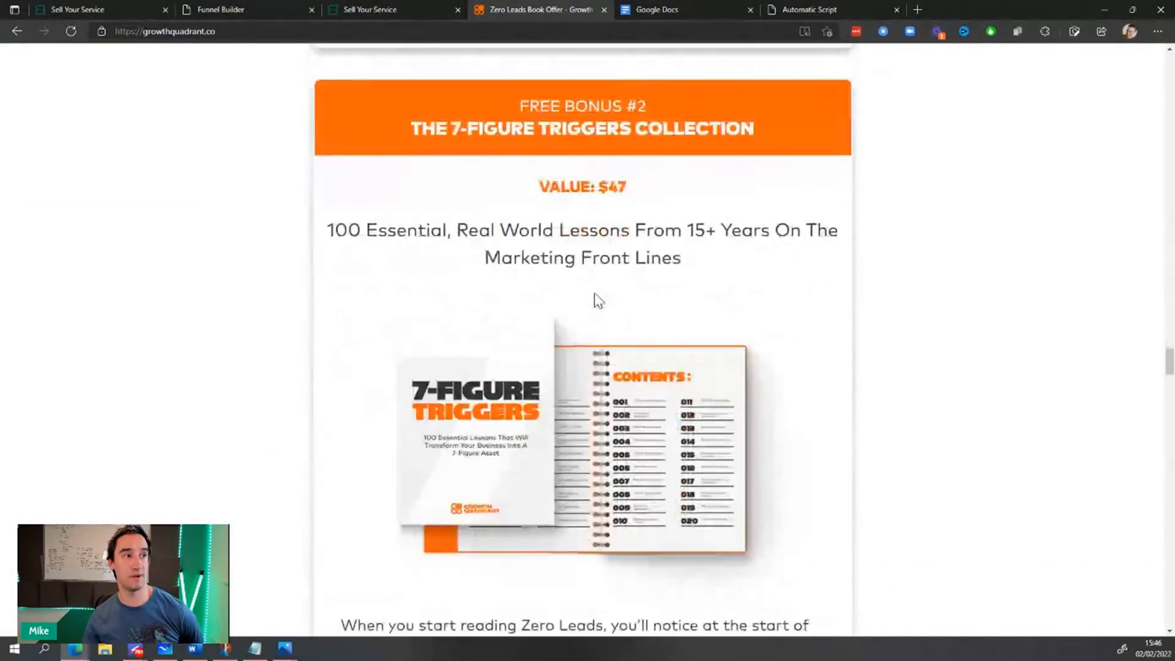
scroll("down", 3)
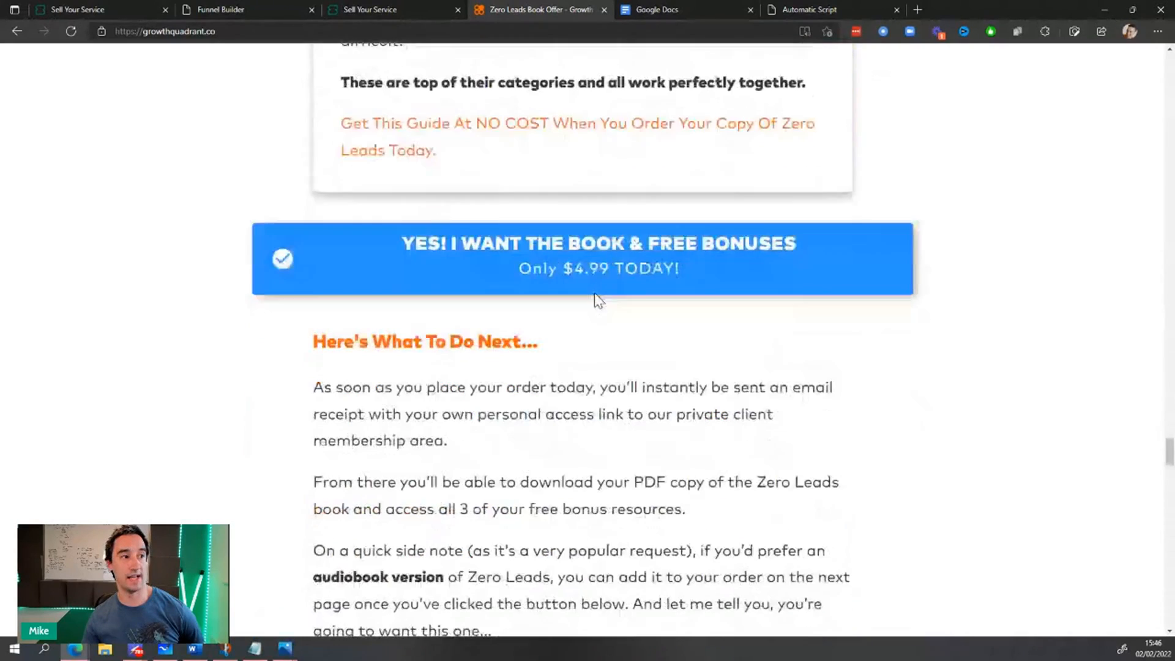
- Go through 'YES! I WANT THE BOOK' to the $4.99 checkout with the audiobook add-on
left_click(597, 253)
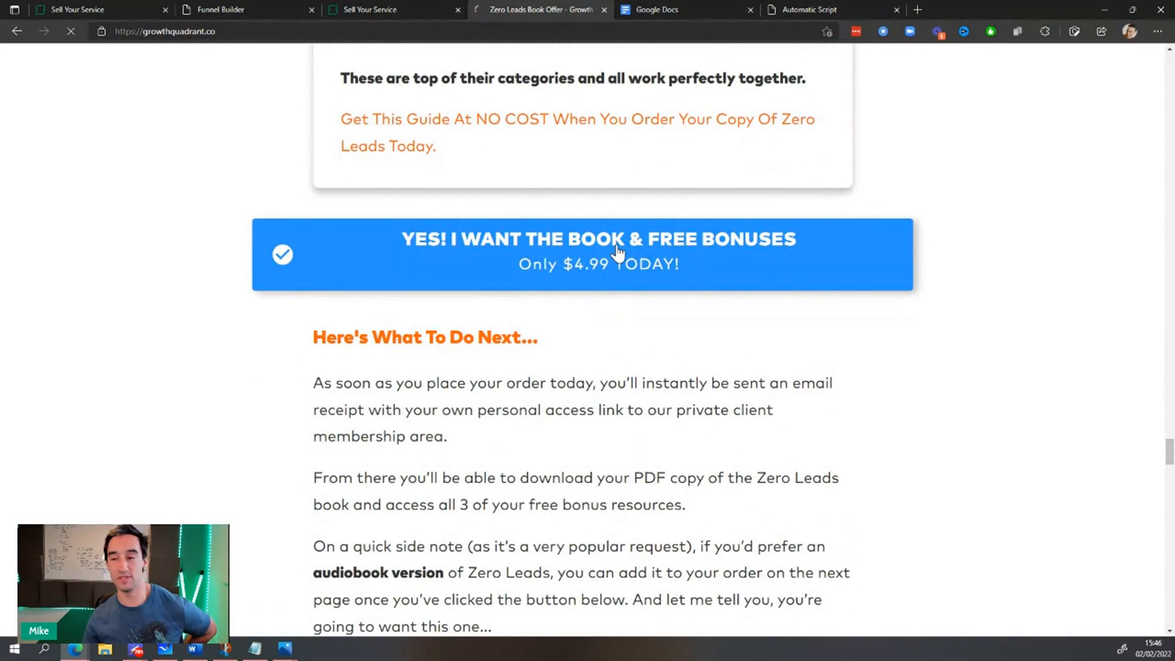
left_click(598, 254)
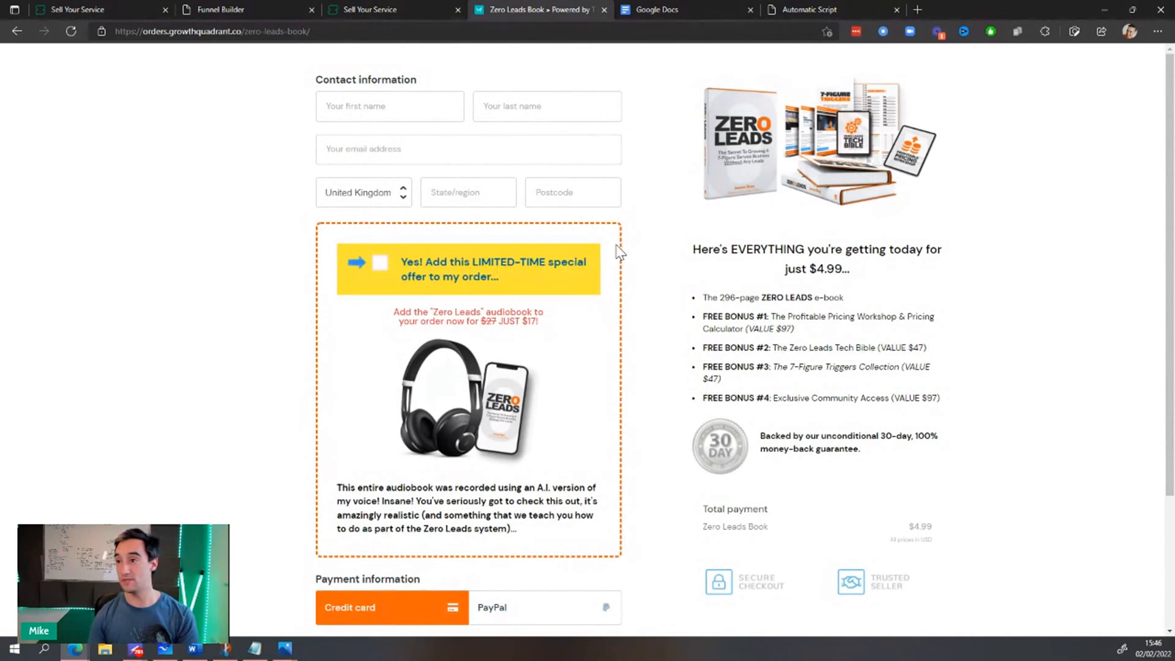
mouse_move(423, 275)
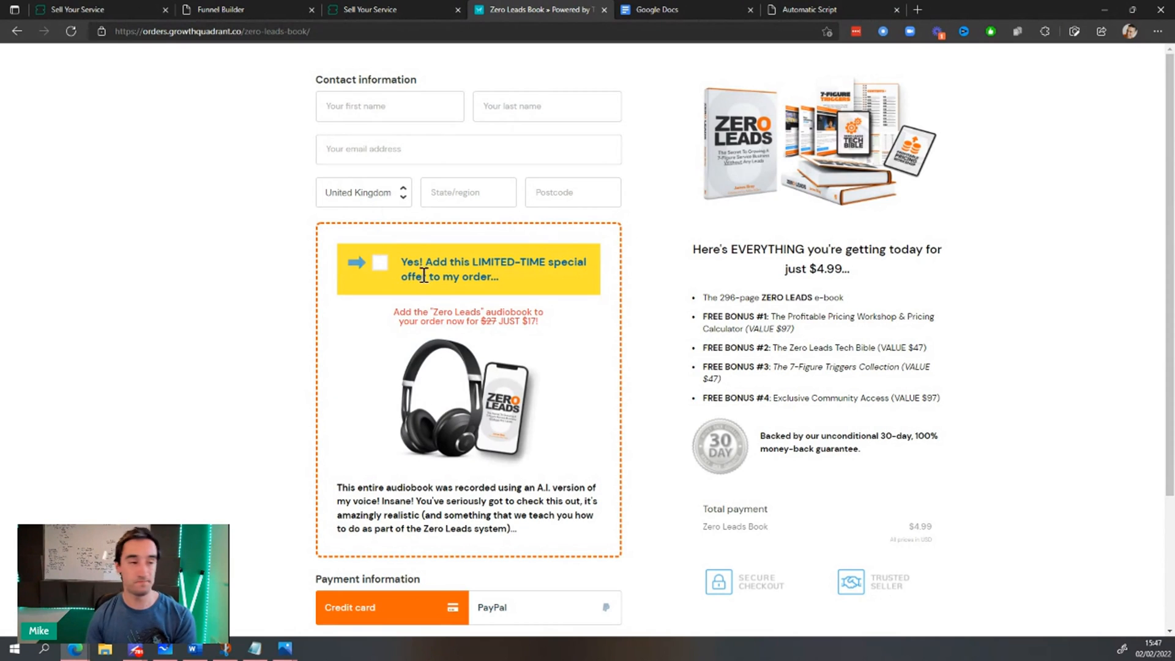
scroll("down", 3)
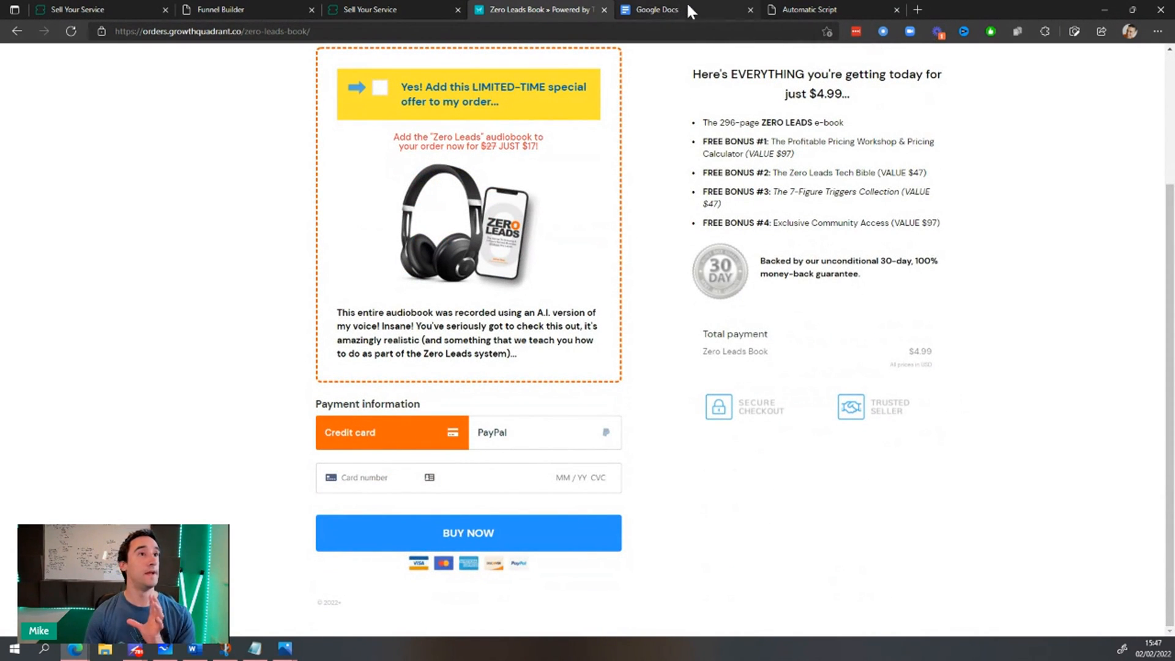
mouse_move(283, 649)
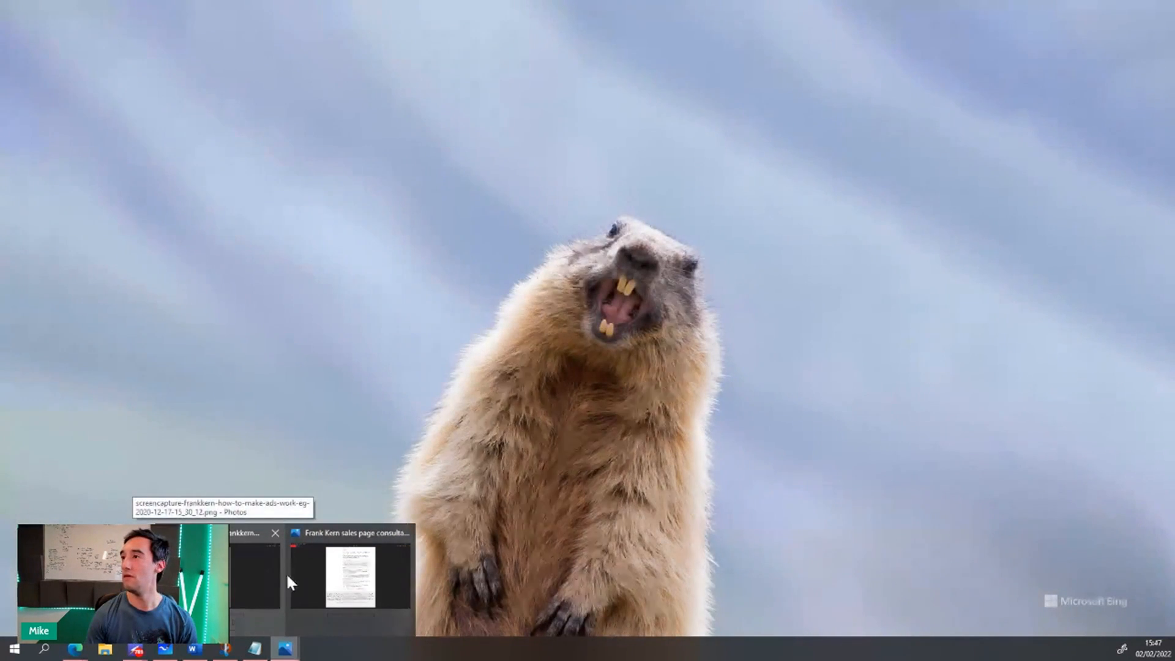
- View the saved sales page screenshot in Photos and read its opening sections
left_click(352, 569)
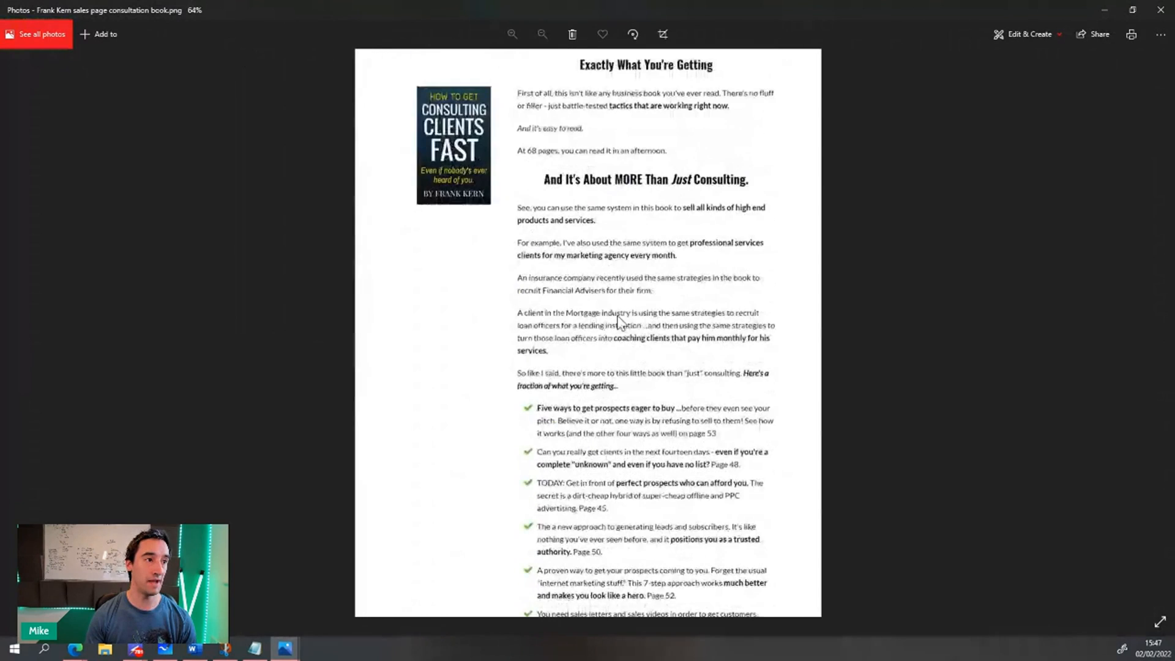
scroll("up", 3)
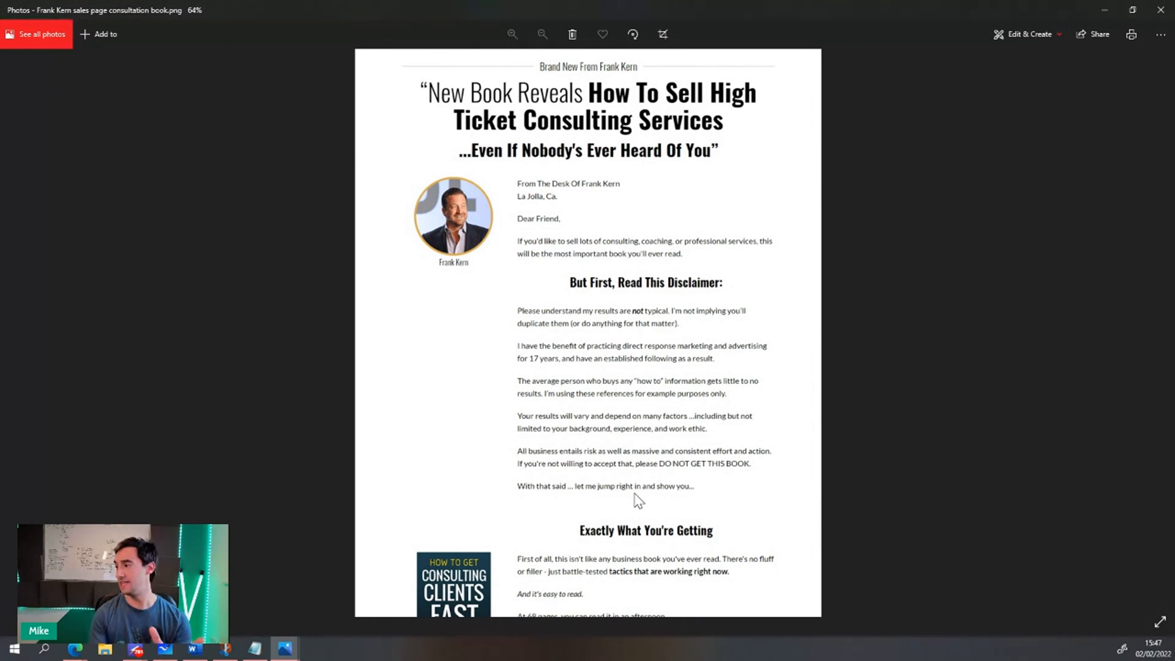
scroll("down", 3)
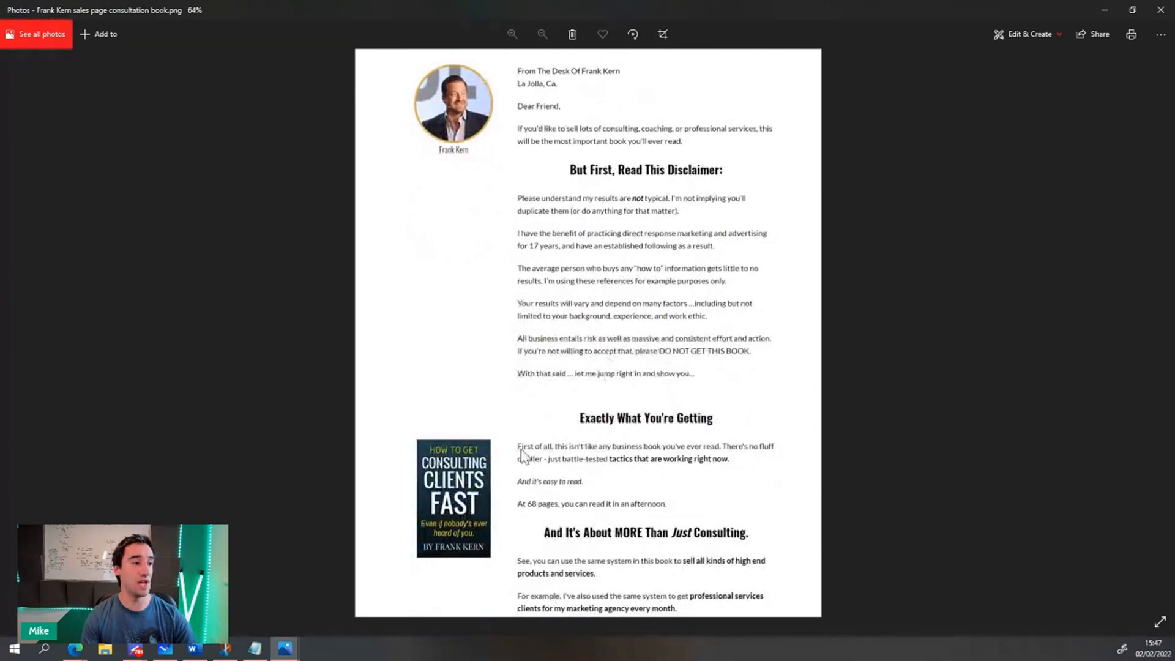
scroll("down", 3)
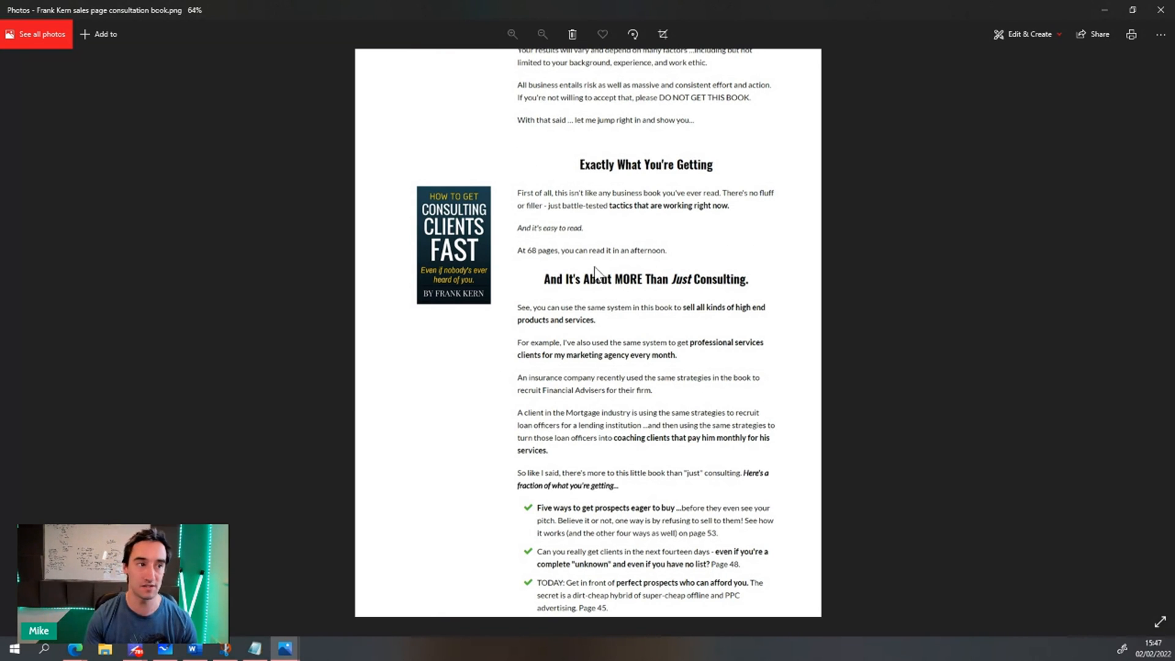
scroll("down", 3)
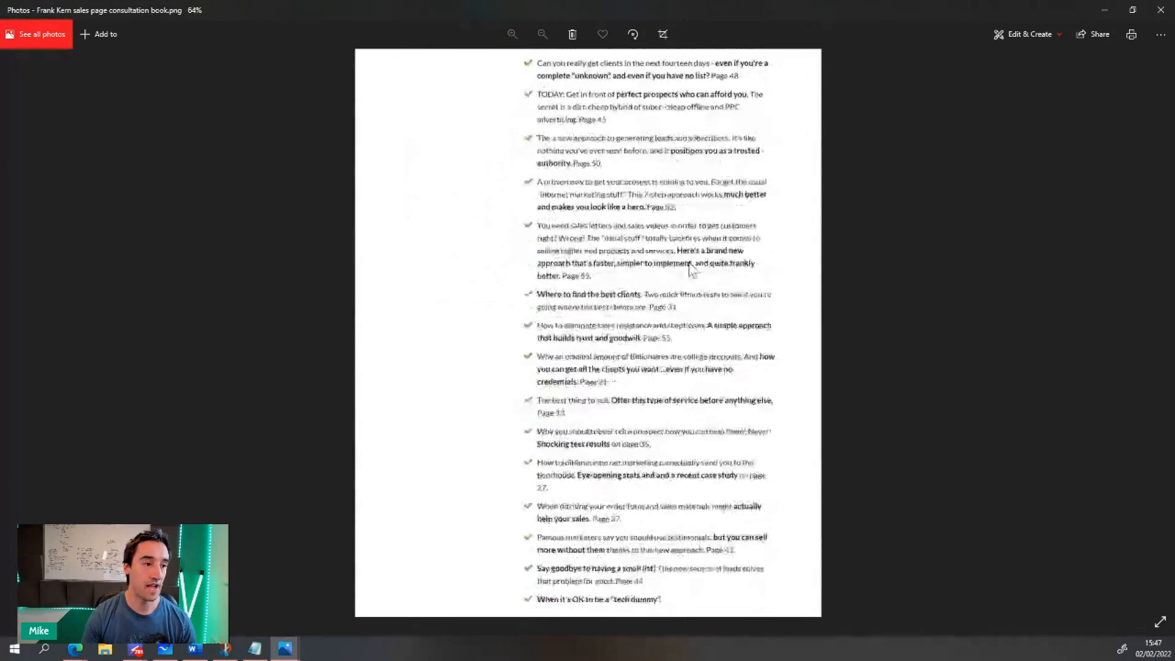
scroll("up", 3)
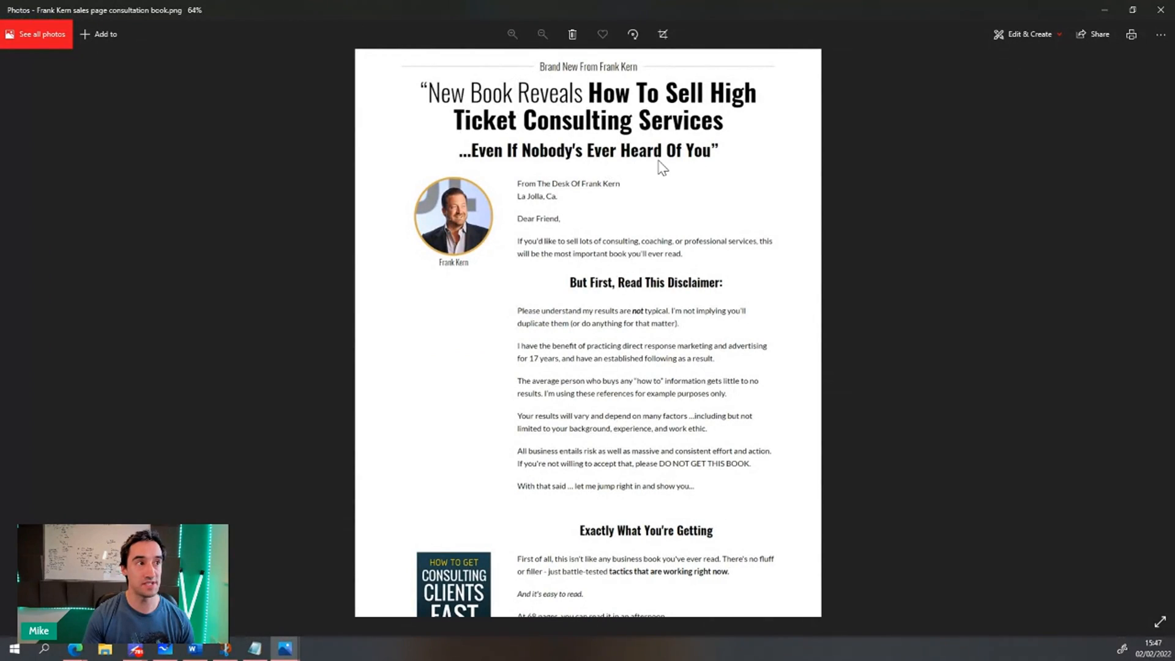
mouse_move(713, 175)
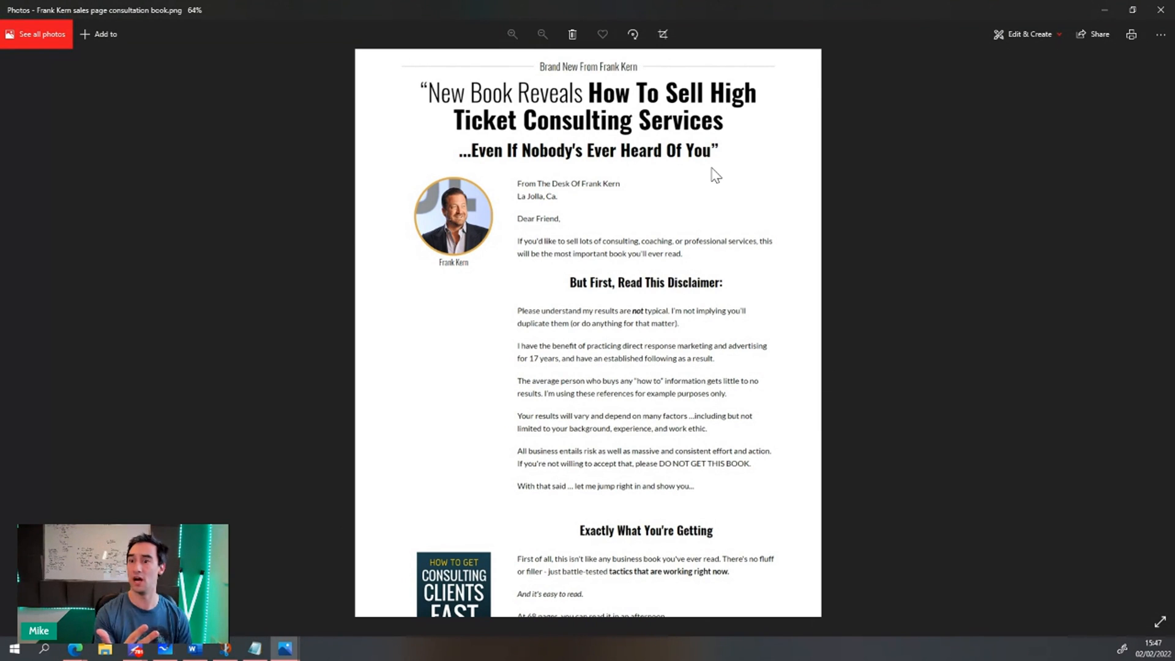
mouse_move(696, 563)
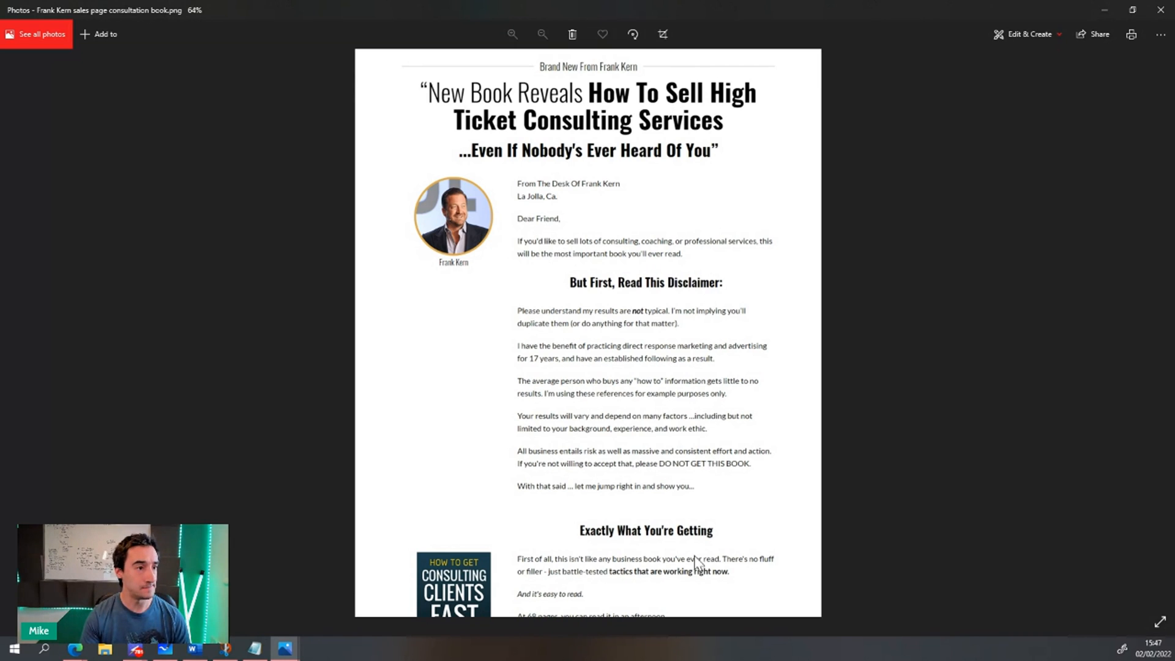
- Read through the checklist of book benefits, then bring up File Explorer's Quick access
scroll("down", 3)
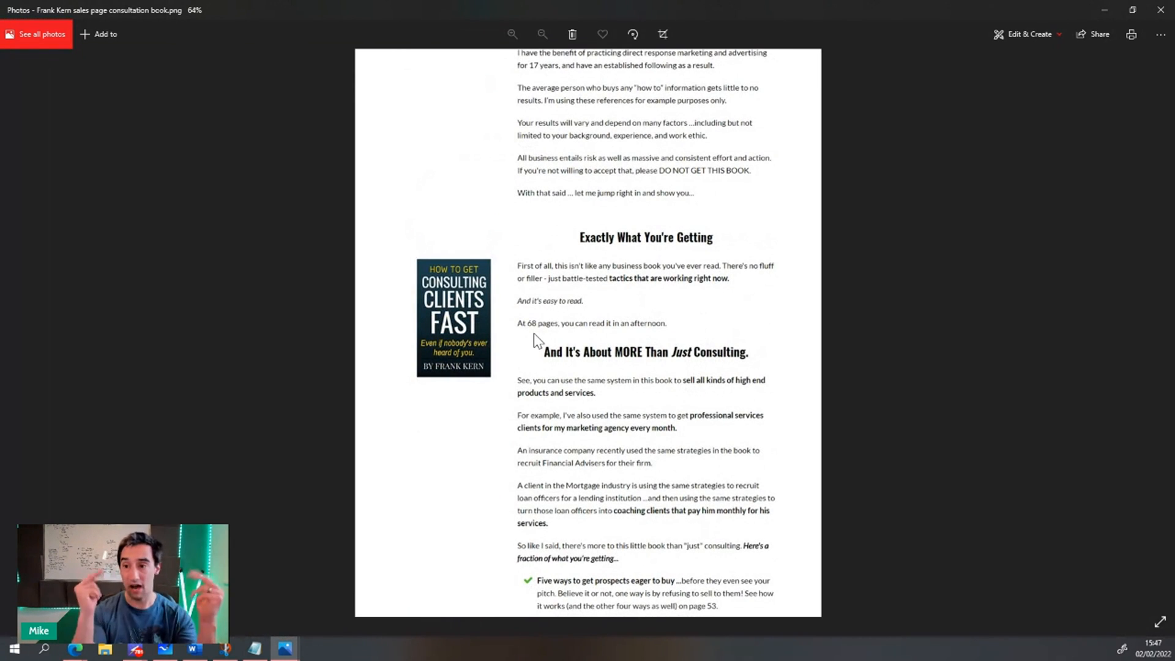
scroll("down", 3)
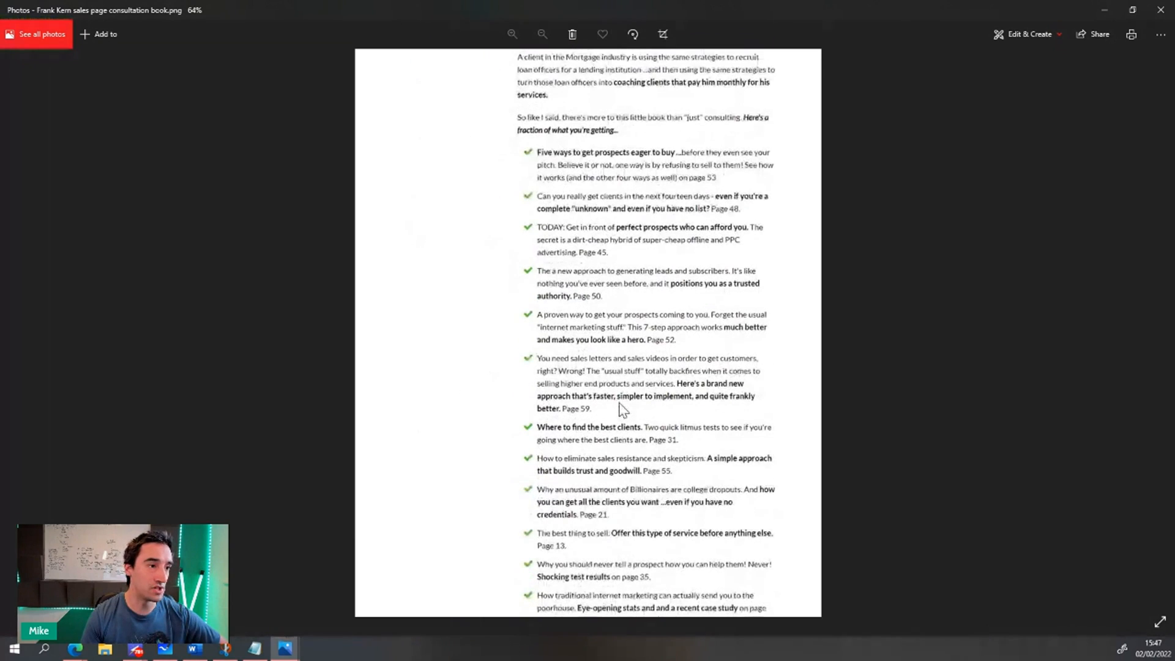
scroll("down", 3)
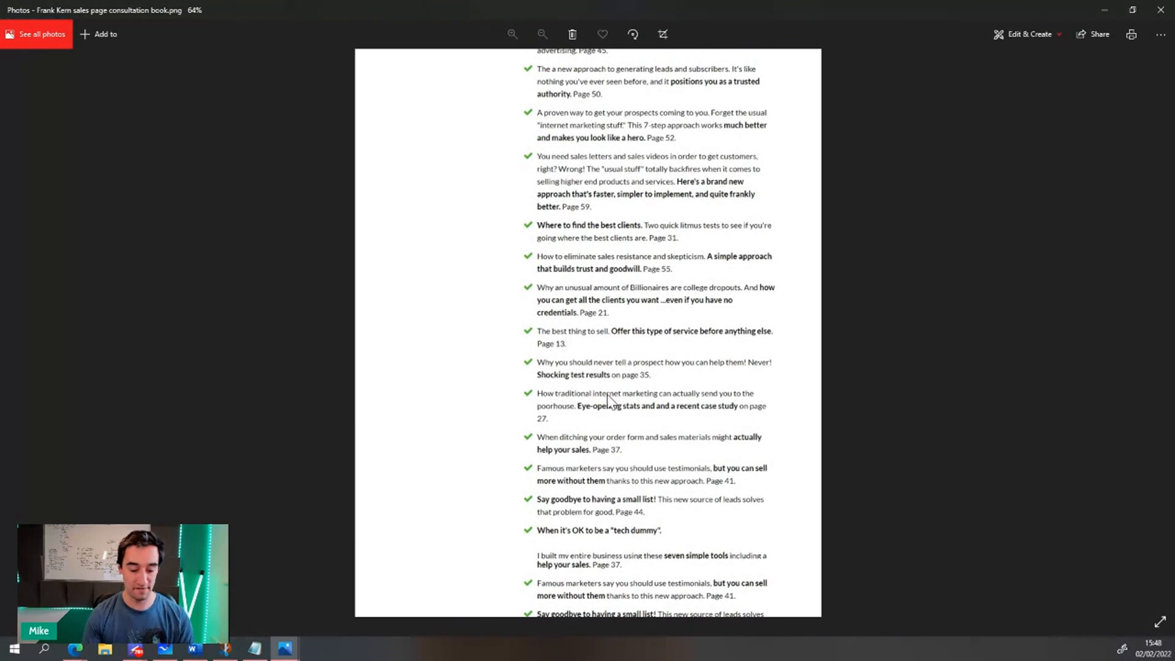
mouse_move(640, 395)
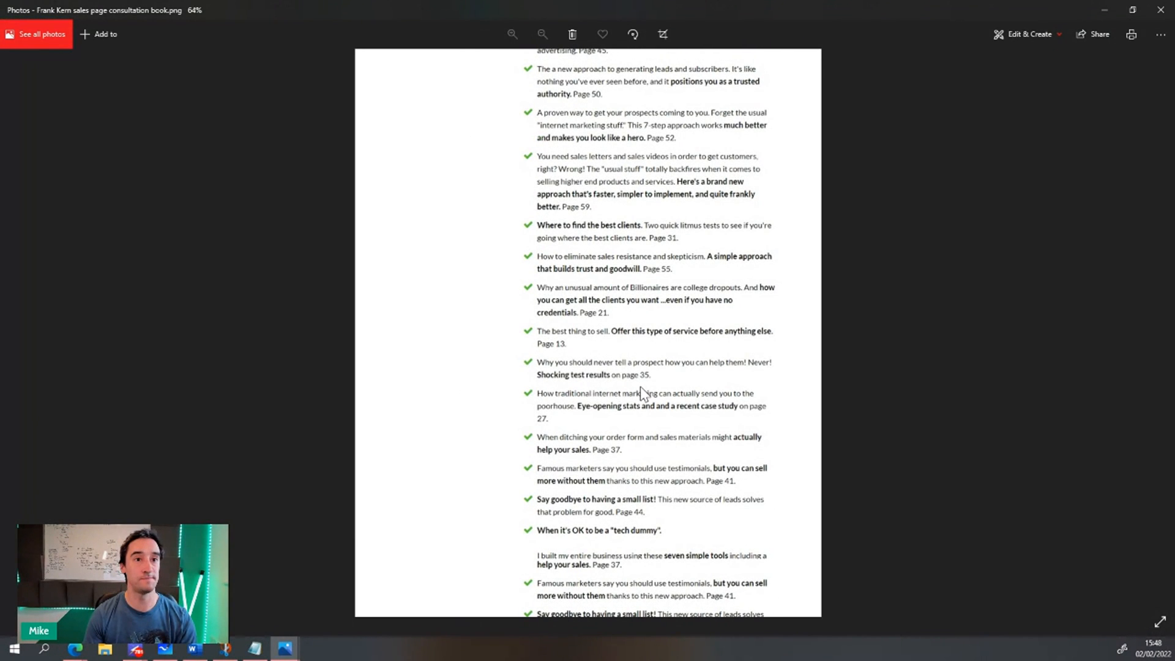
scroll("down", 3)
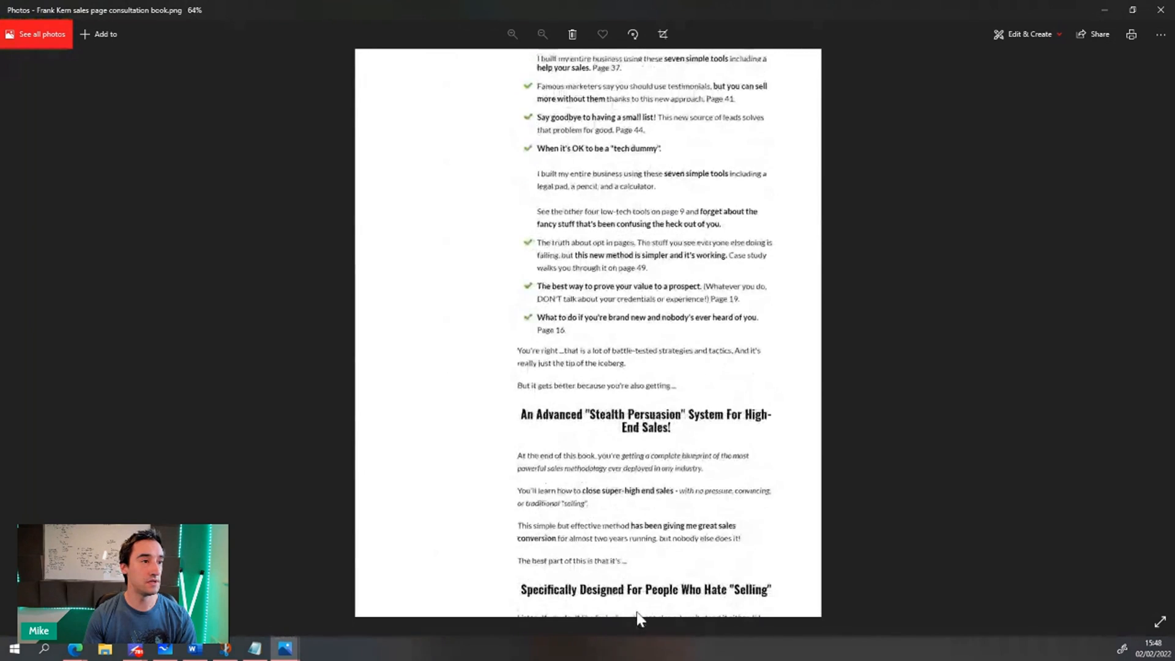
scroll("up", 3)
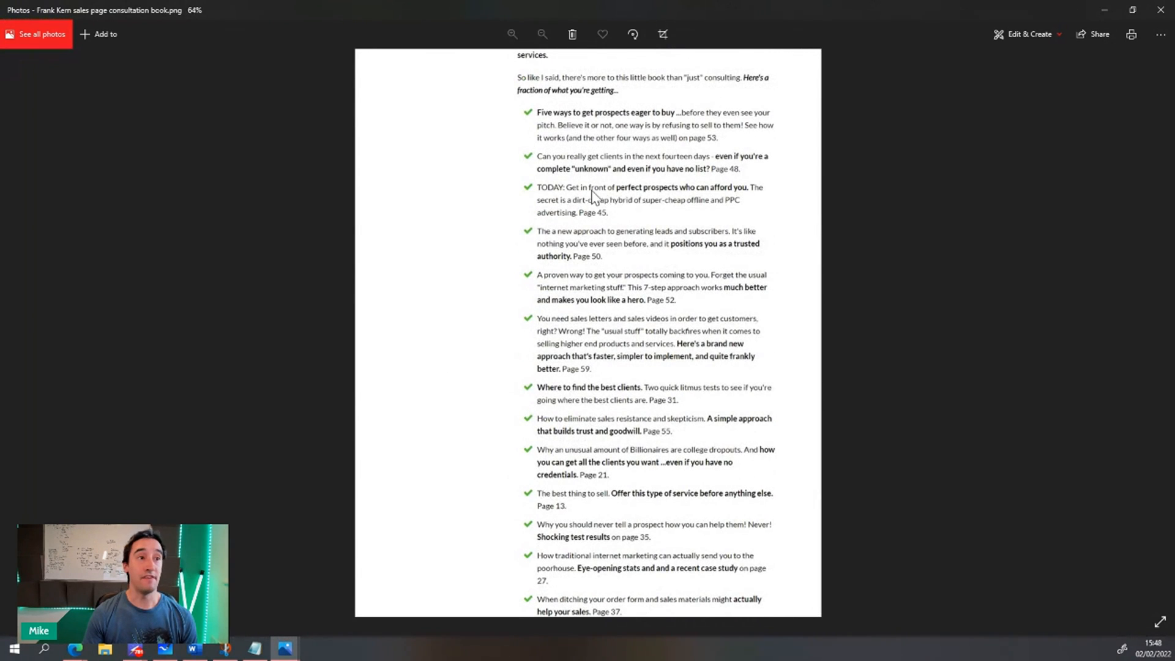
mouse_move(710, 205)
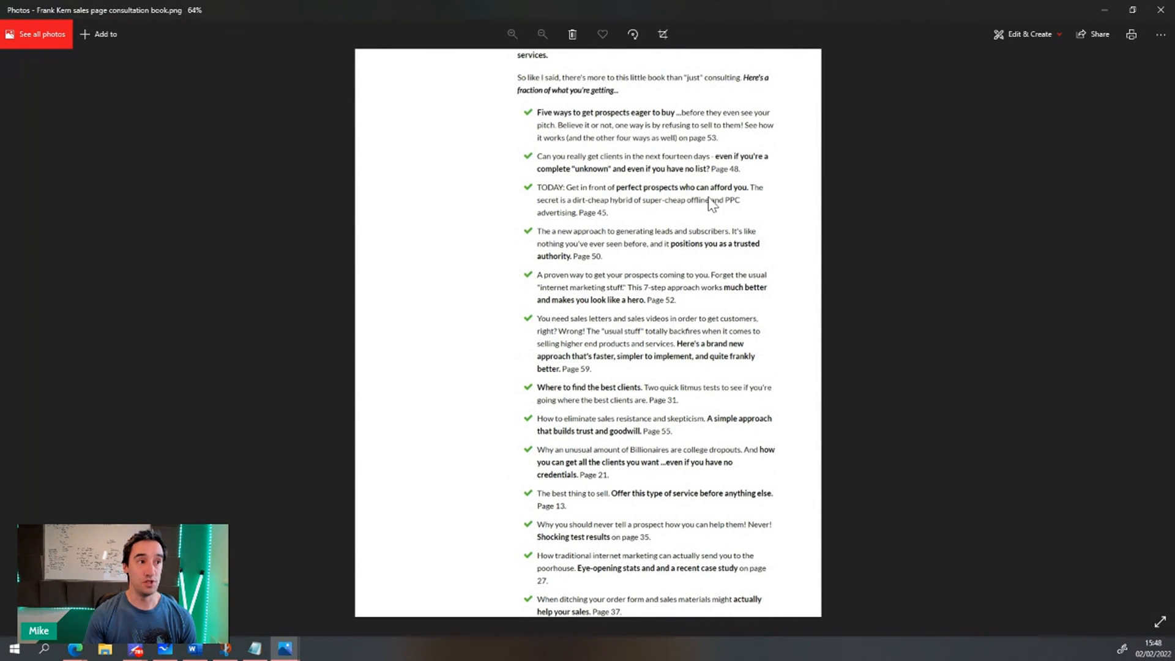
mouse_move(695, 209)
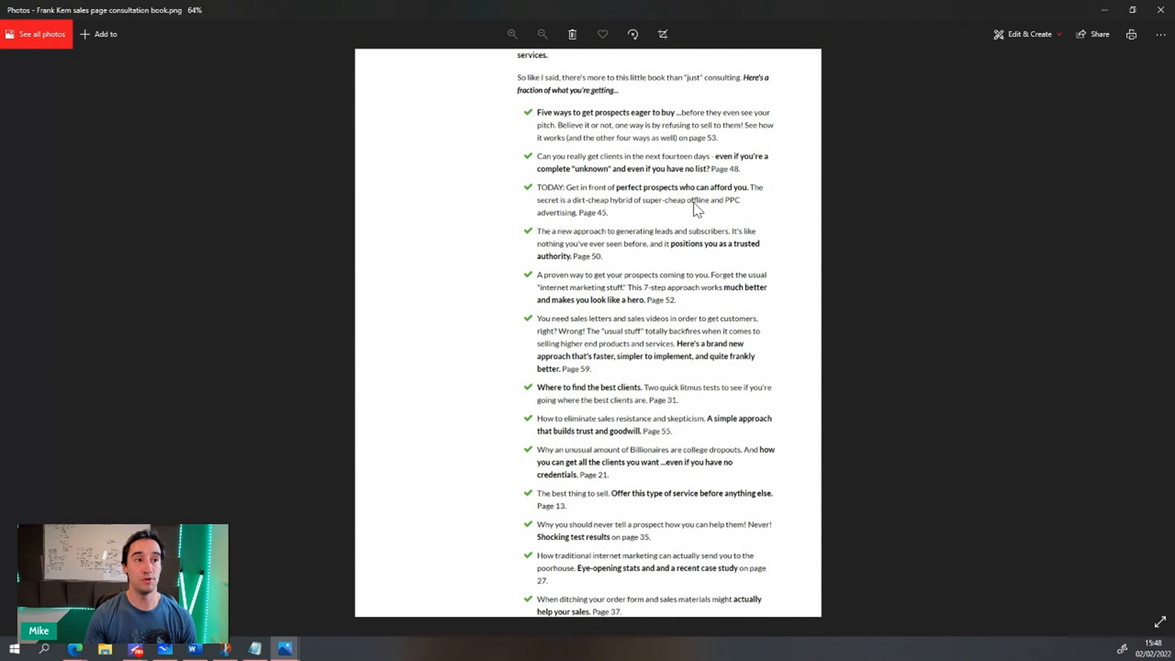
mouse_move(622, 227)
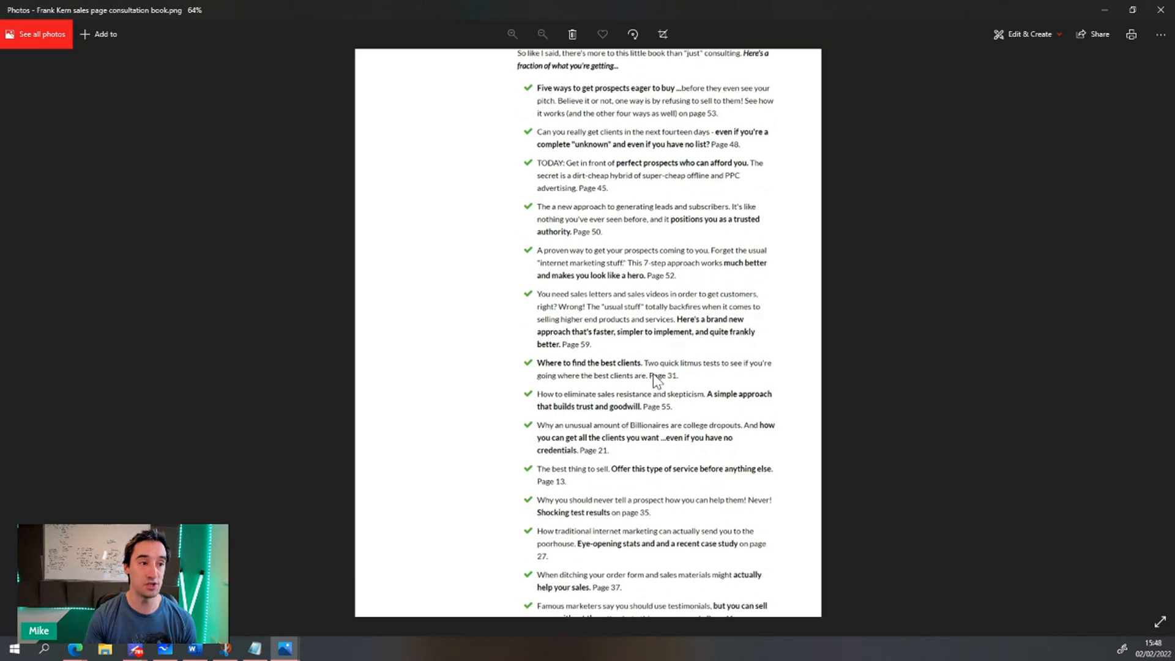
mouse_move(656, 428)
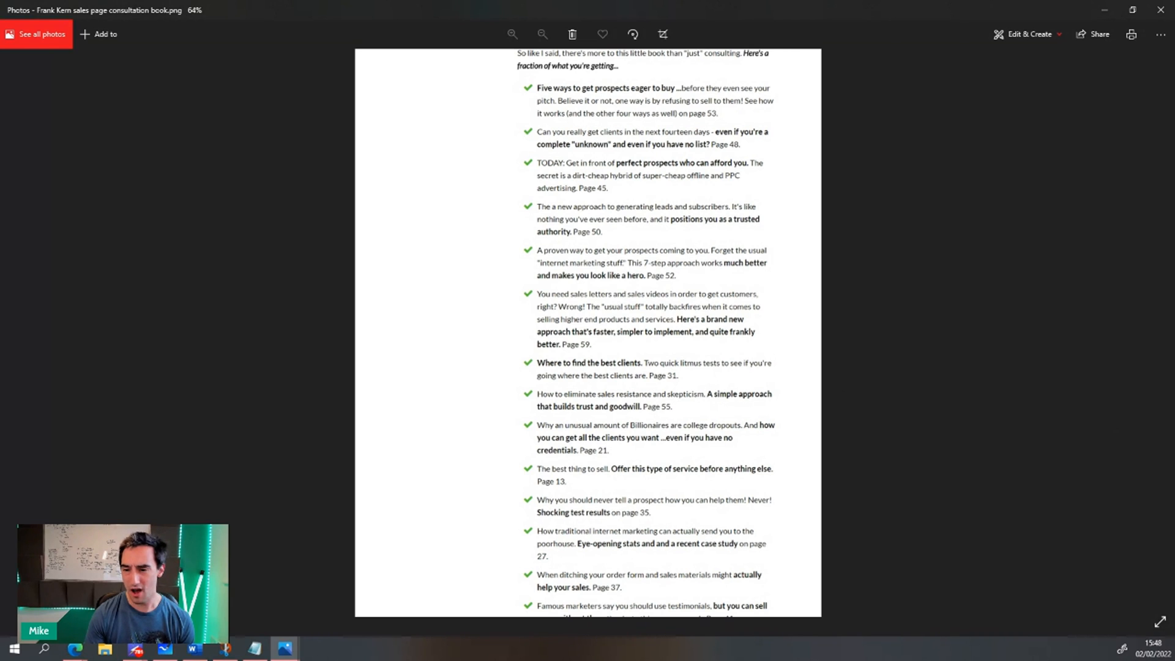
left_click(104, 649)
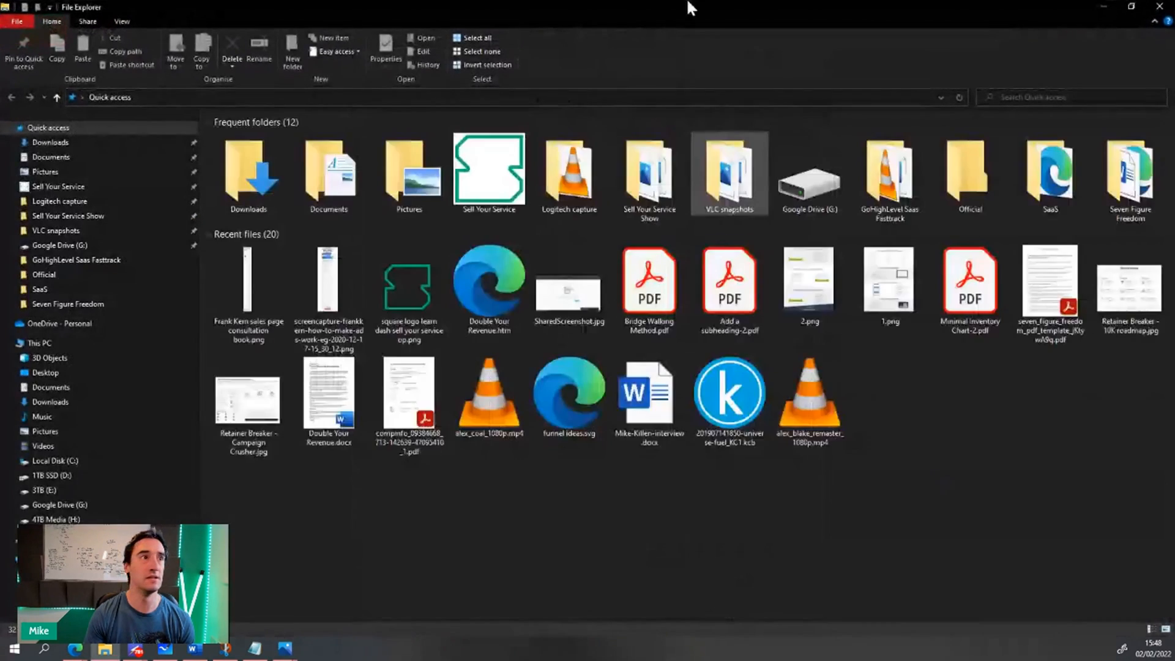
- Reopen the sales page consultation book PNG from Recent files, with Acrobat Reader starting
double_click(246, 281)
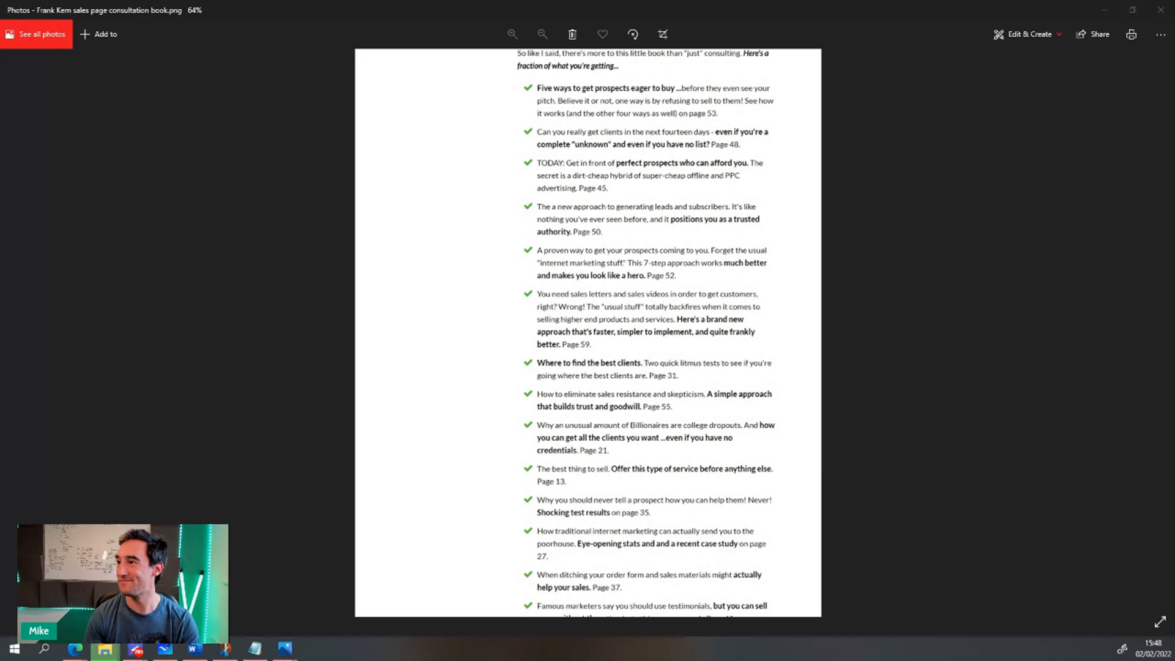
left_click(314, 649)
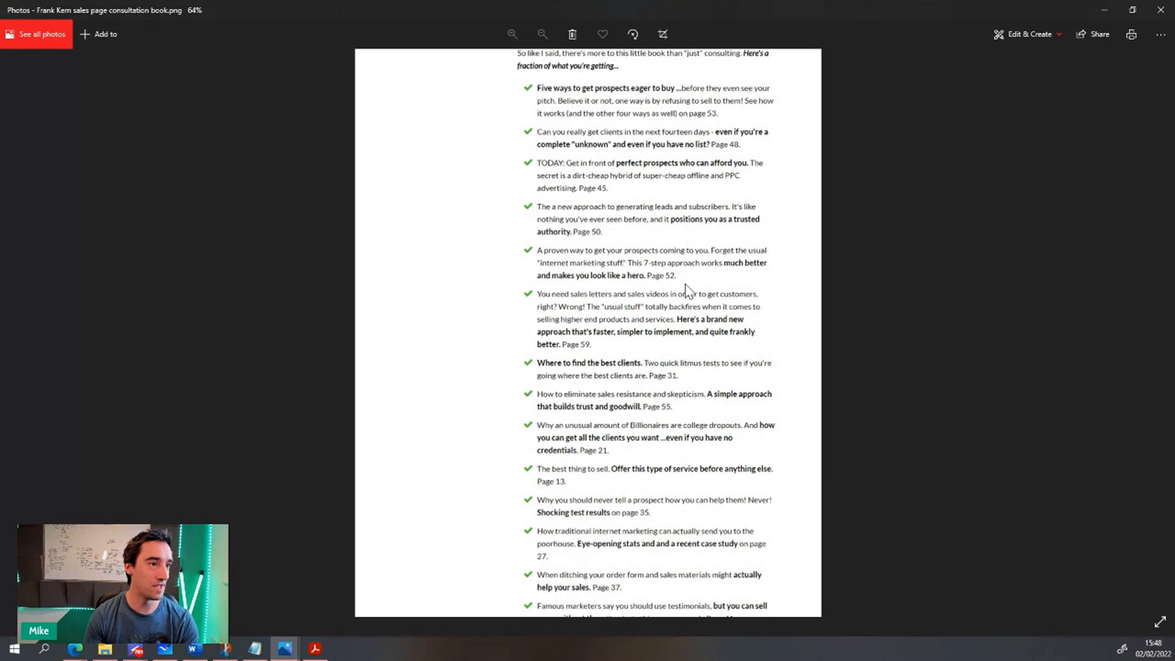
mouse_move(689, 229)
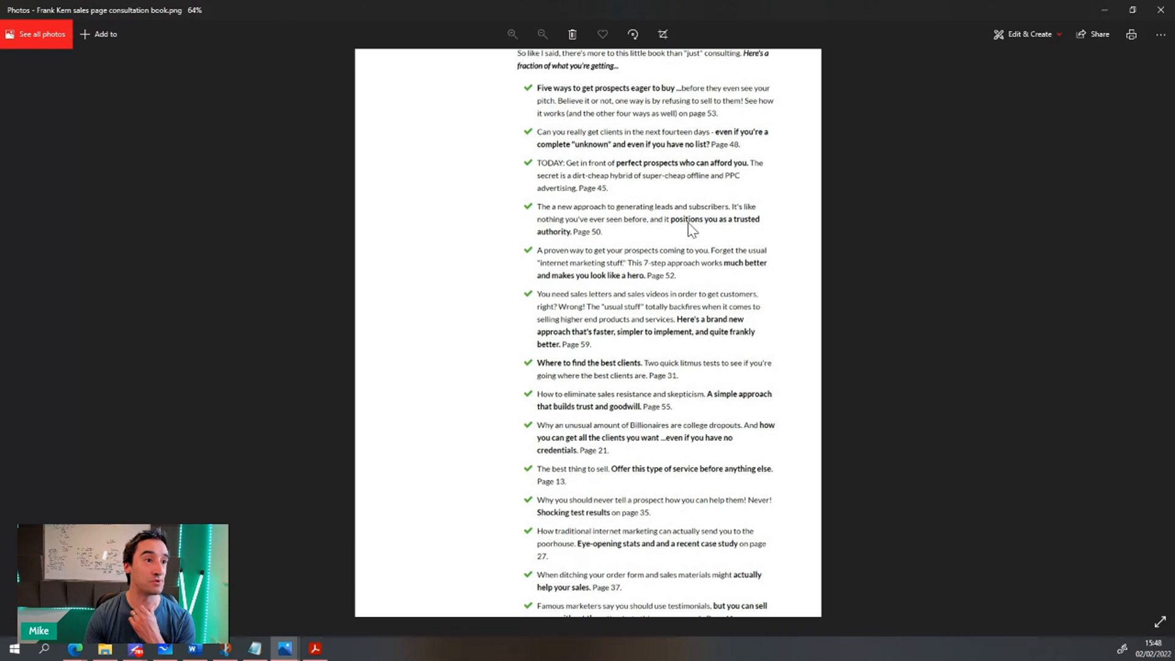
mouse_move(619, 260)
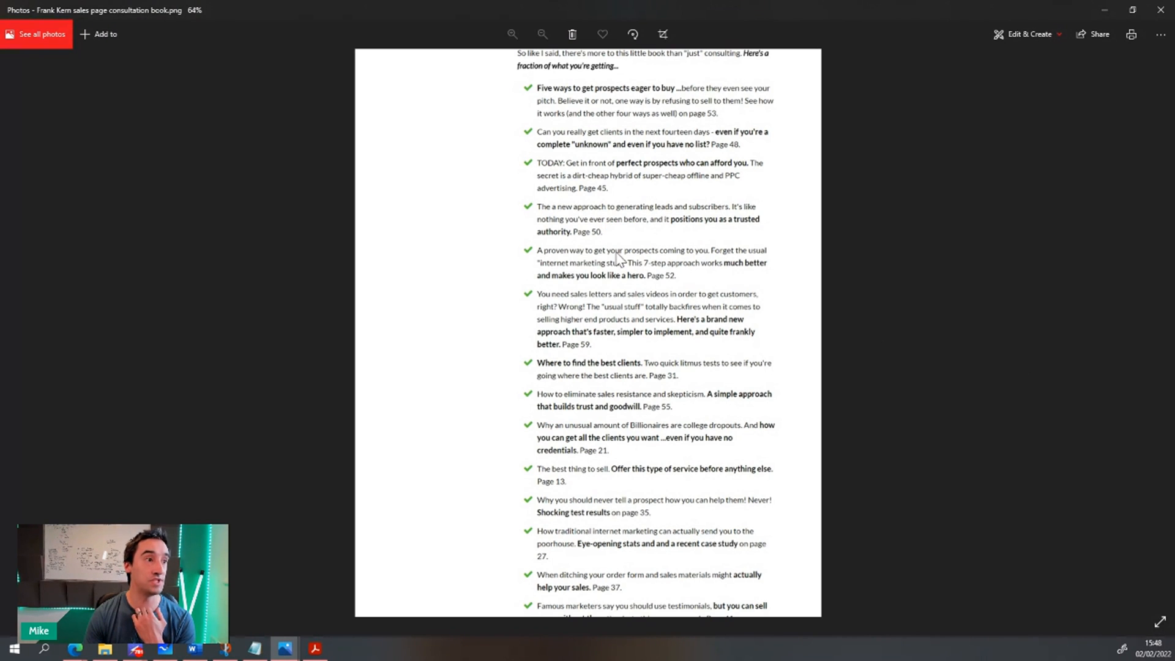
- Bring Consultant_Book.pdf at page 50 to the front beside the sales page image
left_click(315, 648)
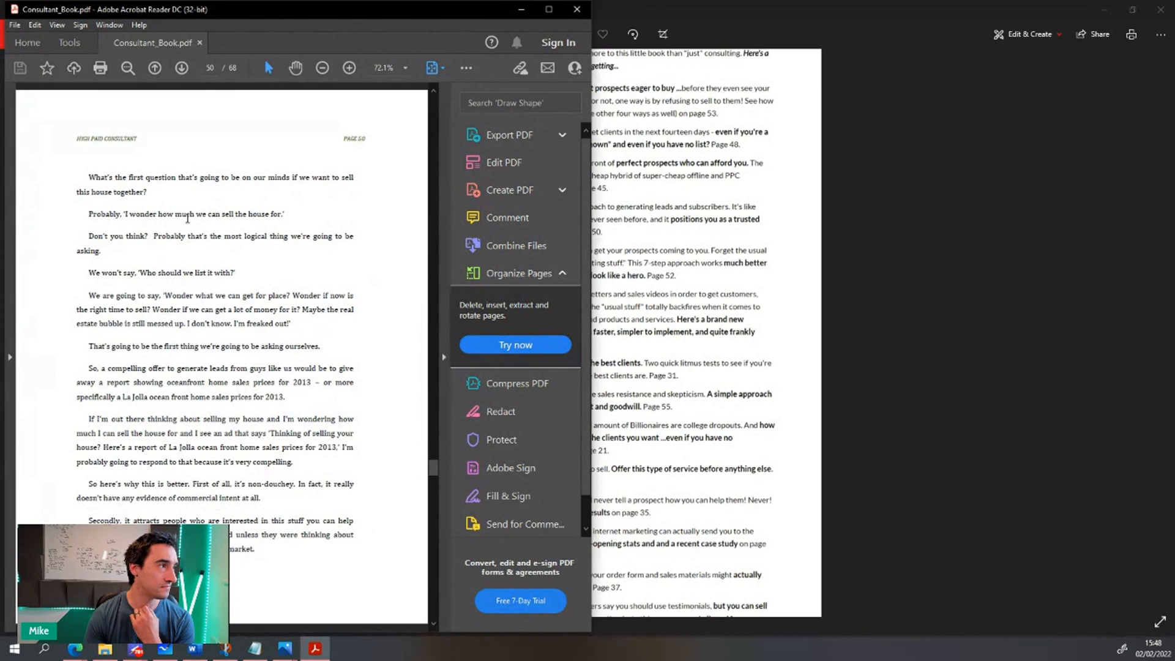
- Select the opening passage on page 50 of the book, then return to the Funnel Builder tab
left_click_drag(175, 177, 201, 272)
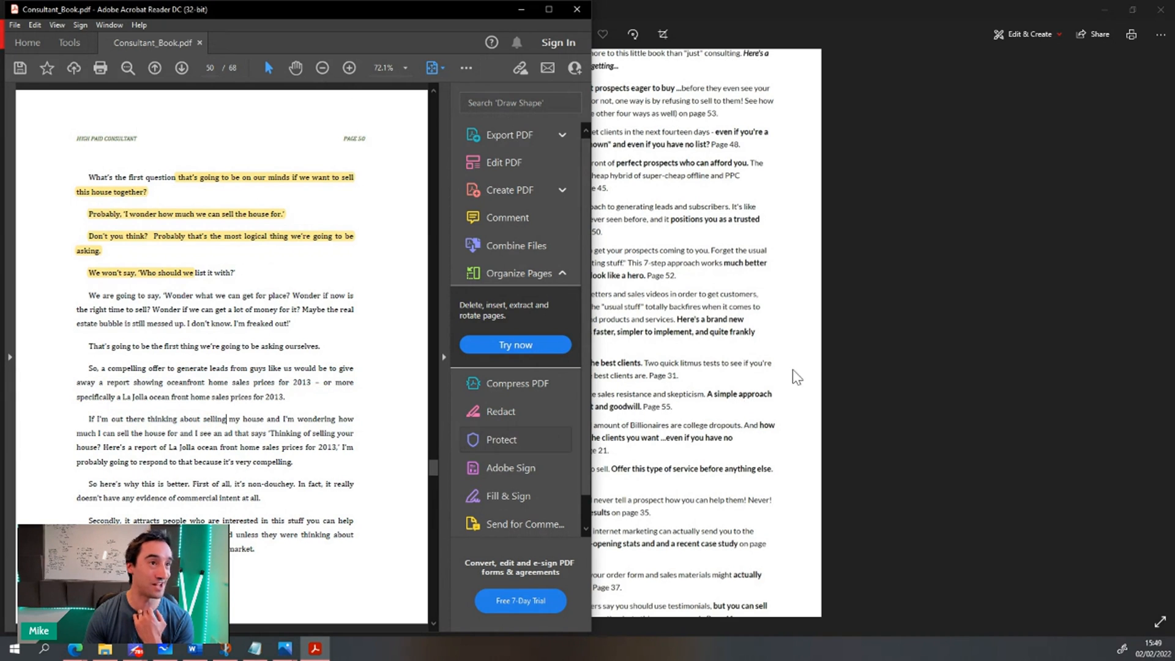
left_click(312, 648)
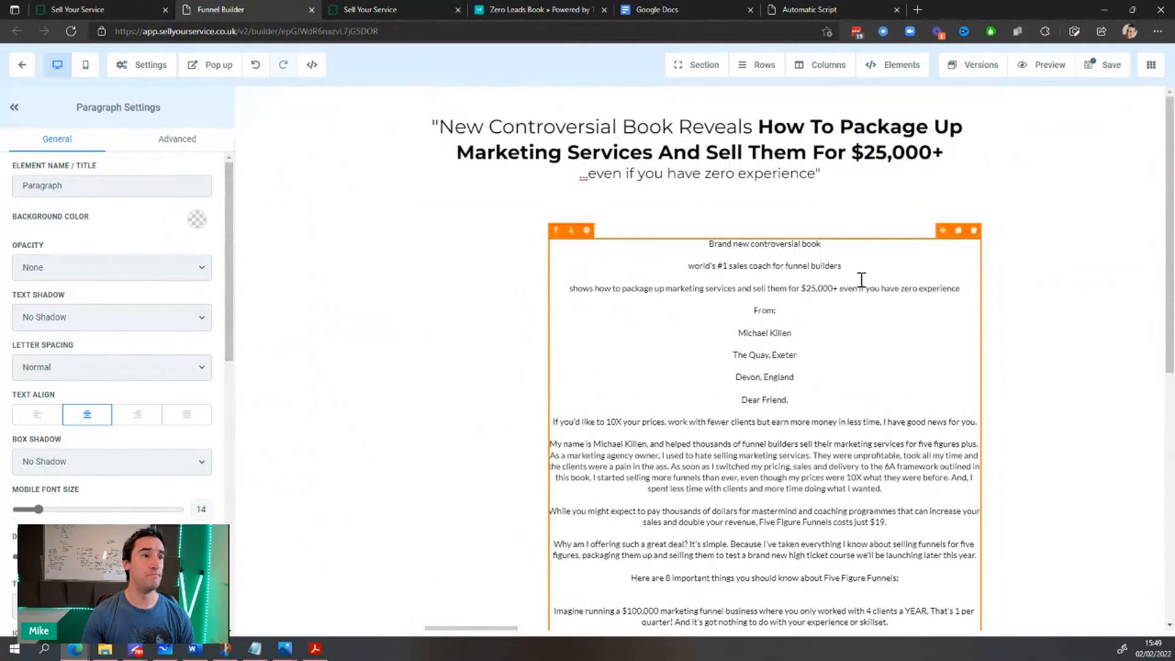
- Left-align the sales letter text and drop its intro lines
scroll("down", 3)
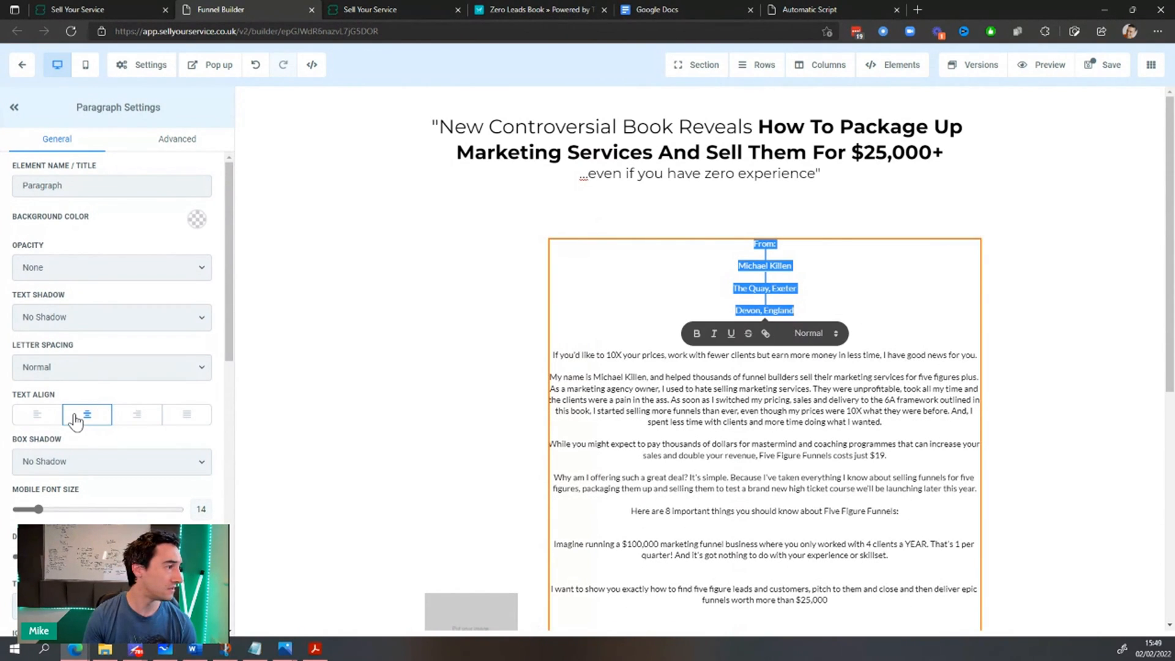
left_click(35, 415)
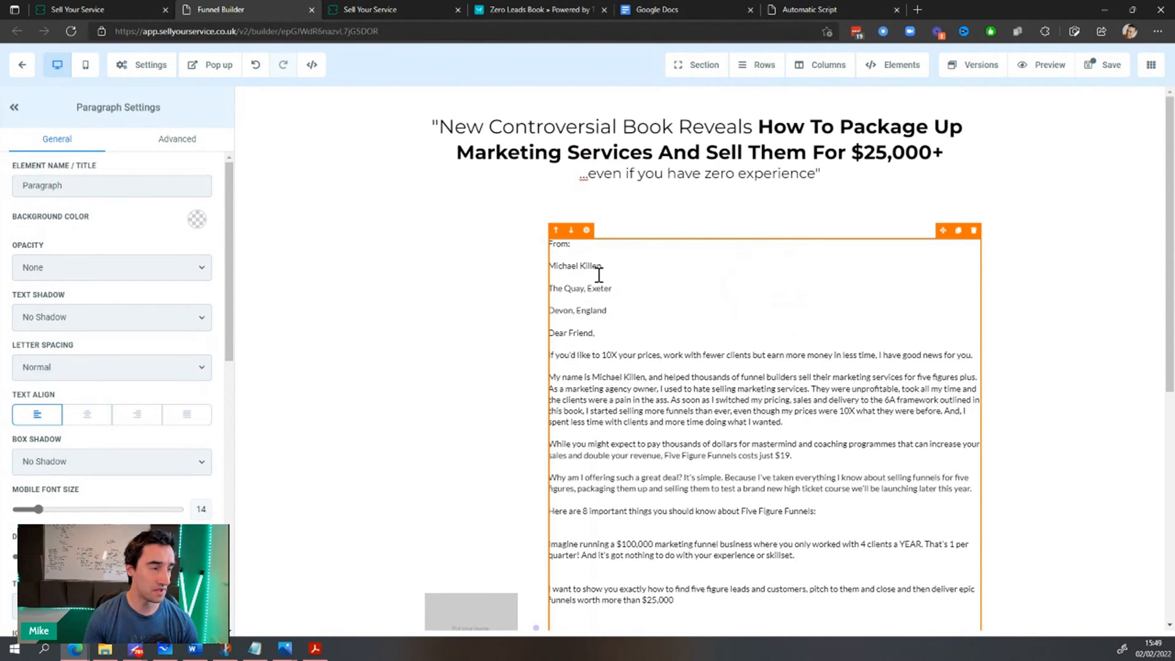
mouse_move(626, 272)
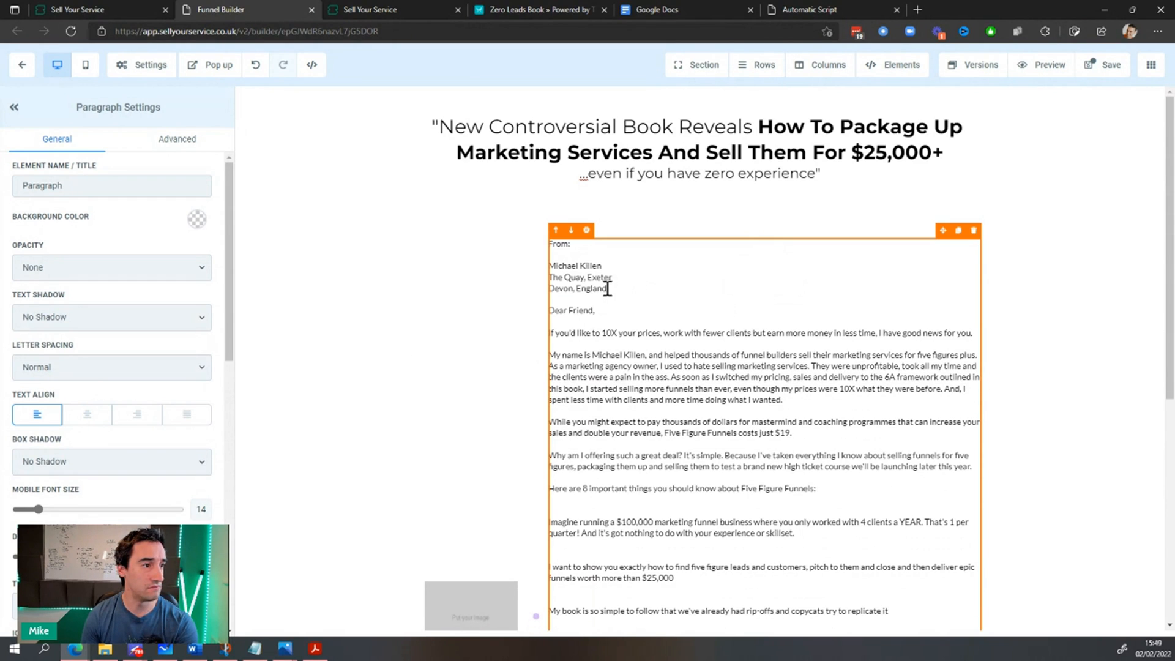
mouse_move(625, 318)
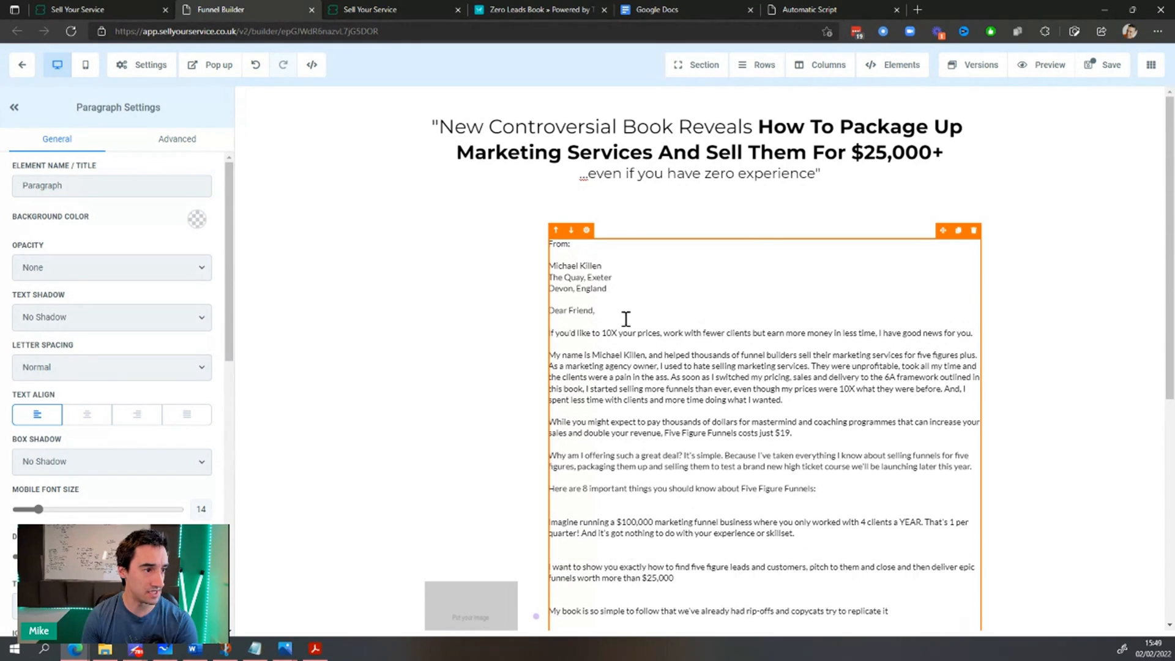
scroll("down", 3)
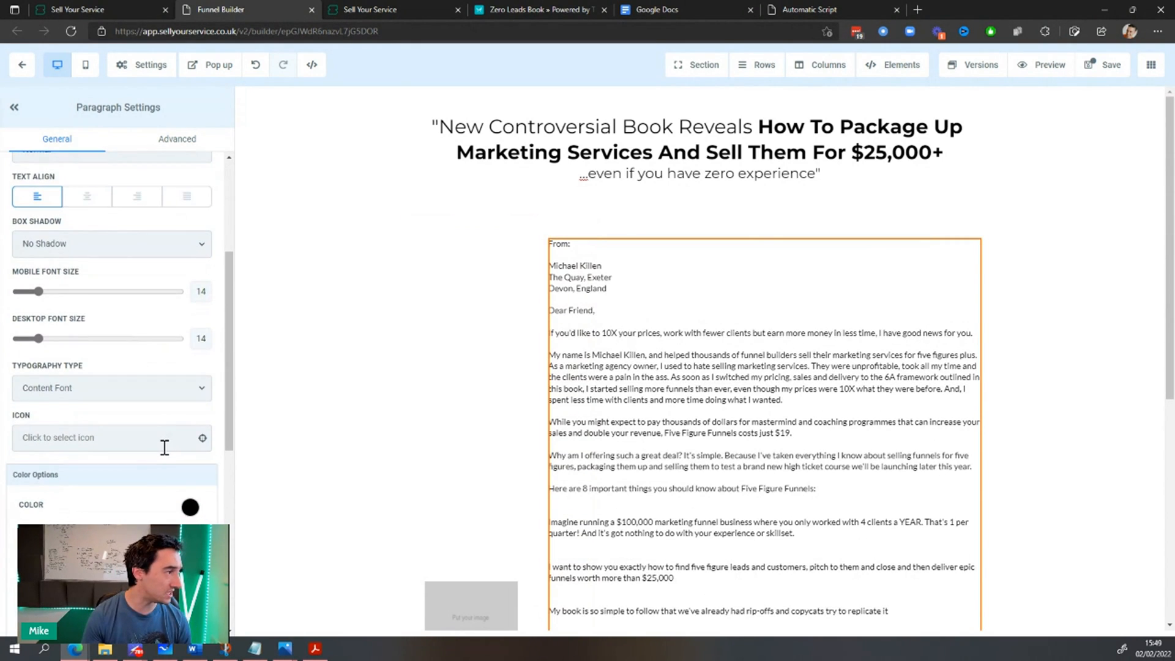
scroll("up", 3)
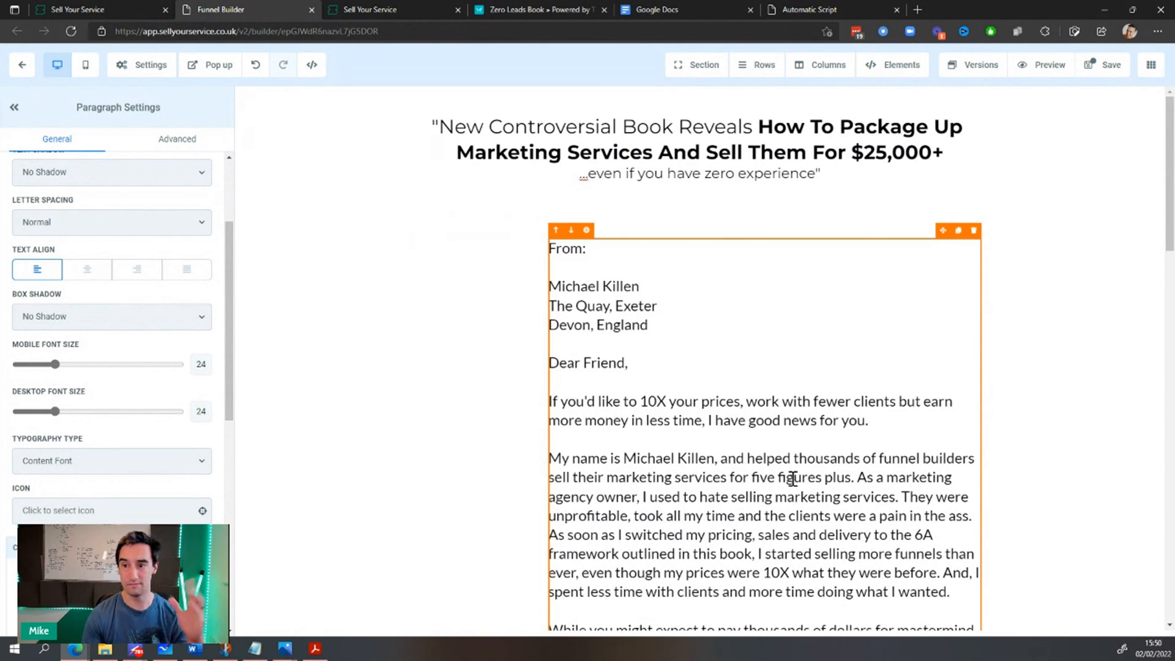
- Close the gap under 'From:', enlarge the text to 24 and split long paragraphs
scroll("down", 3)
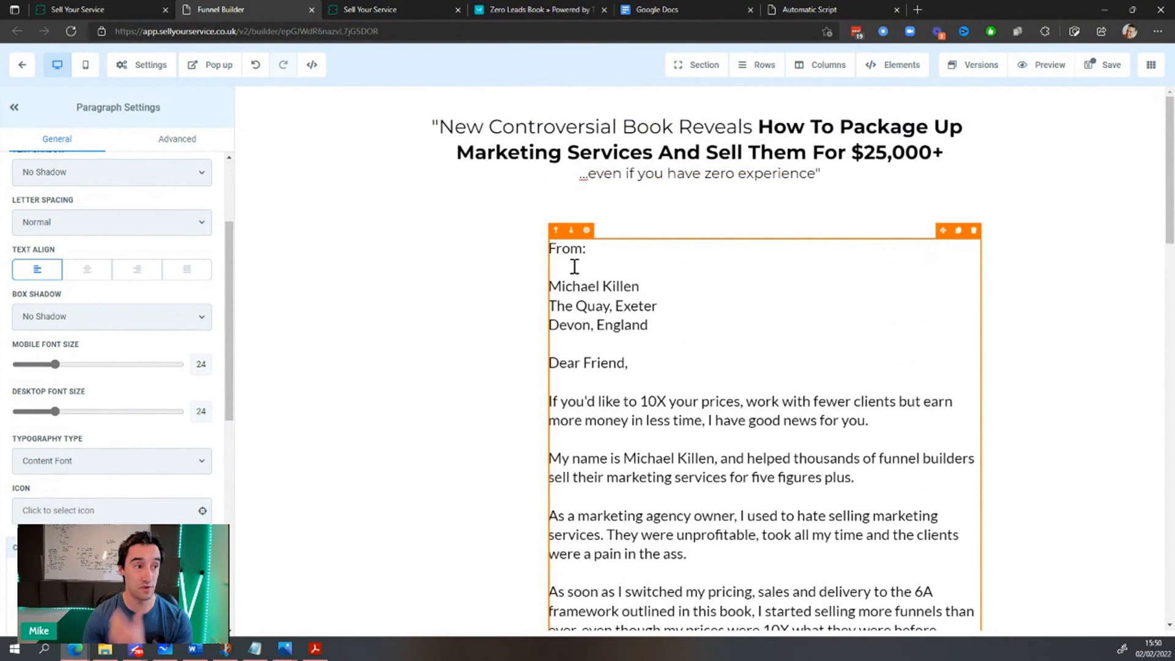
left_click(461, 374)
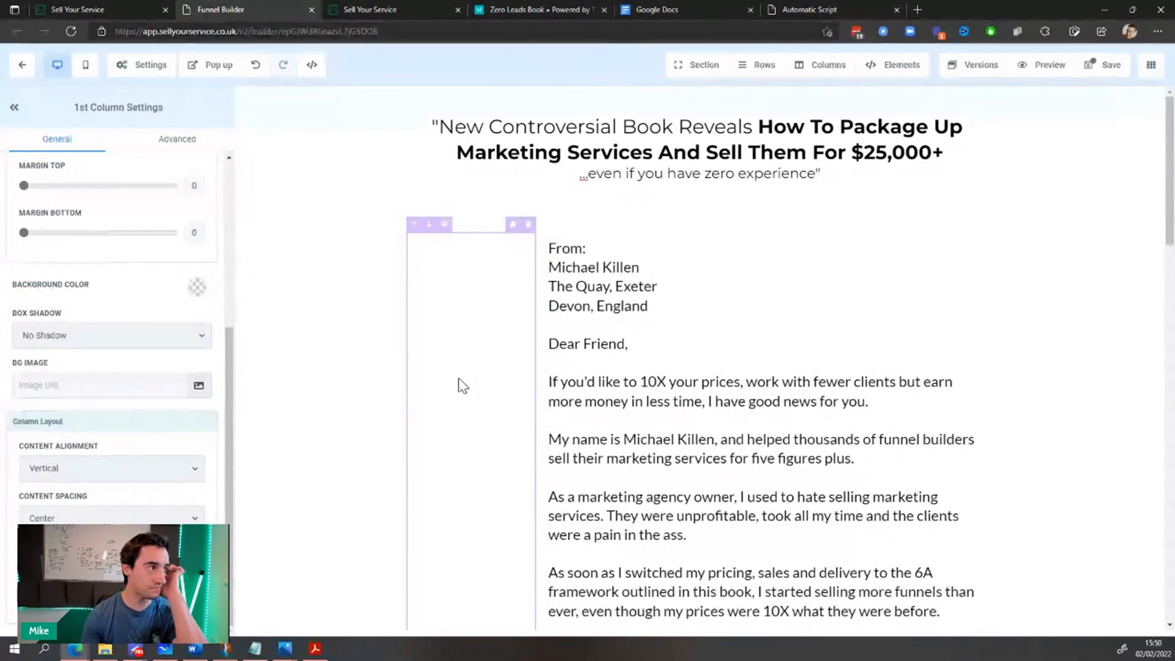
mouse_move(487, 419)
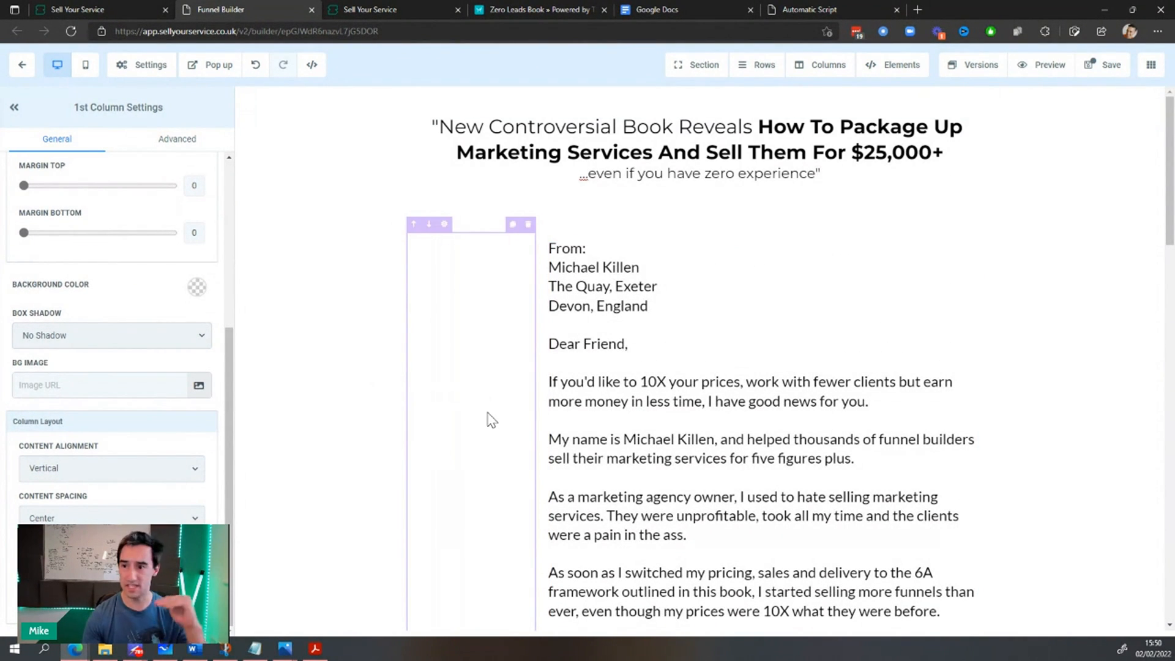
mouse_move(108, 515)
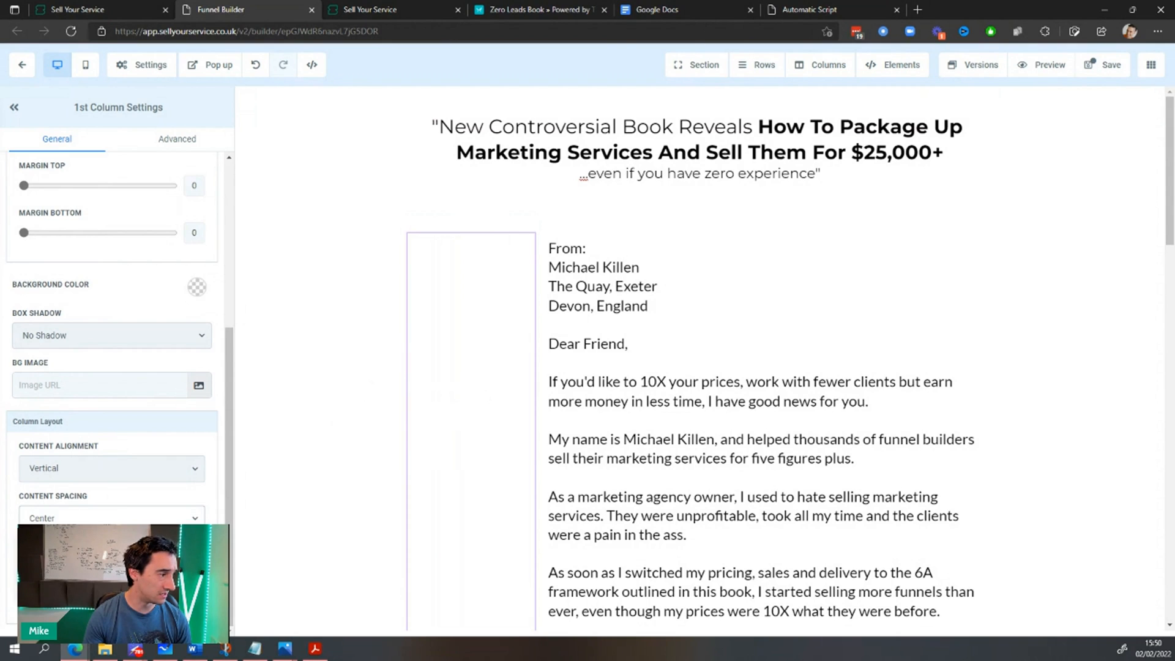
- Add an Image placeholder in the narrow left column and browse My Media for a picture
left_click(111, 468)
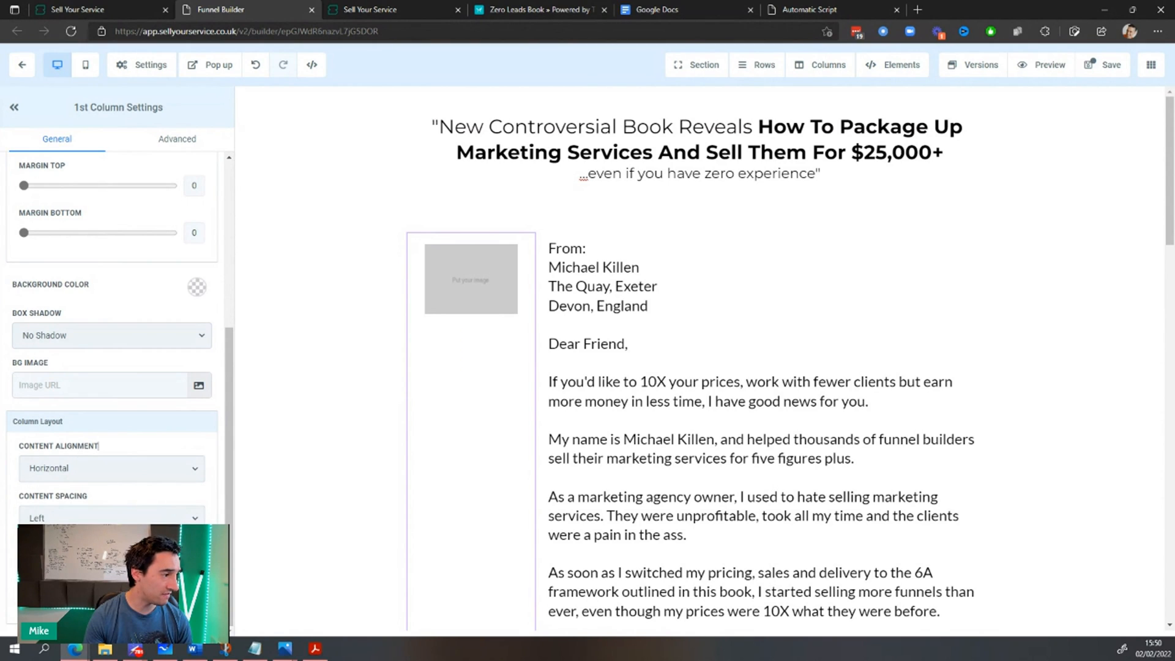
left_click(470, 279)
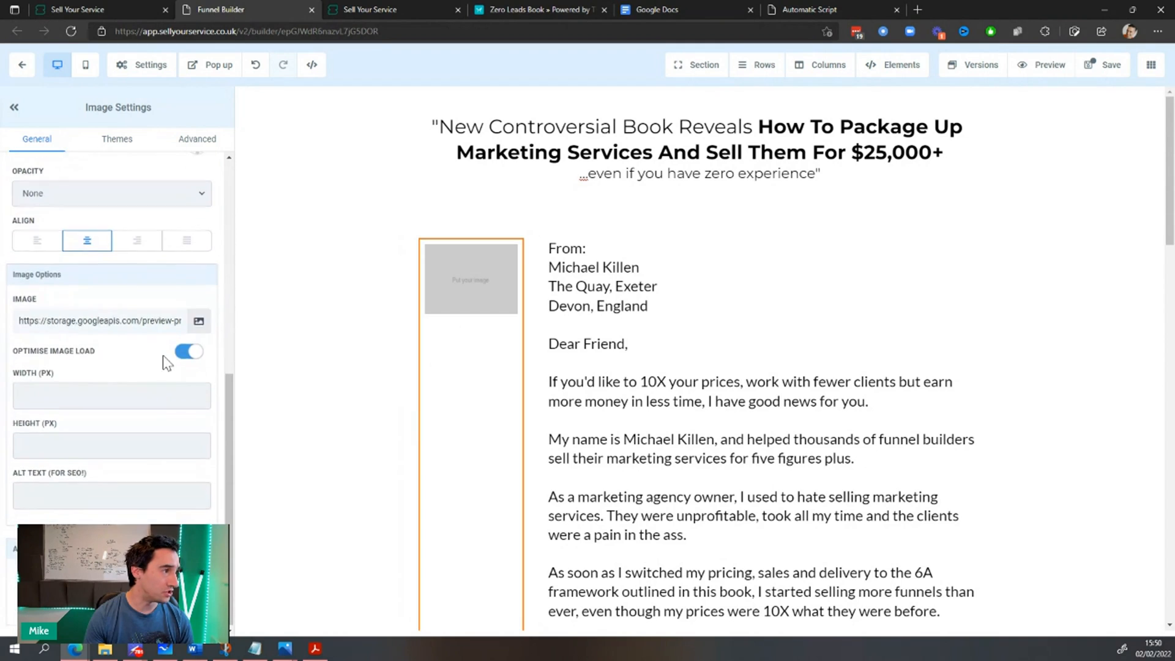
left_click(198, 320)
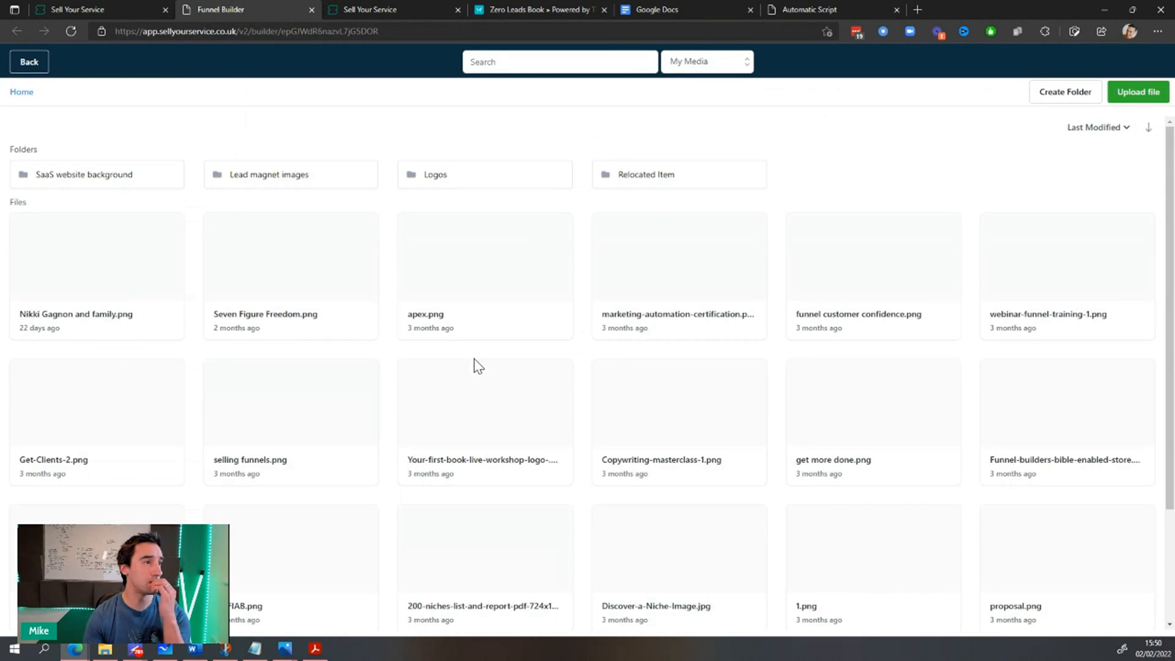
right_click(832, 405)
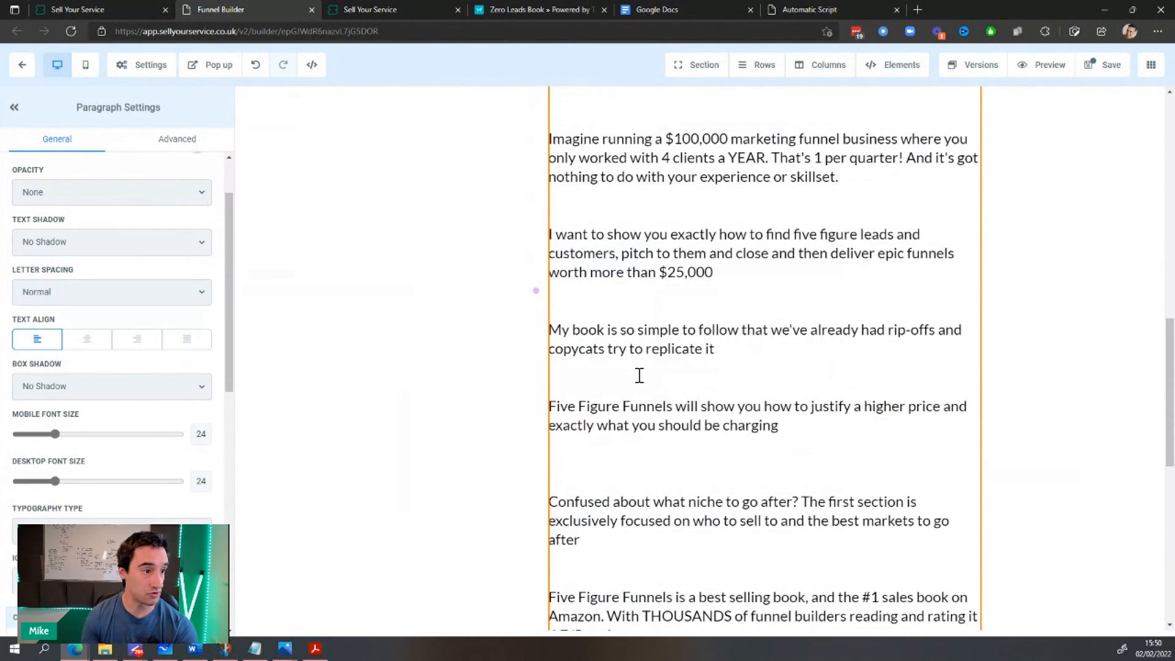
- Touch up the wording of the letter's selling-point paragraphs before adding symbols
scroll("down", 3)
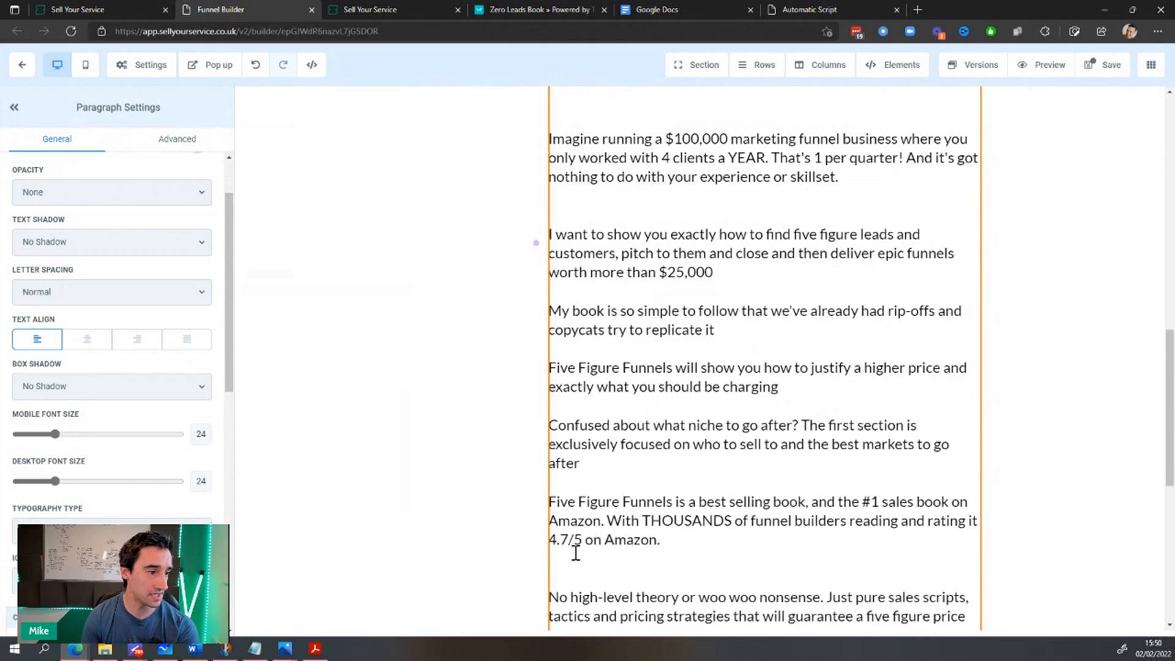
scroll("down", 3)
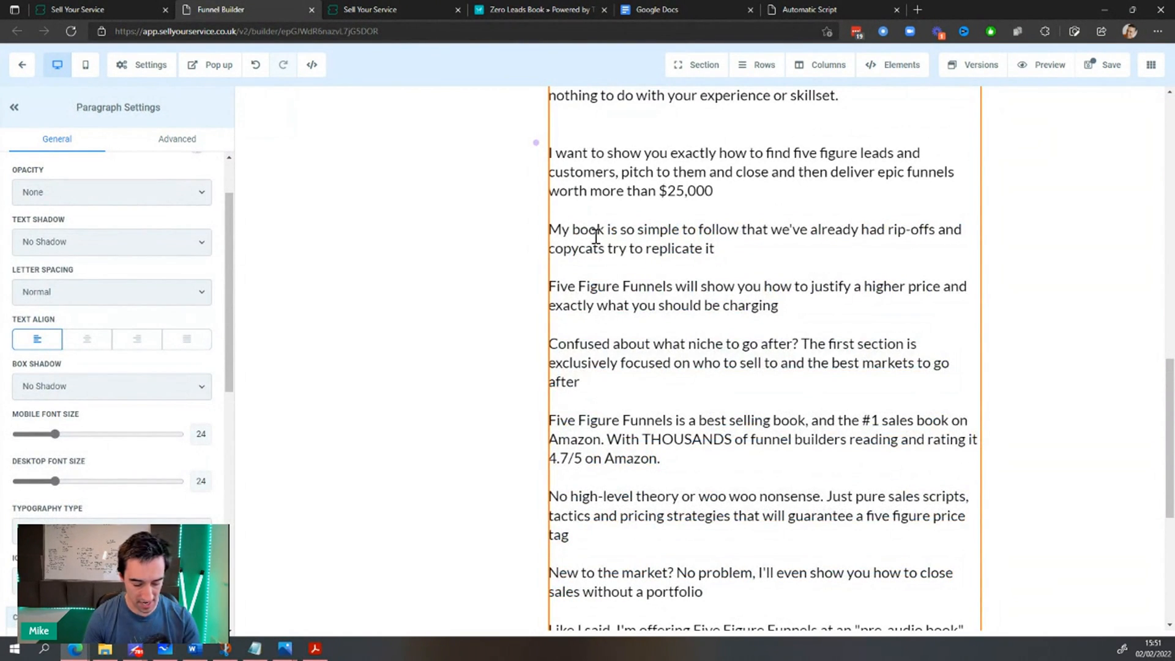
left_click(592, 238)
type("bull")
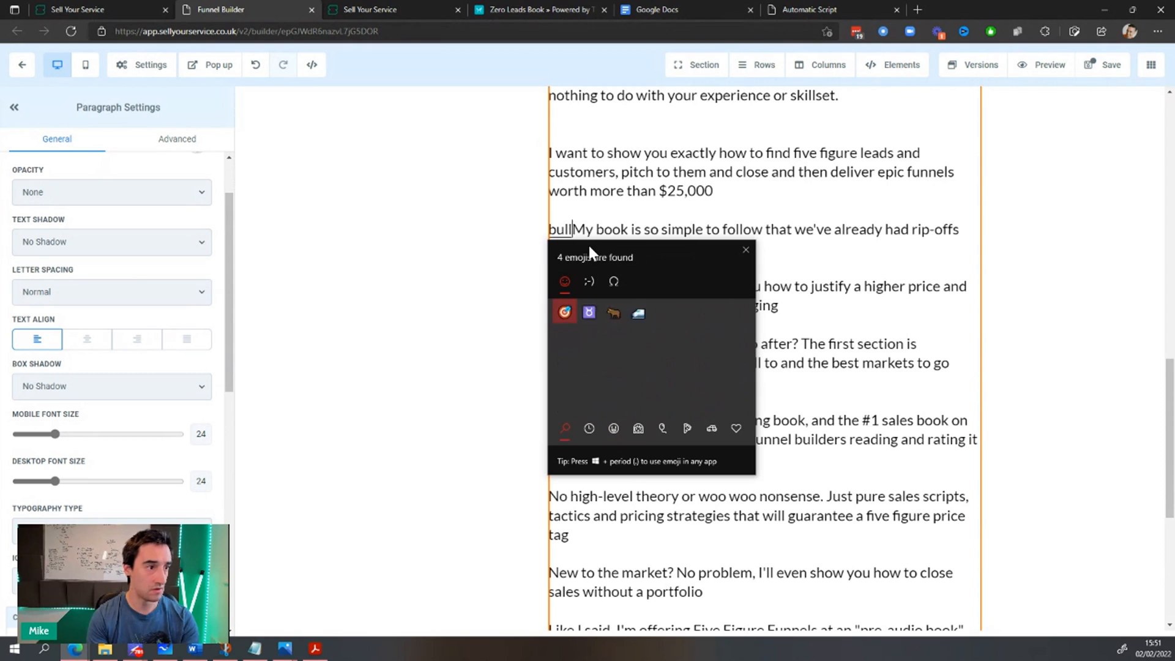
type("e")
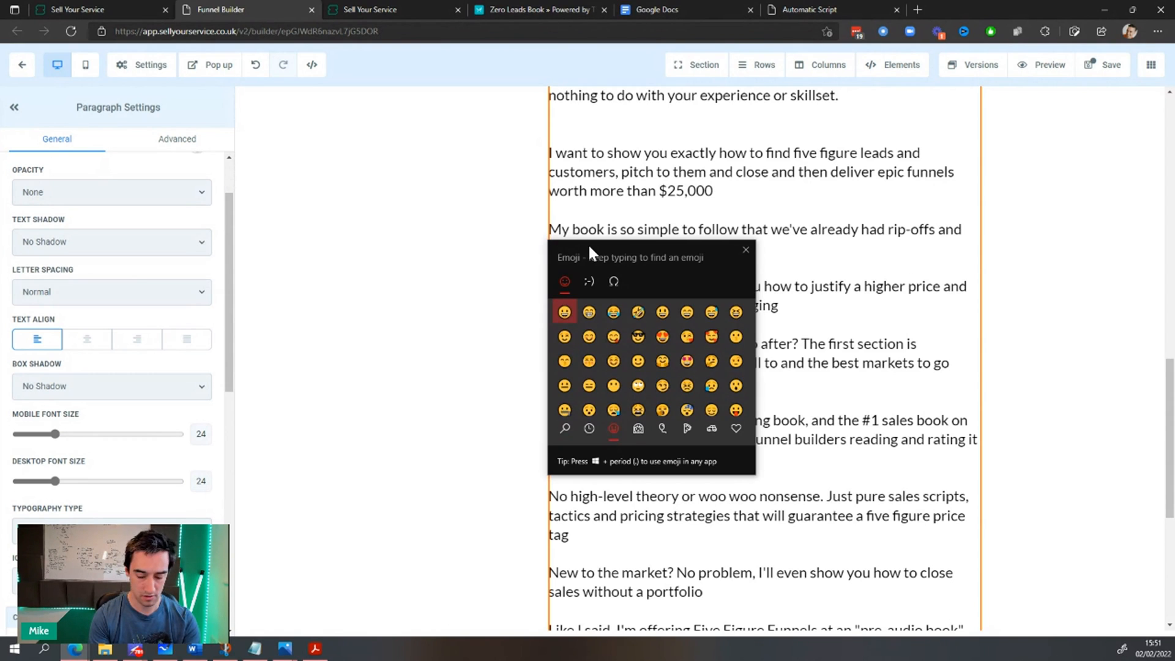
type("d")
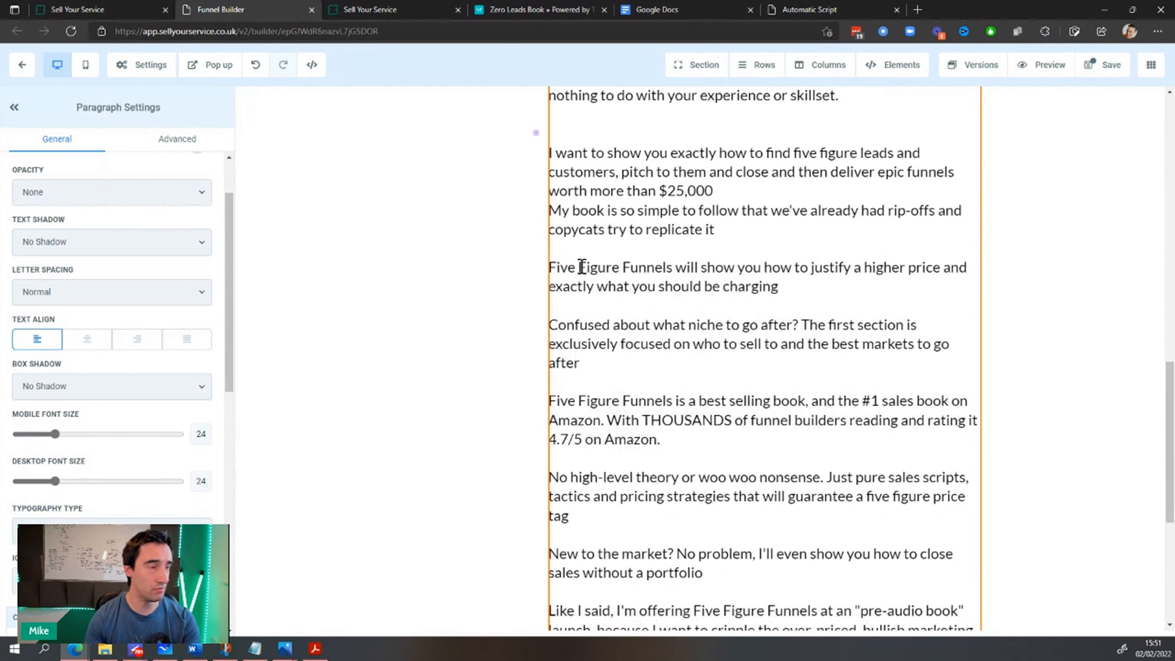
- Insert a ✓ check mark from the Windows emoji panel before the 'My book' paragraph
key("win+.")
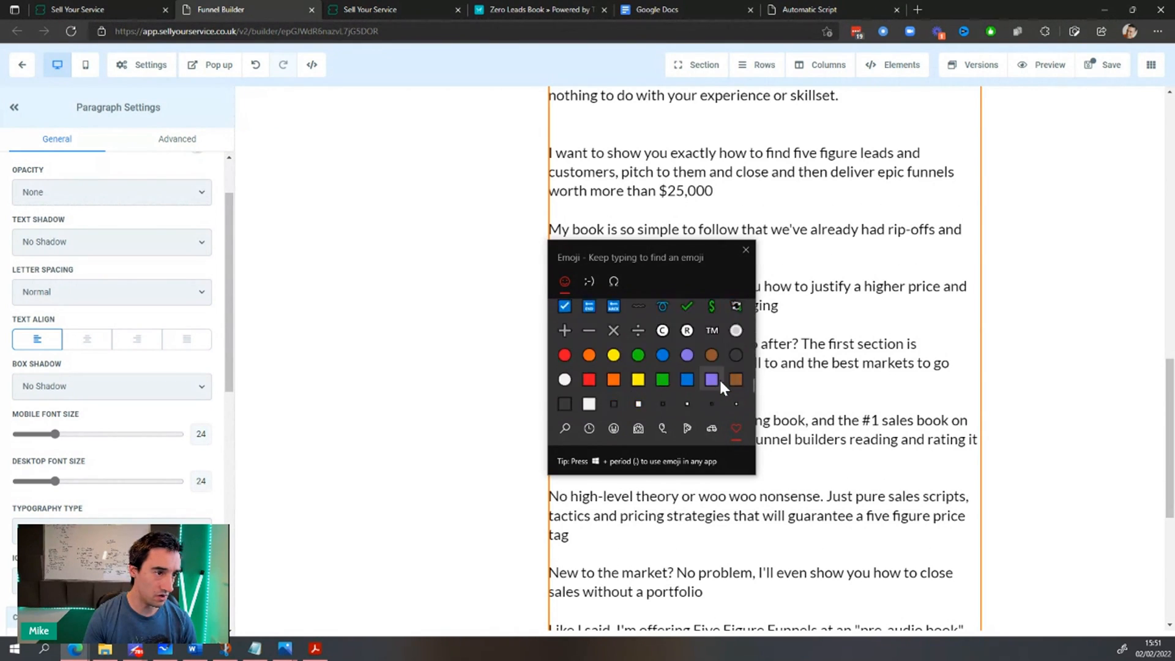
left_click(735, 355)
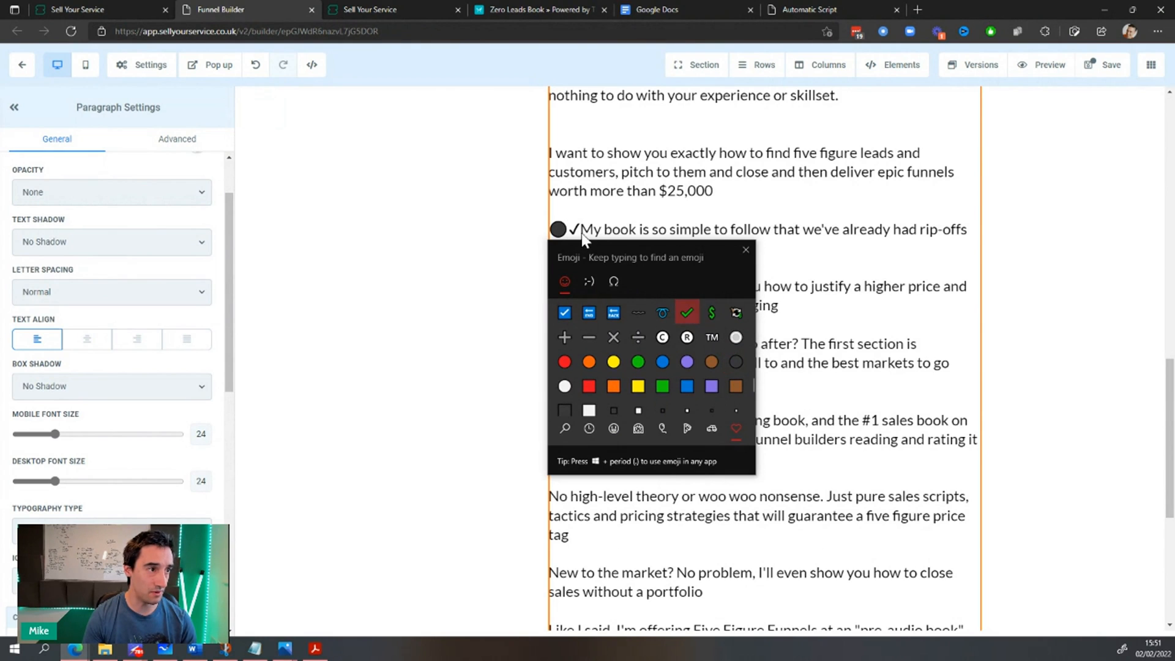
left_click(745, 249)
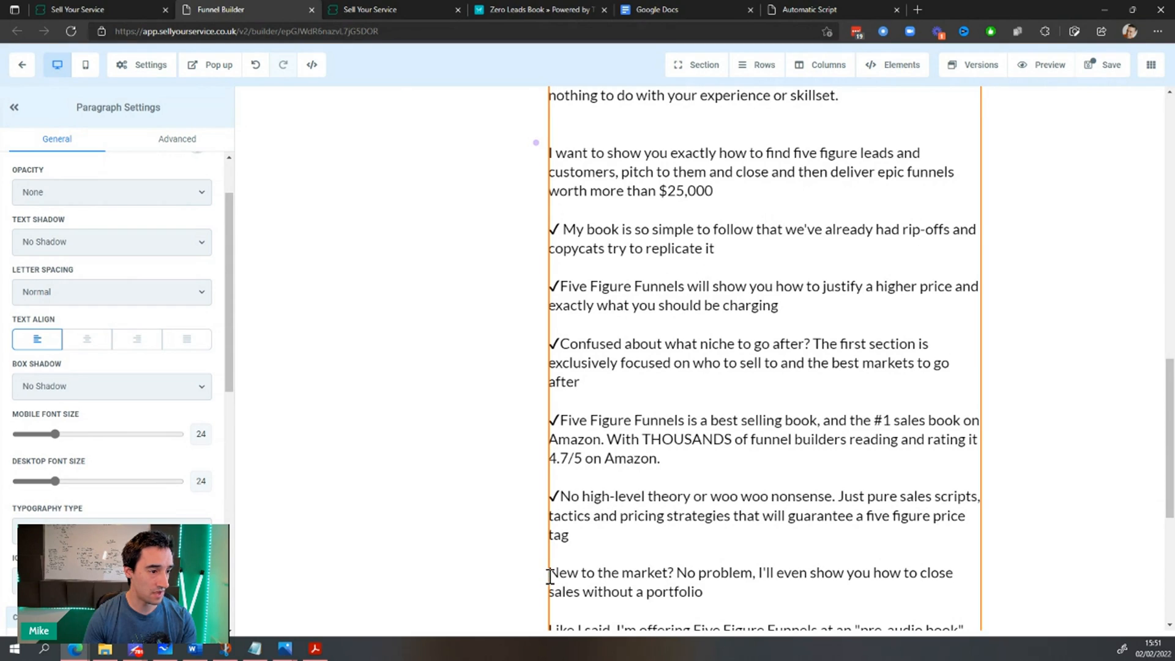
- Replace 'Automatic Script' with 'Five Figure Funnels' in the closing Buy line
scroll("down", 3)
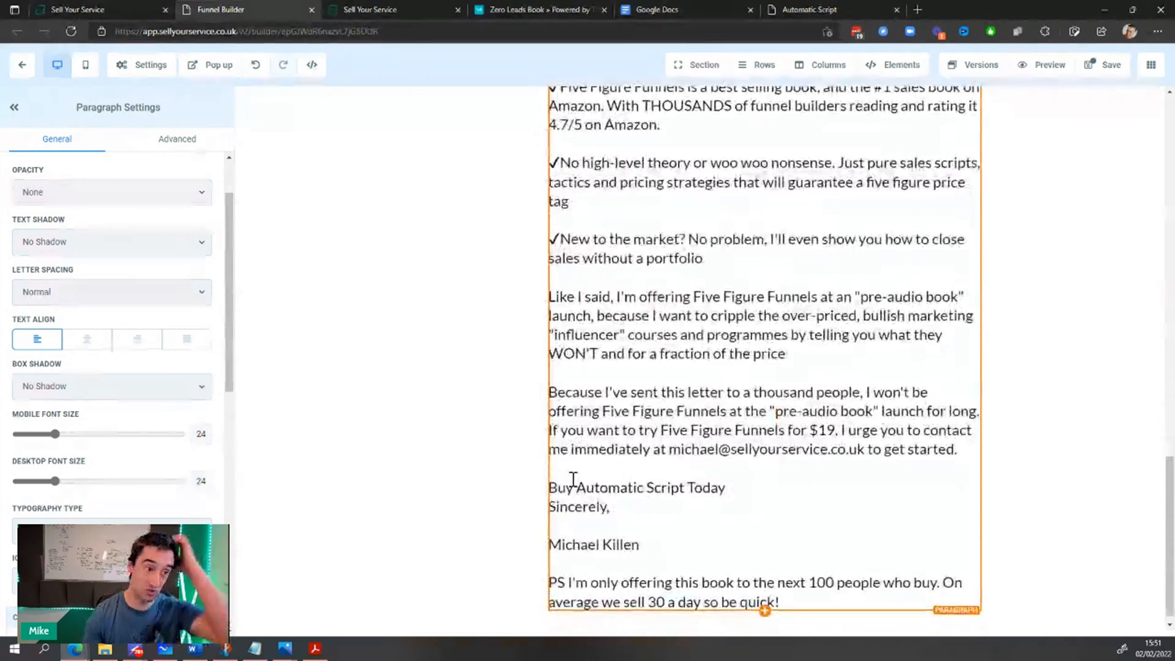
double_click(629, 487)
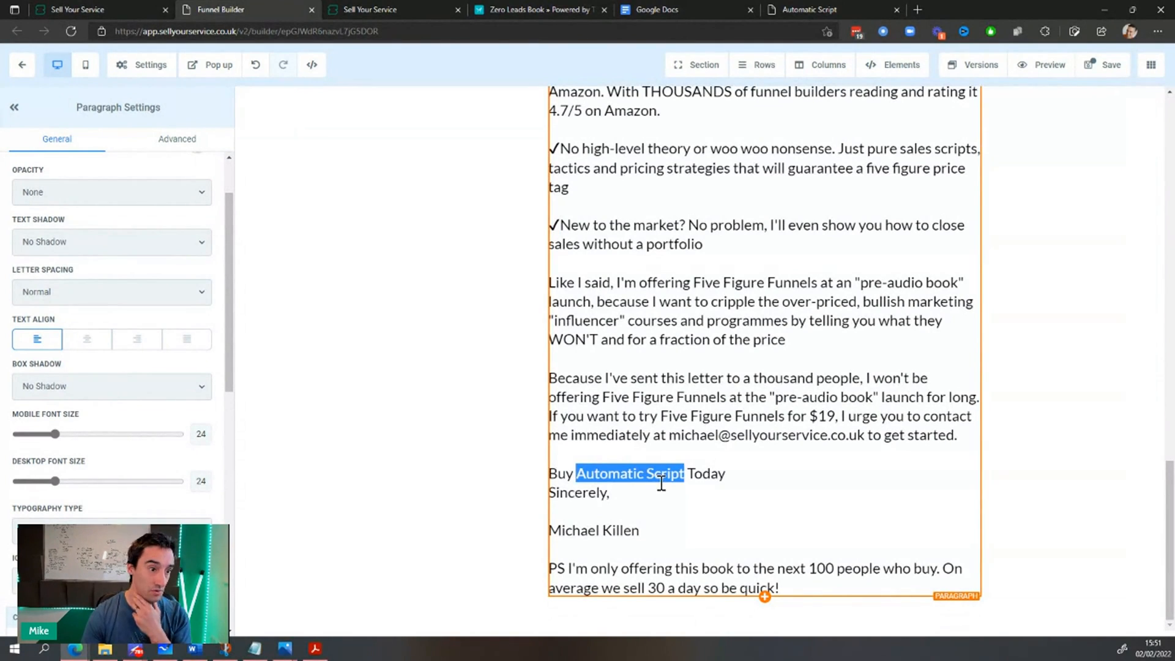
key("Delete")
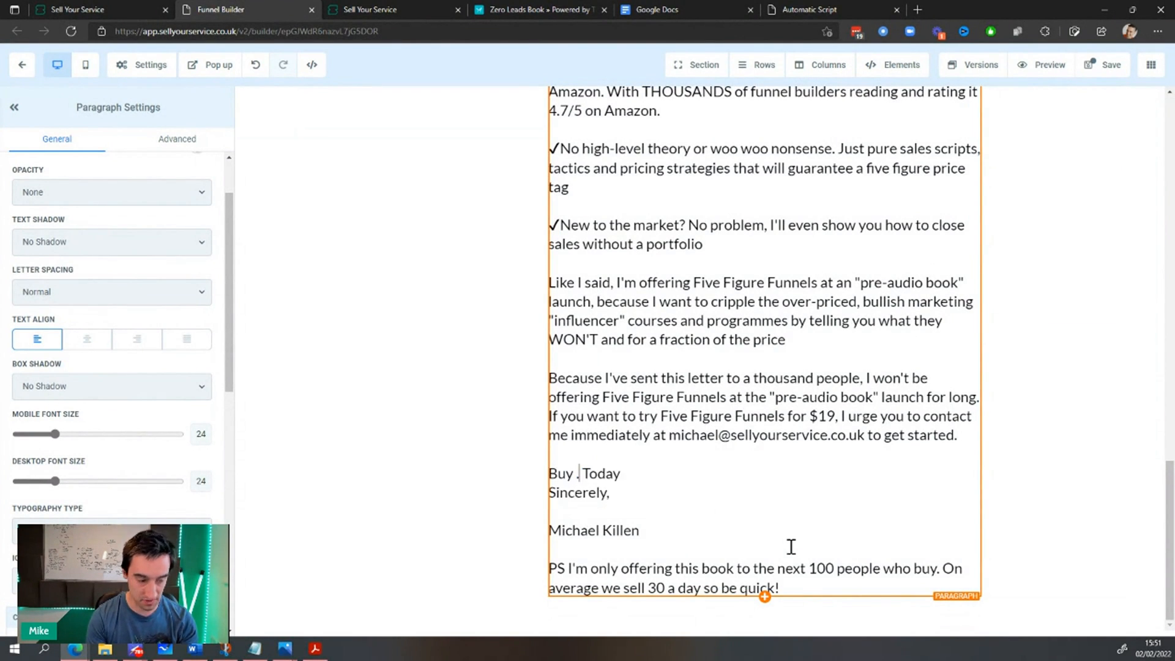
type("Five Figure Funnels")
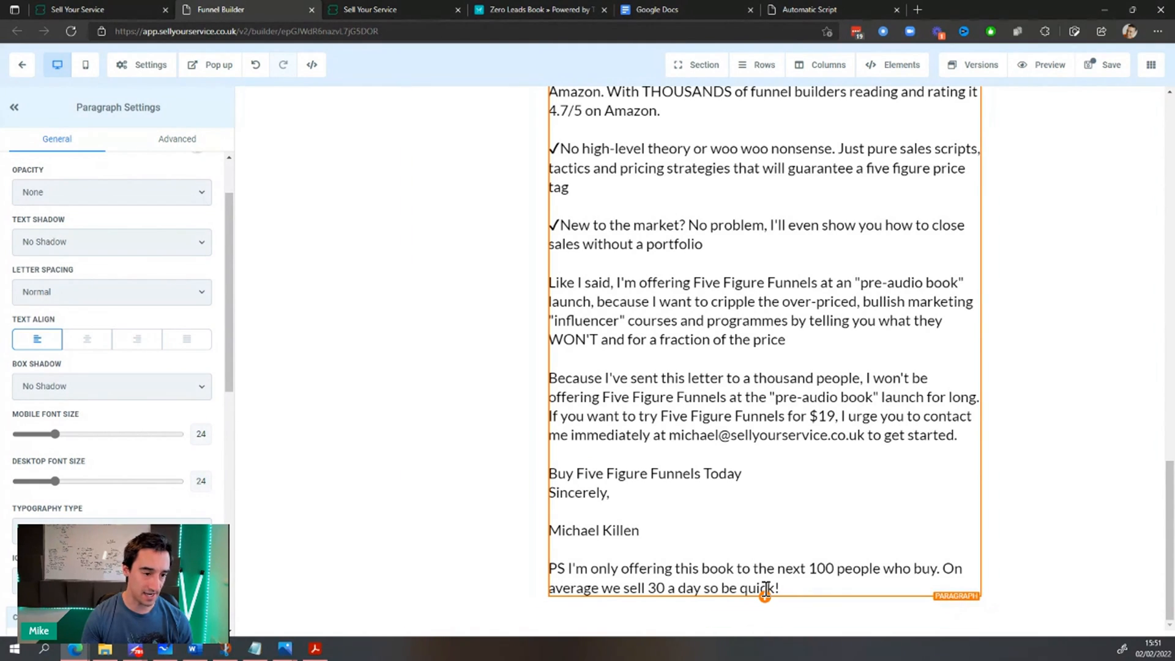
- Add a button under the PS with text 'Click Here To Buy' and sub text '$19'
left_click(764, 612)
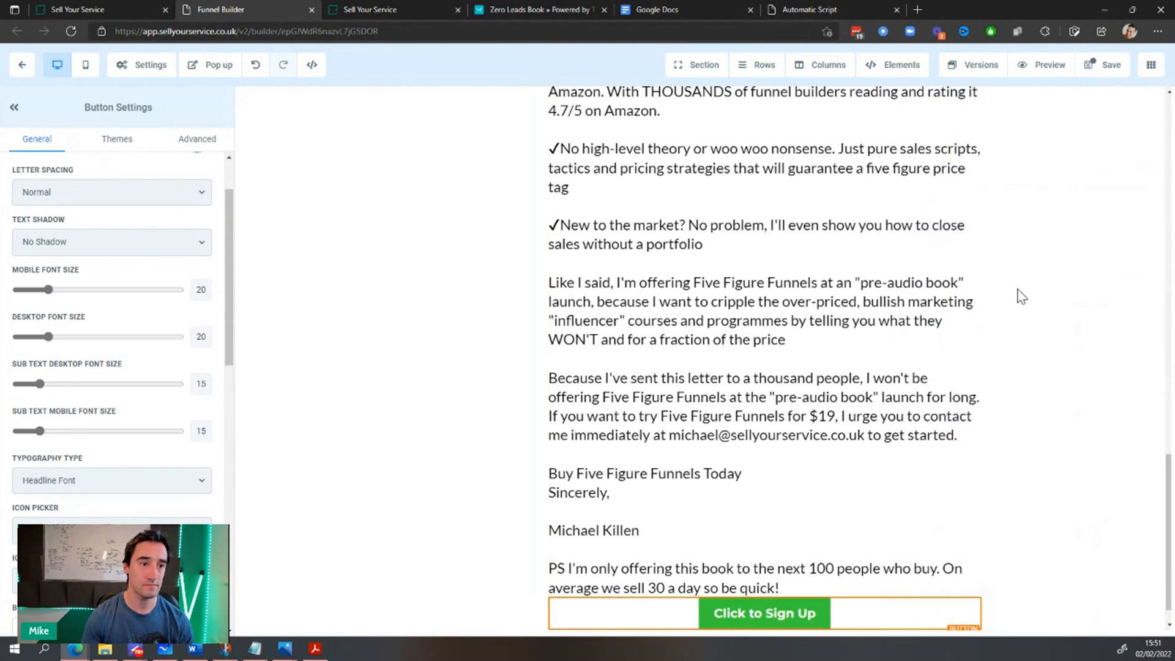
scroll("down", 3)
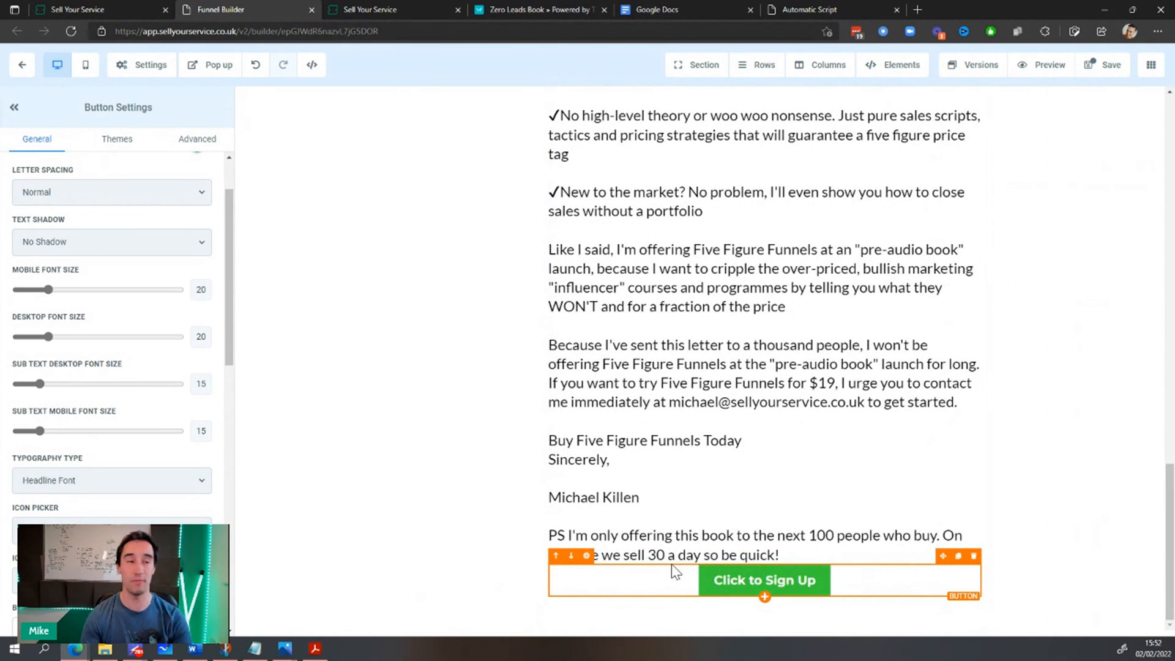
left_click(632, 534)
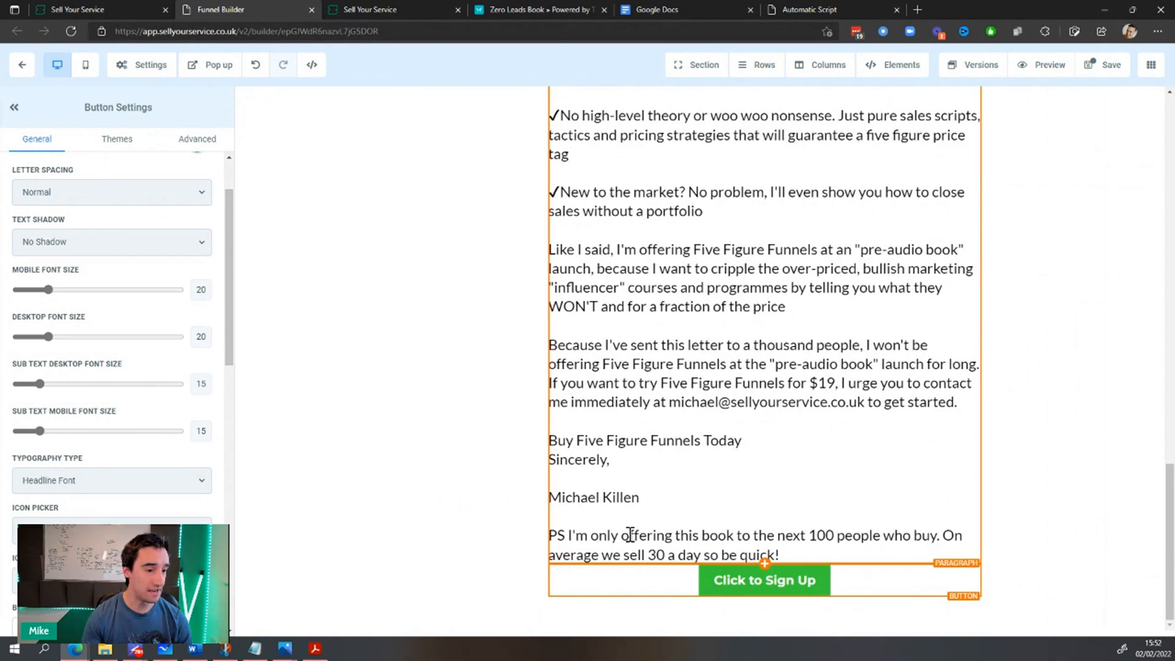
scroll("down", 3)
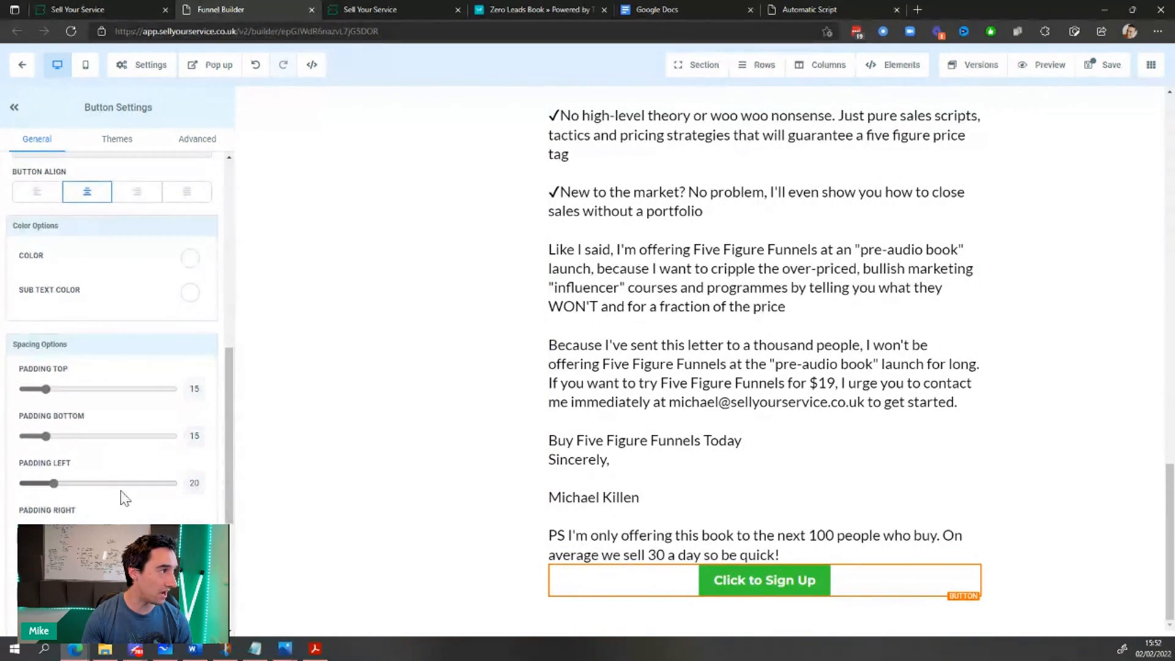
scroll("down", 3)
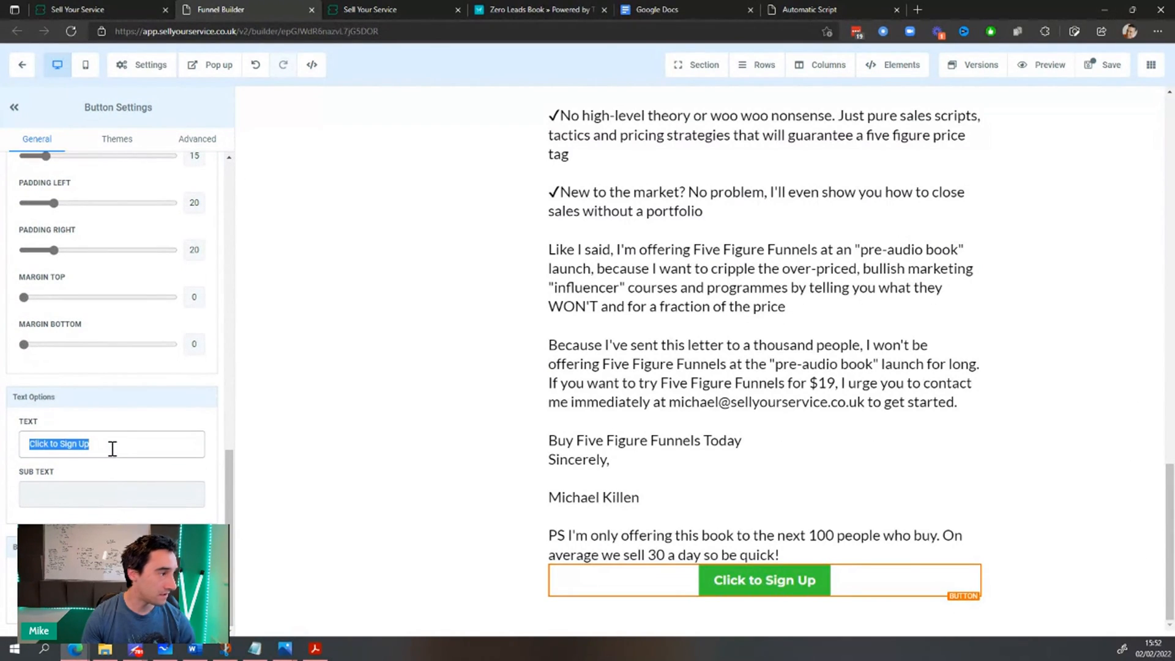
type("Click Her t")
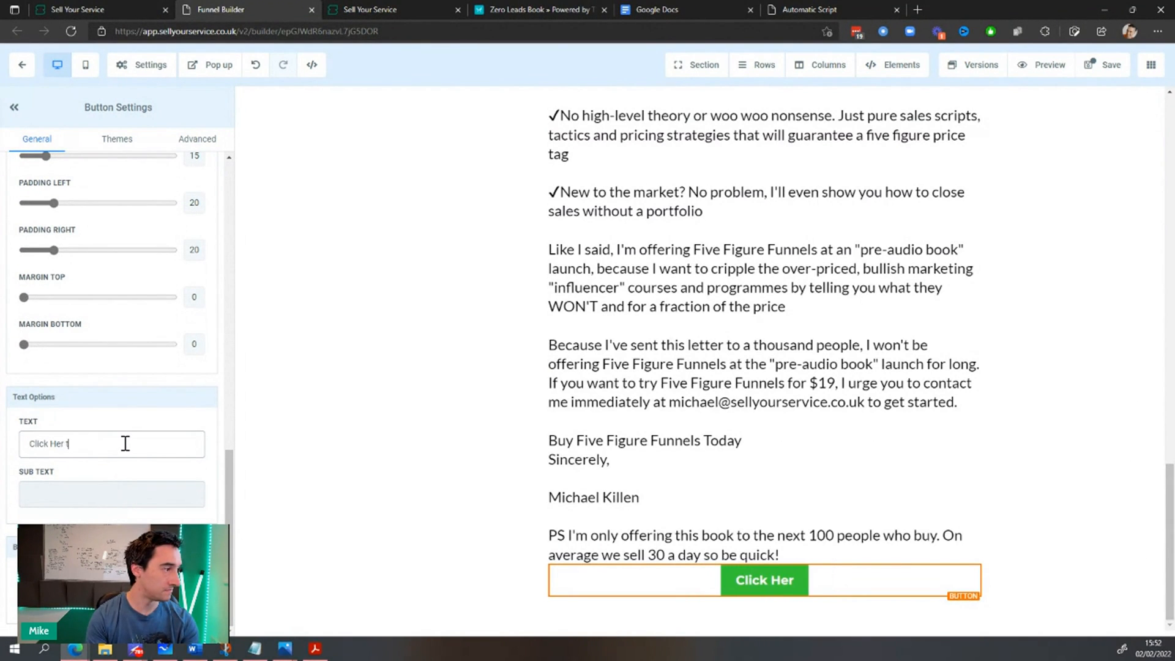
type("E")
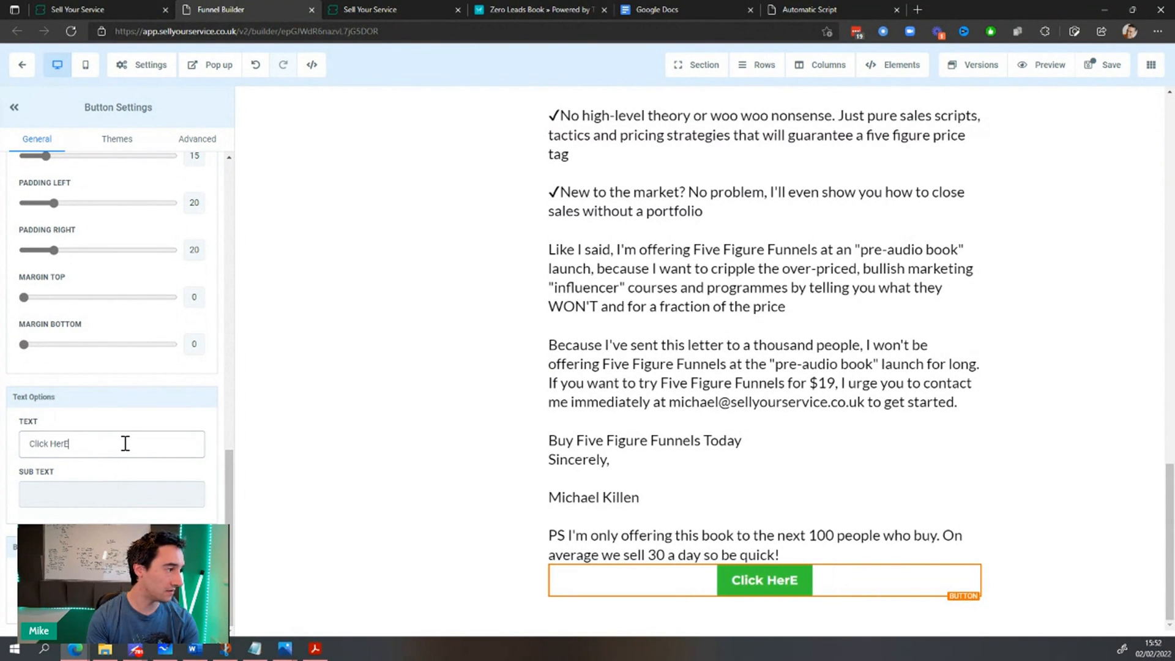
type("To Buy")
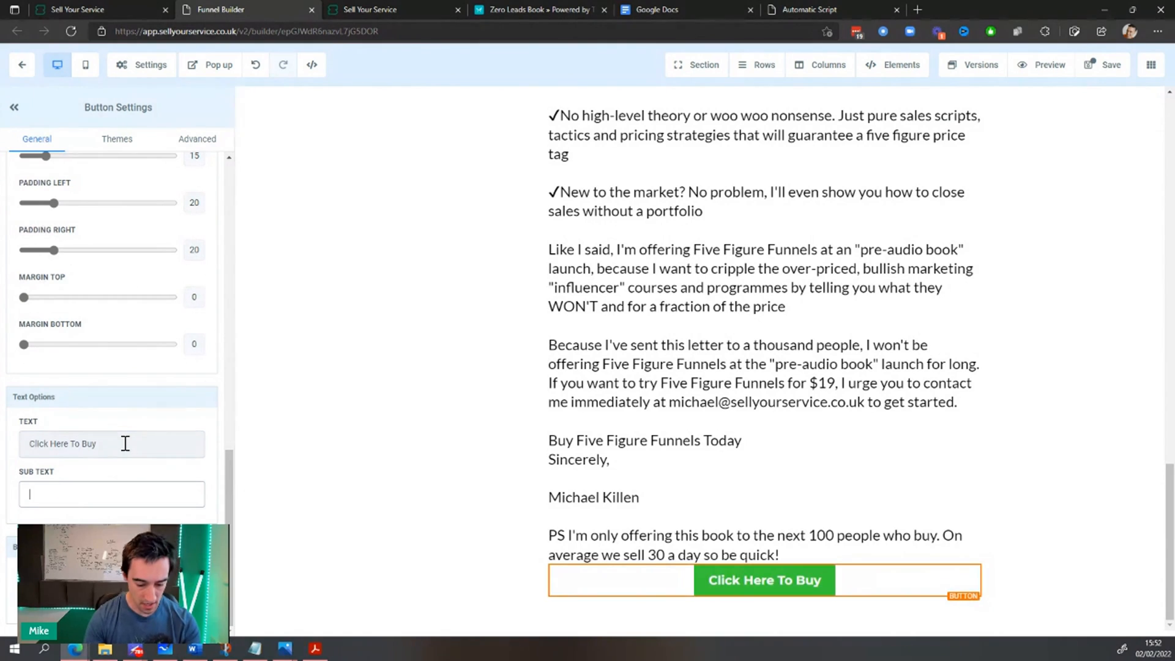
type("$19")
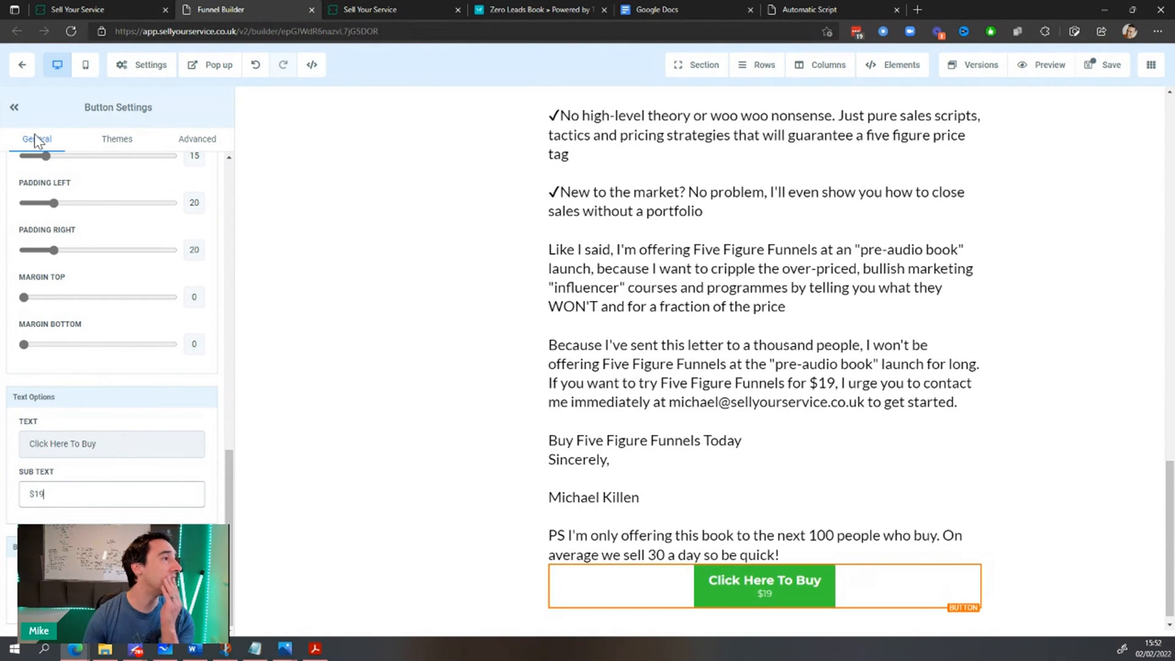
- Style the buy button with a green theme and extra top margin of 60
scroll("up", 3)
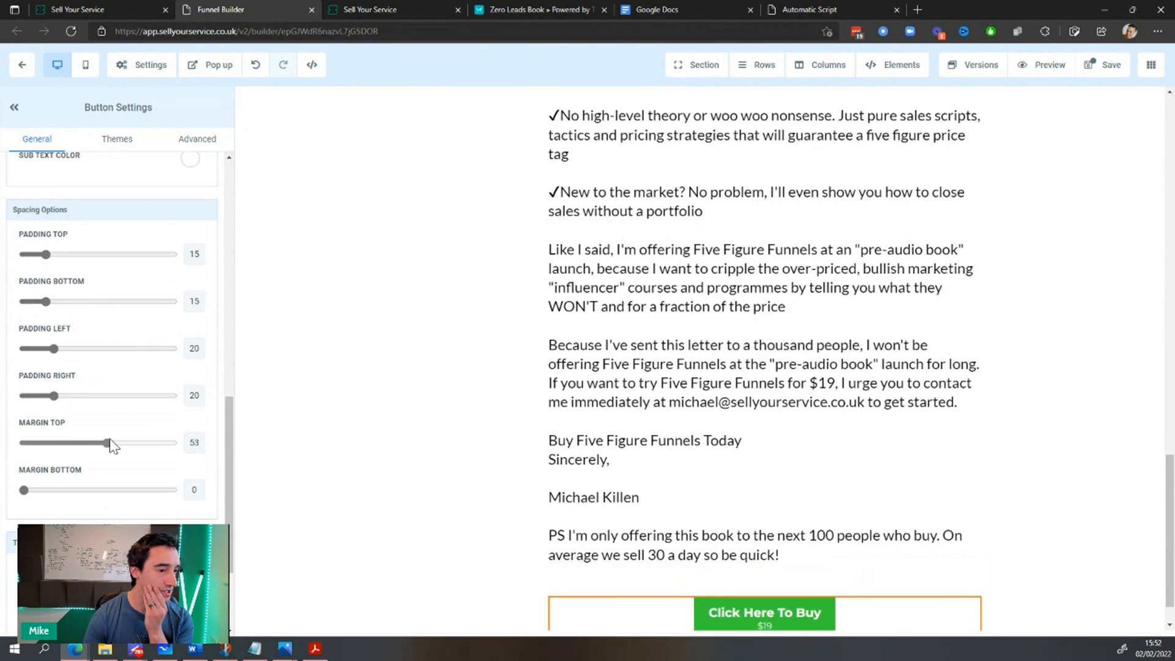
left_click(190, 157)
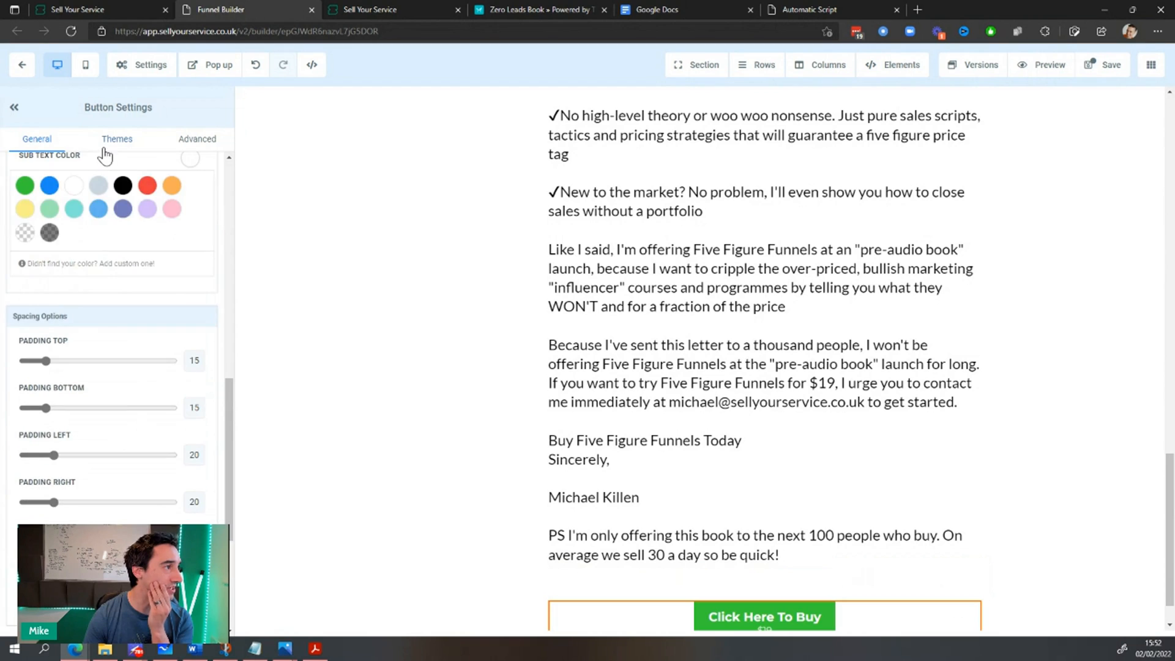
left_click(117, 139)
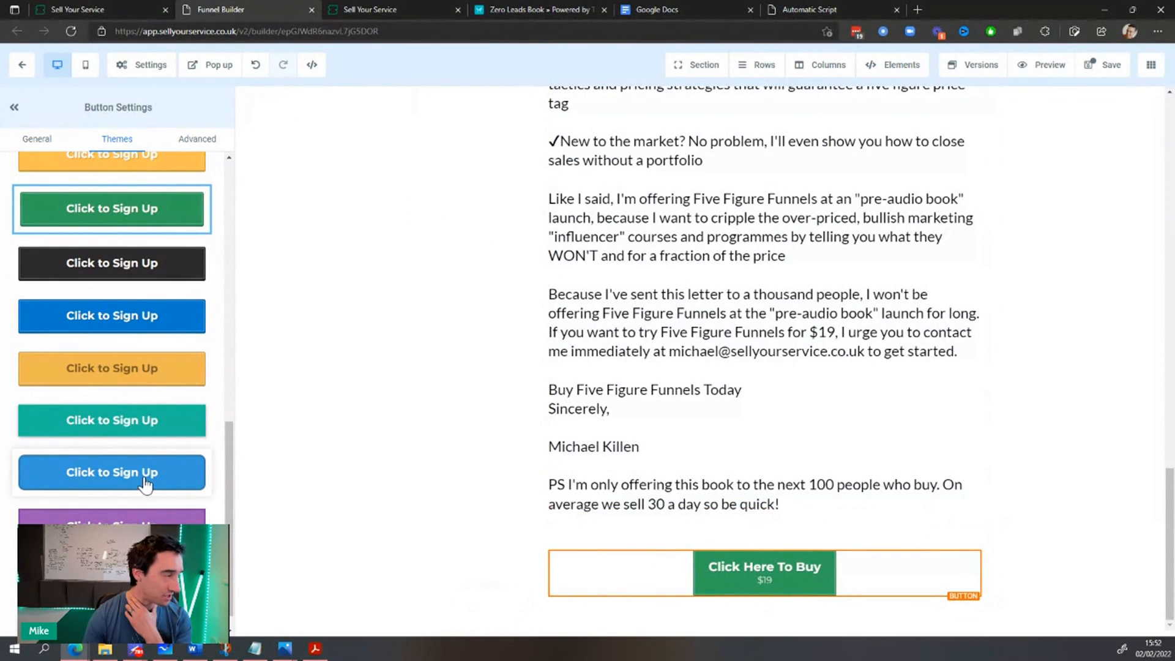
left_click(36, 138)
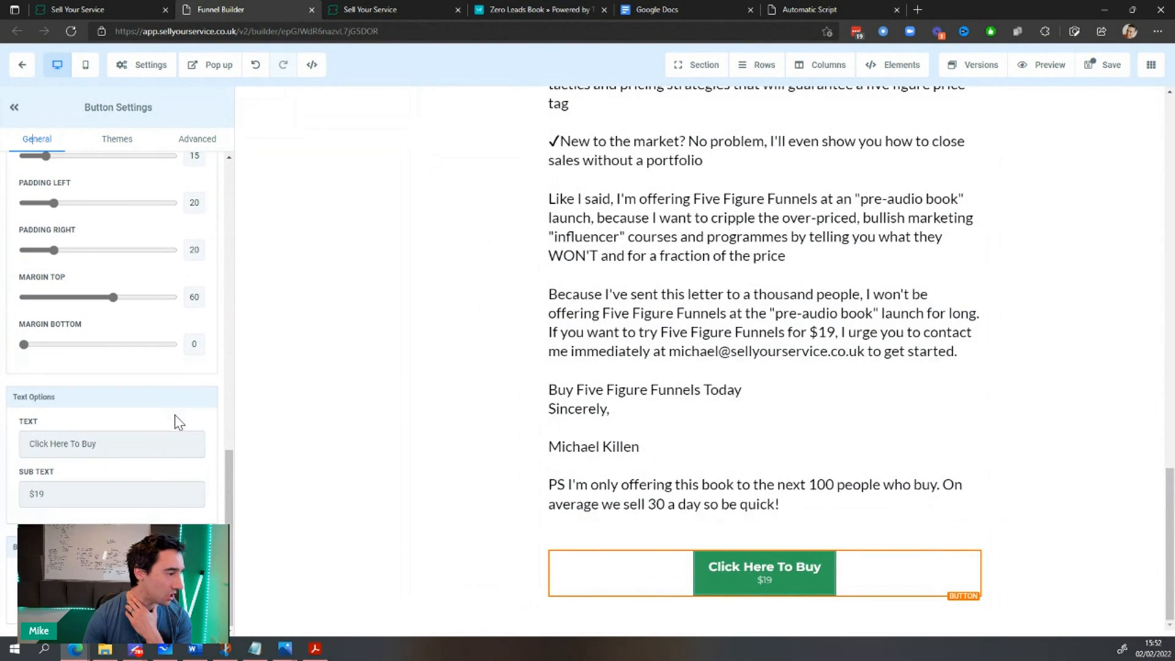
left_click(112, 443)
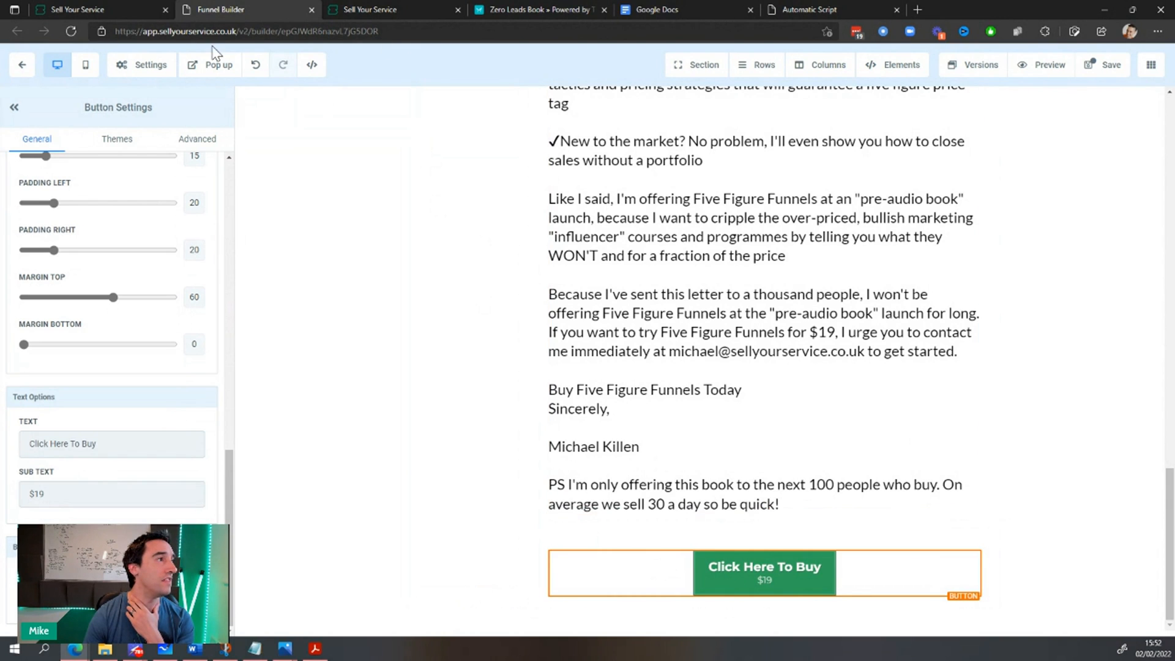
- Give the button's popup a single-column row holding a one-step order form
left_click(217, 65)
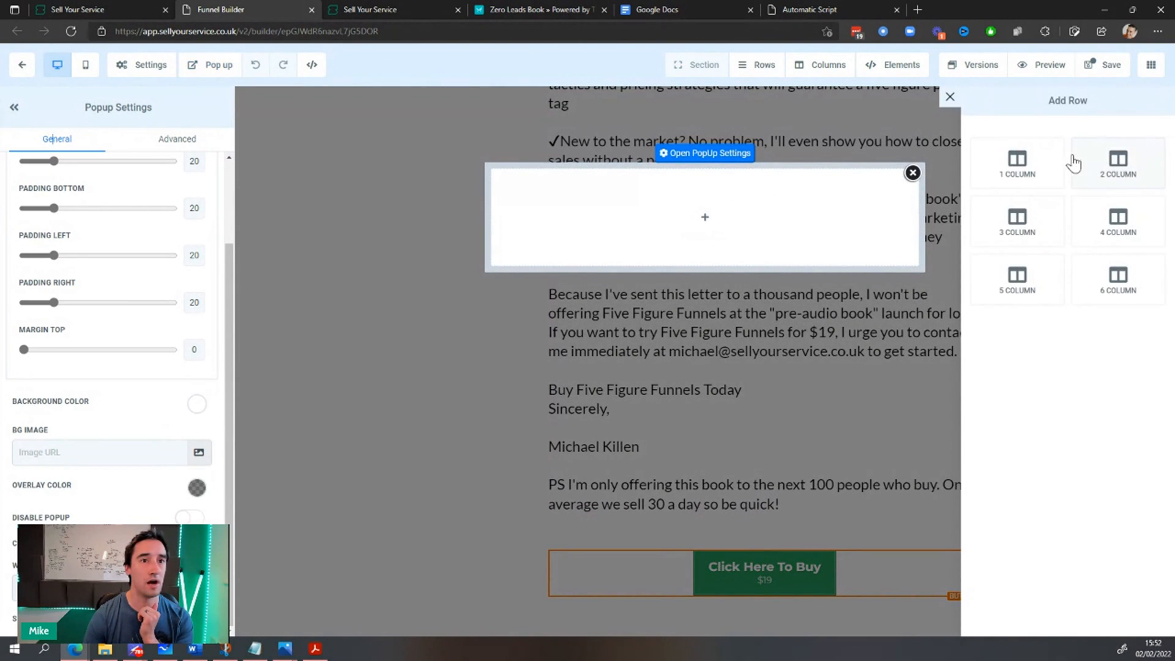
left_click(1016, 163)
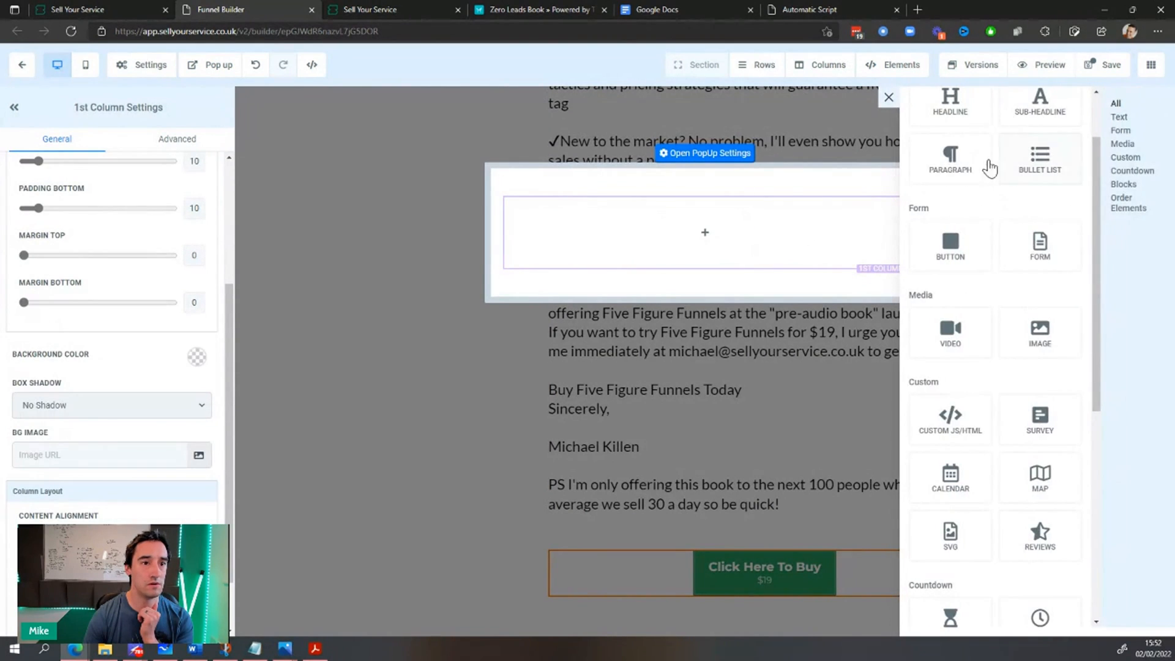
scroll("down", 3)
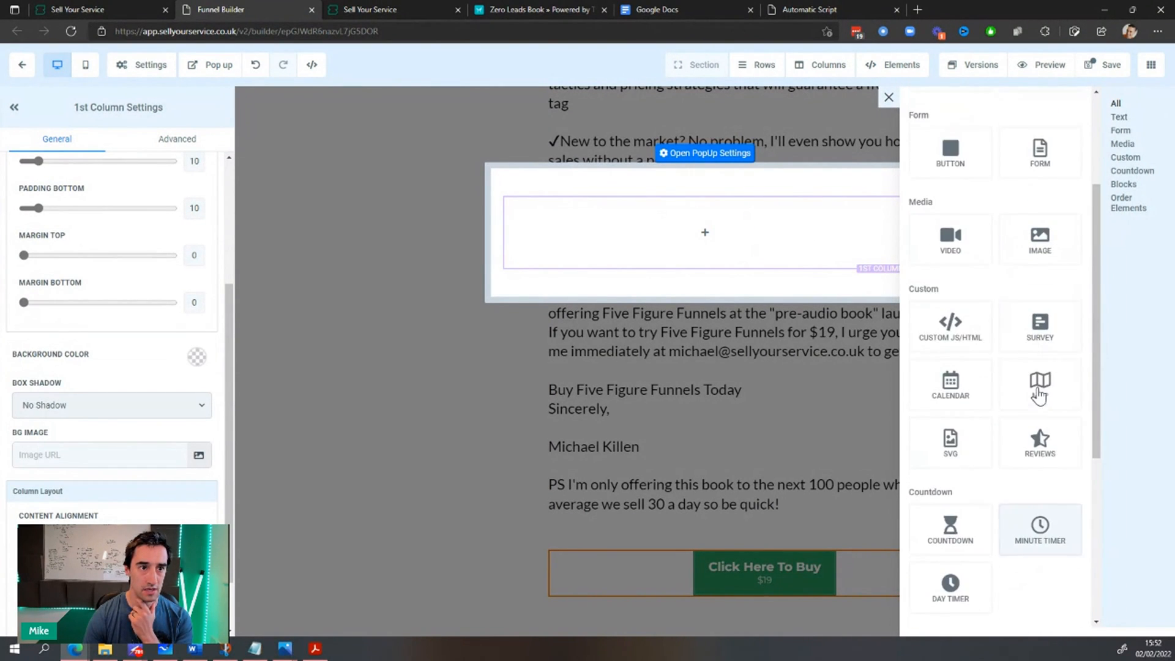
scroll("up", 3)
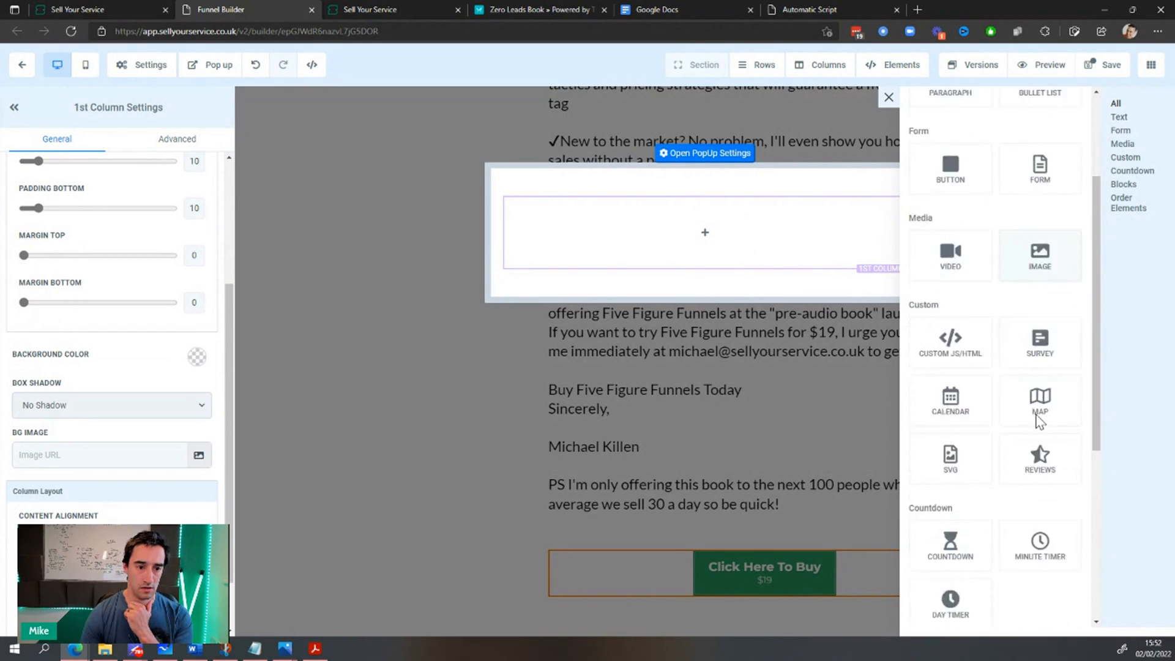
left_click(1102, 505)
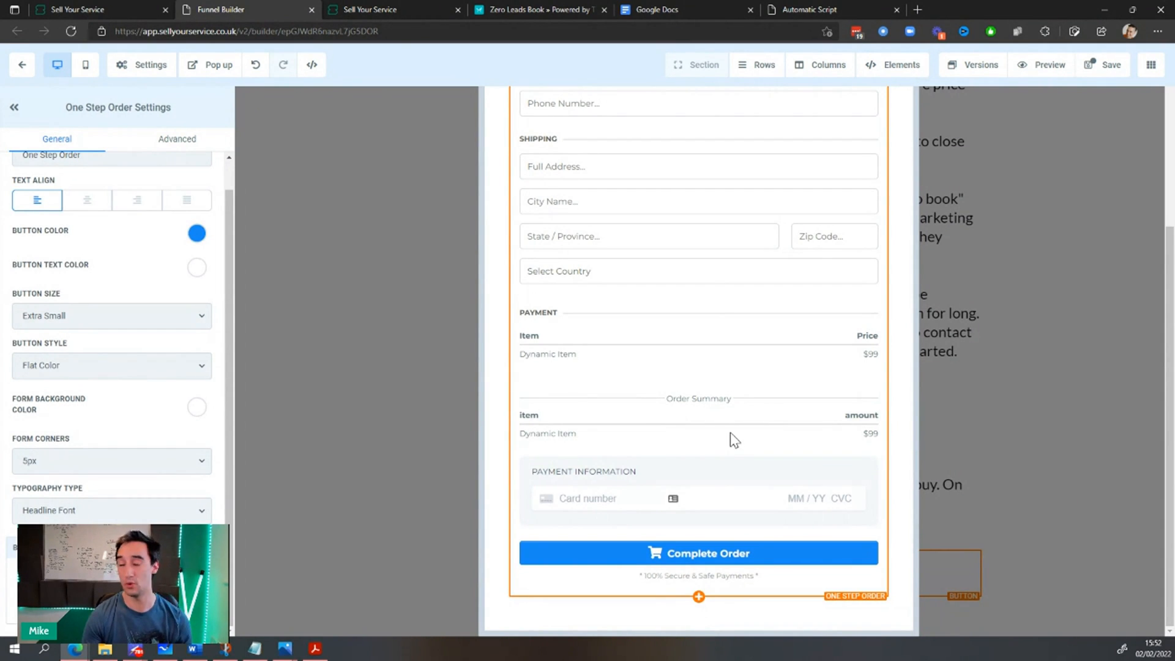
mouse_move(780, 489)
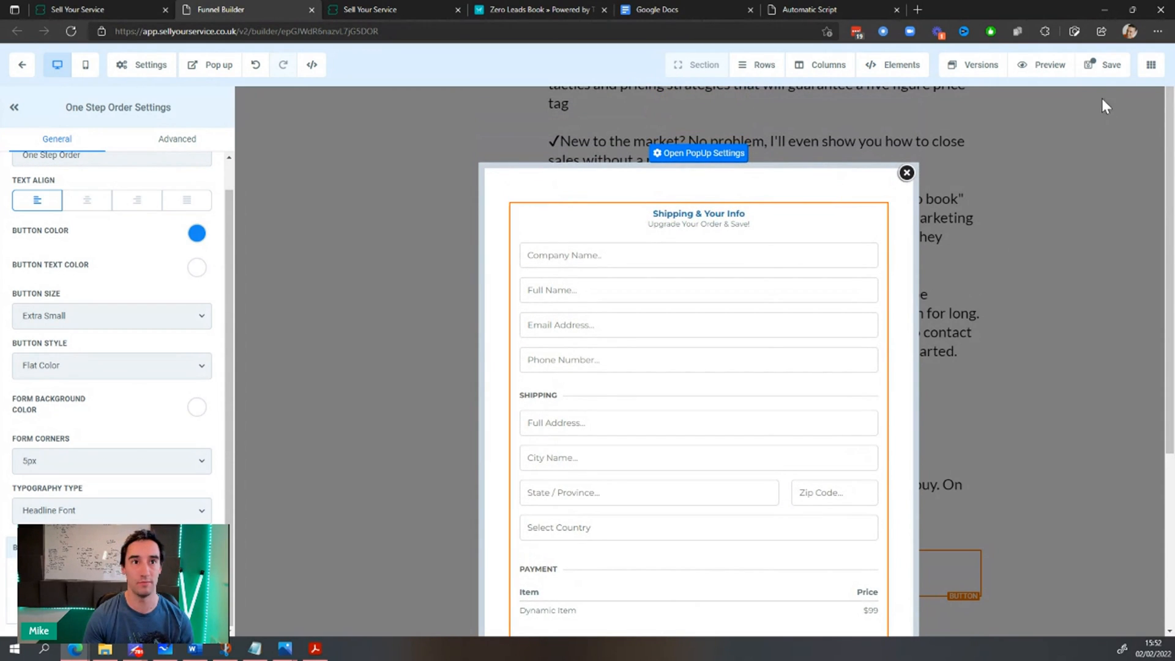
- Save the sales page together with its order popup
left_click(1106, 64)
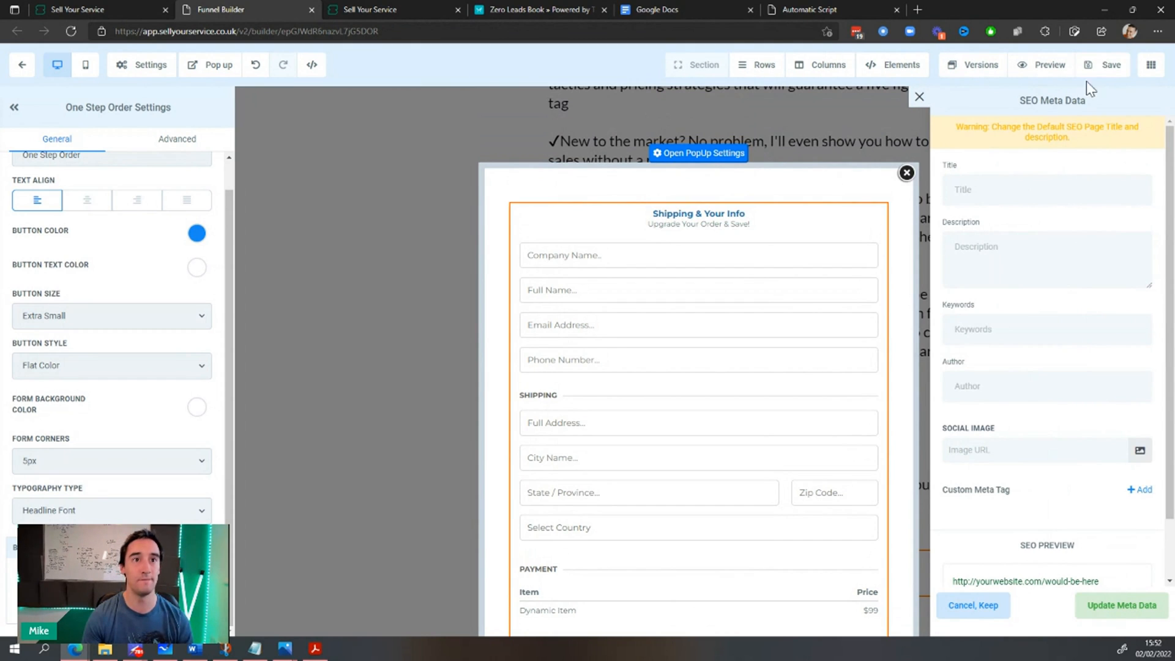
left_click(1108, 65)
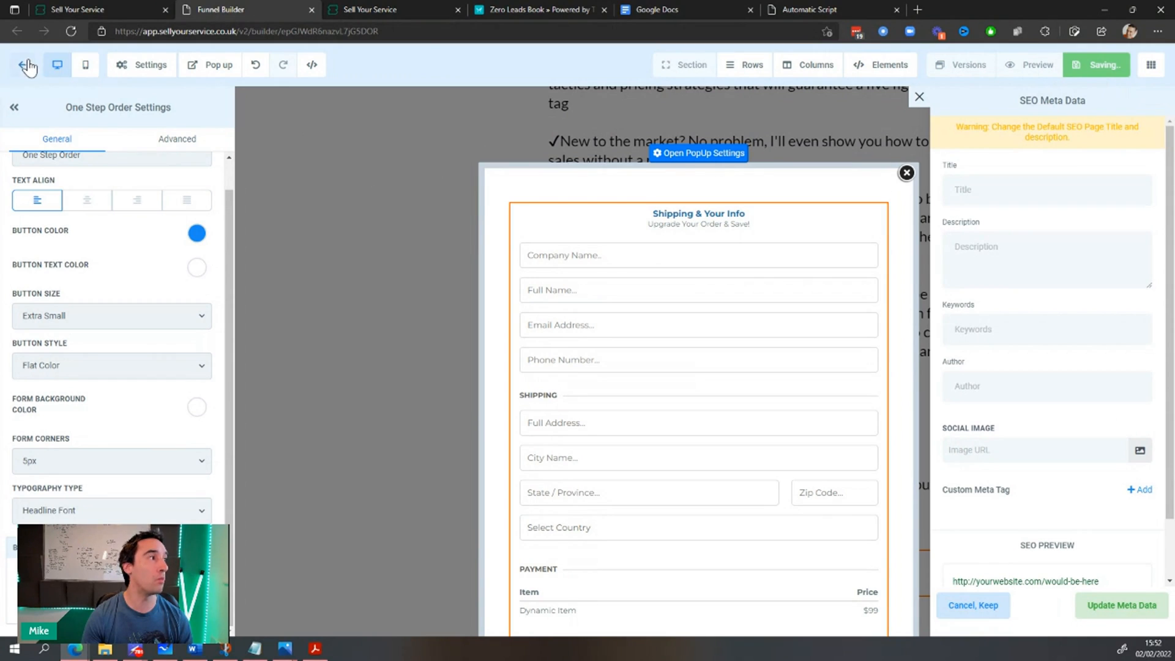
- Return to the Funnels list and filter it by 'atm'
left_click(22, 65)
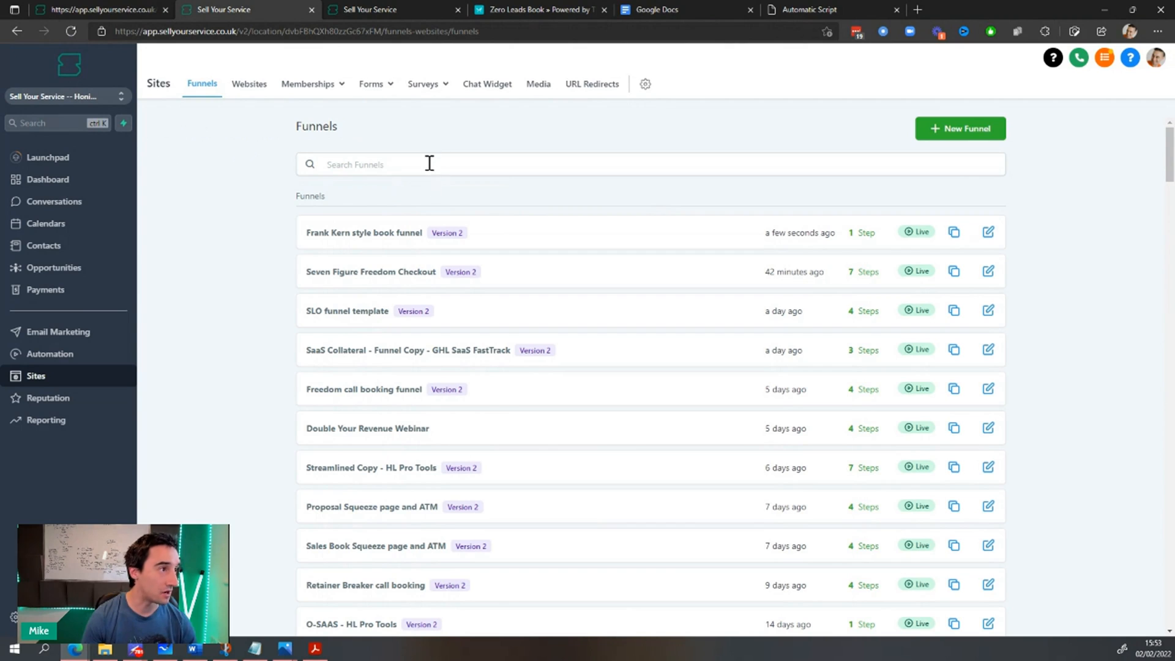
type("atm")
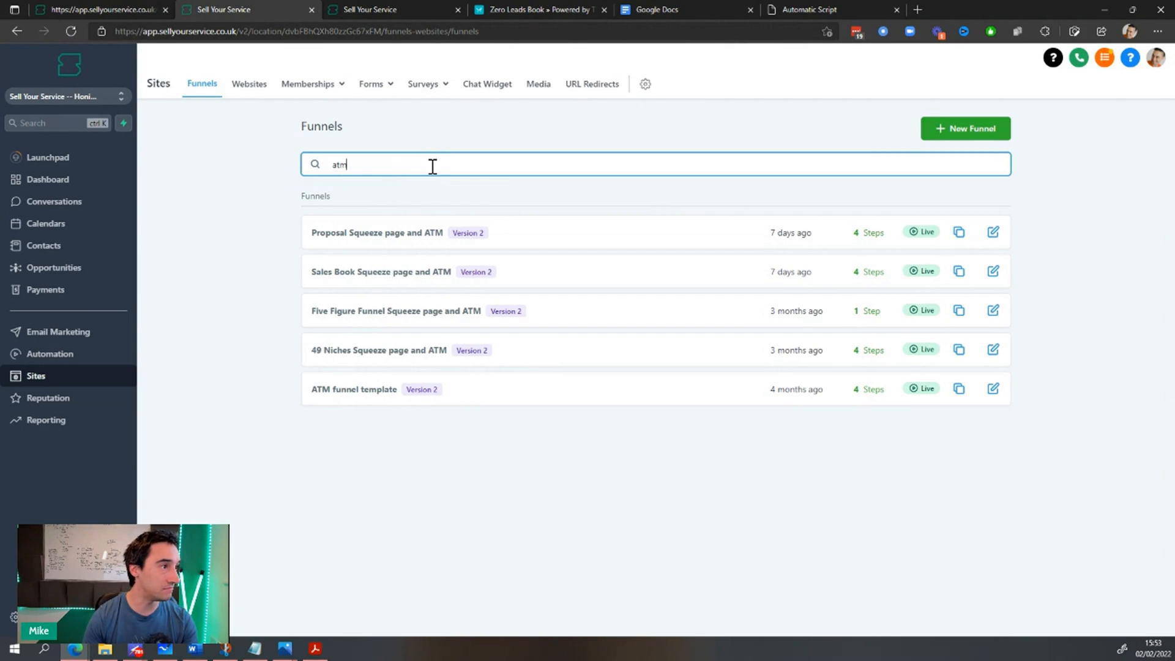
mouse_move(405, 272)
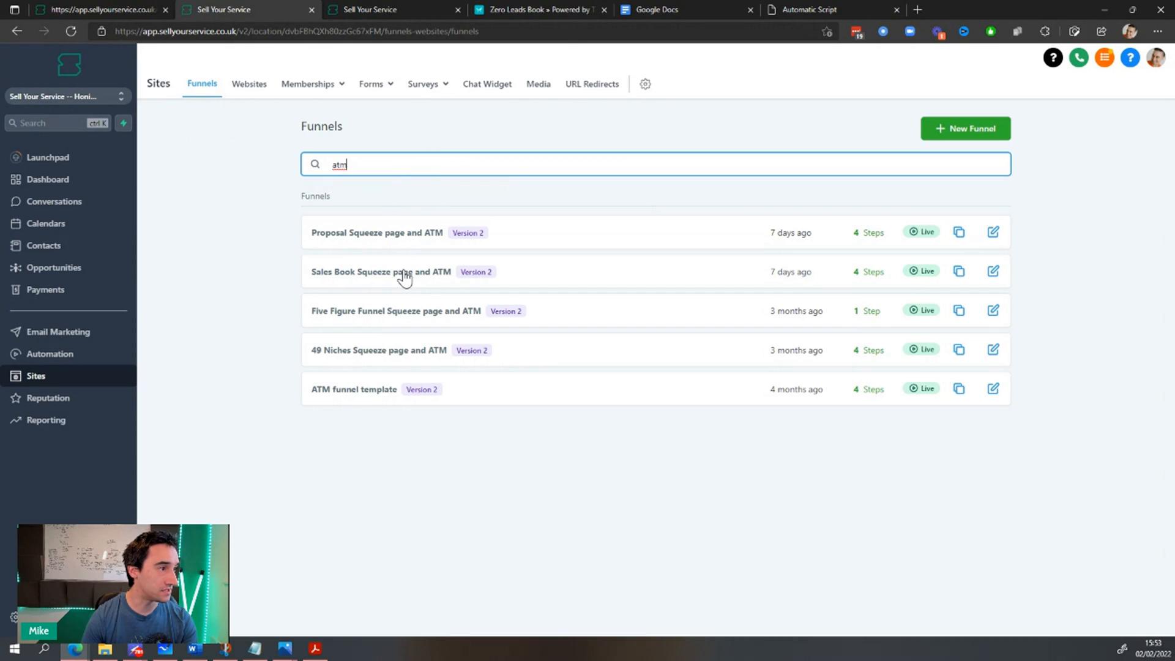
mouse_move(395, 299)
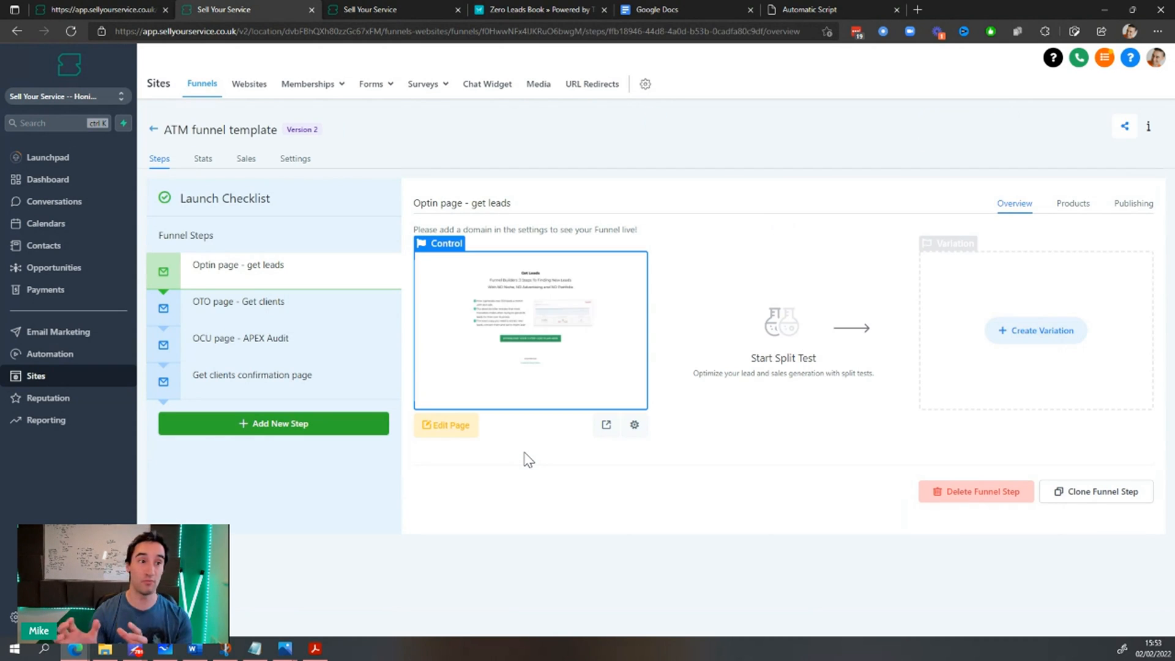
mouse_move(416, 324)
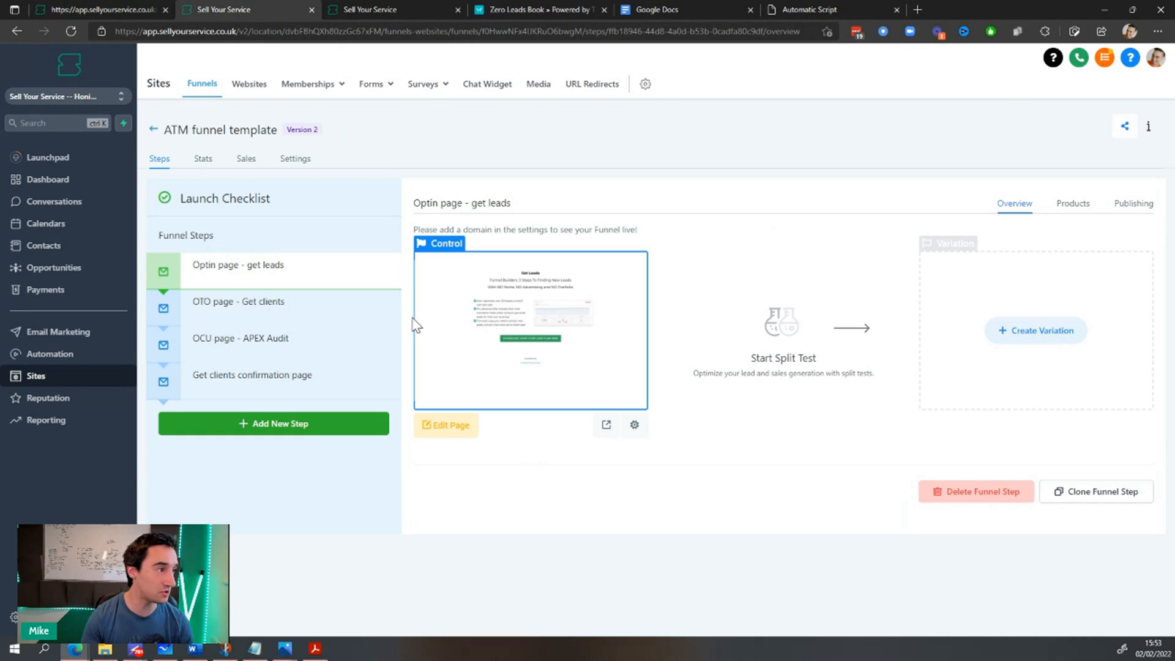
- Clone the 'OTO page - Get clients' step into the Frank Kern style book funnel
left_click(238, 301)
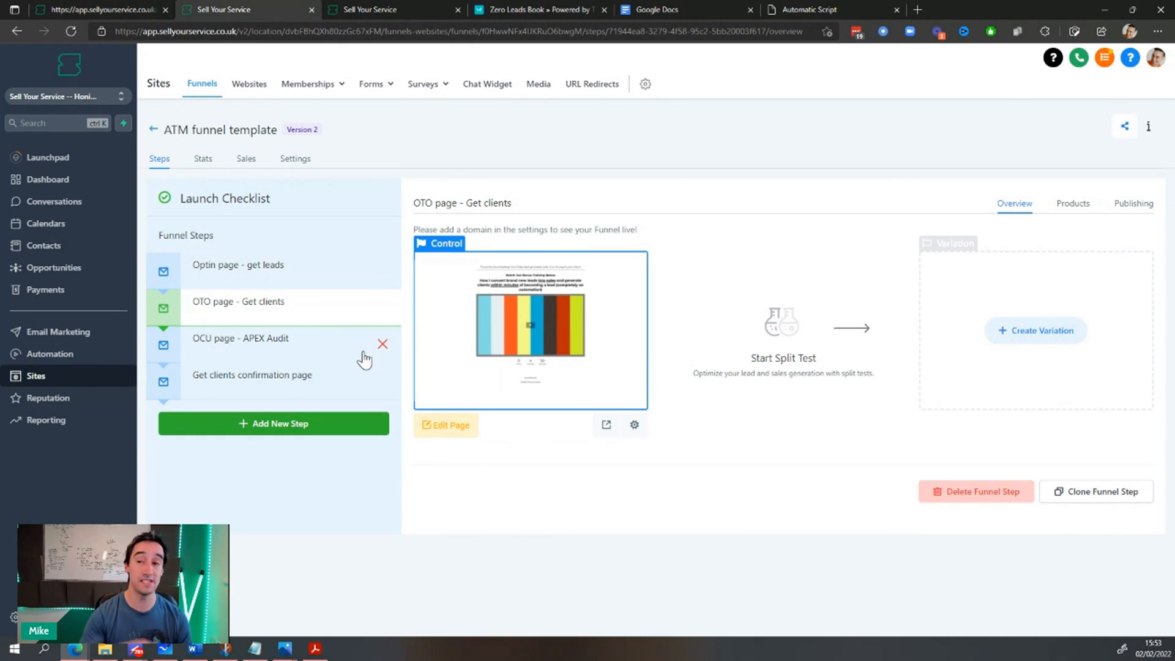
mouse_move(1067, 483)
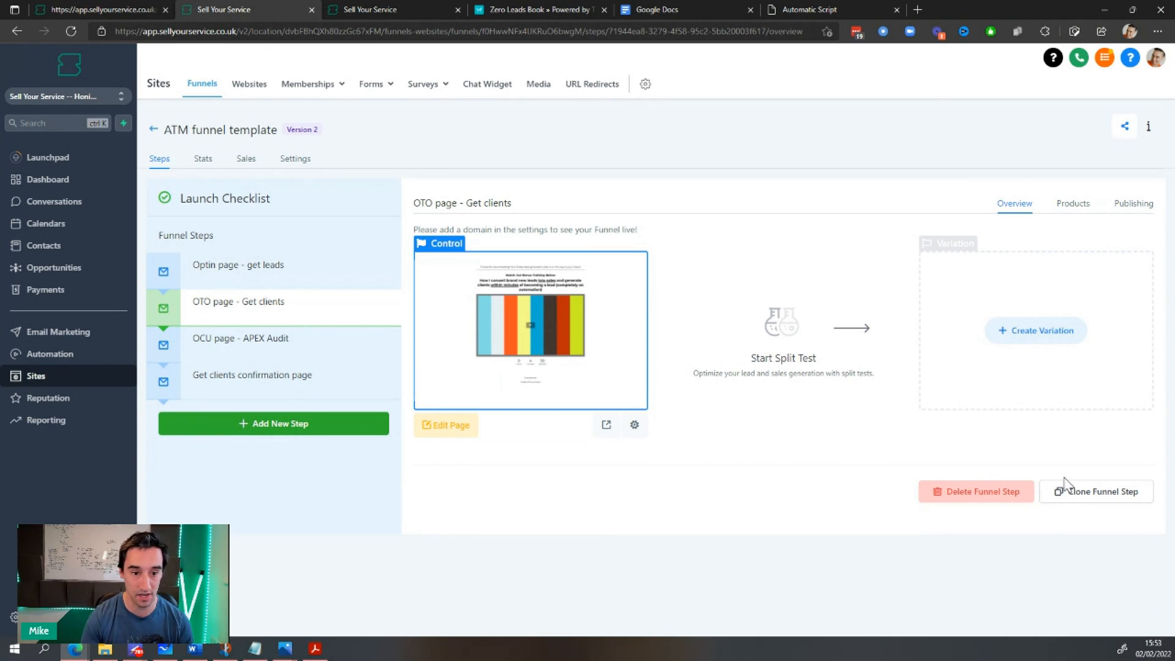
left_click(1094, 490)
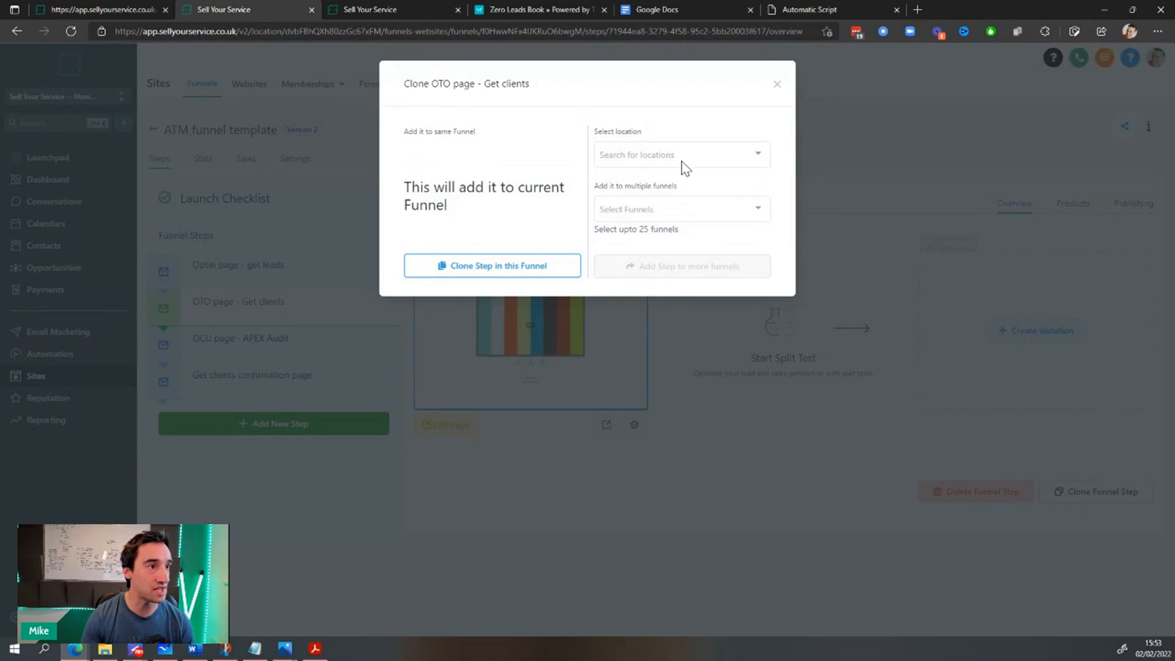
left_click(678, 154)
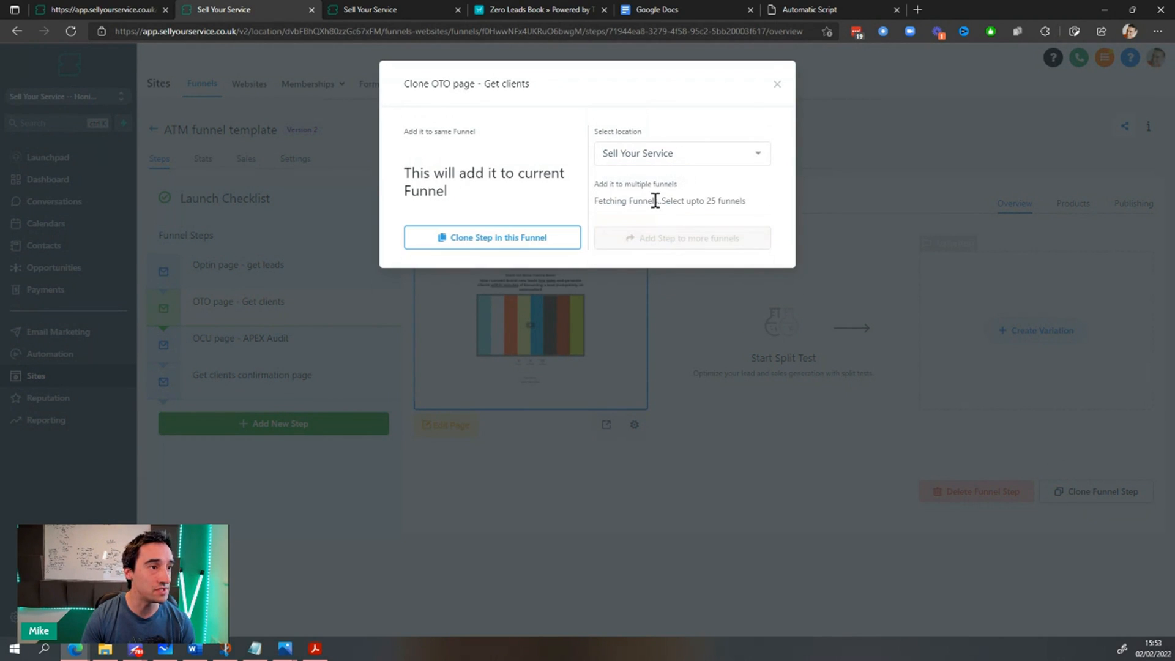
left_click(678, 205)
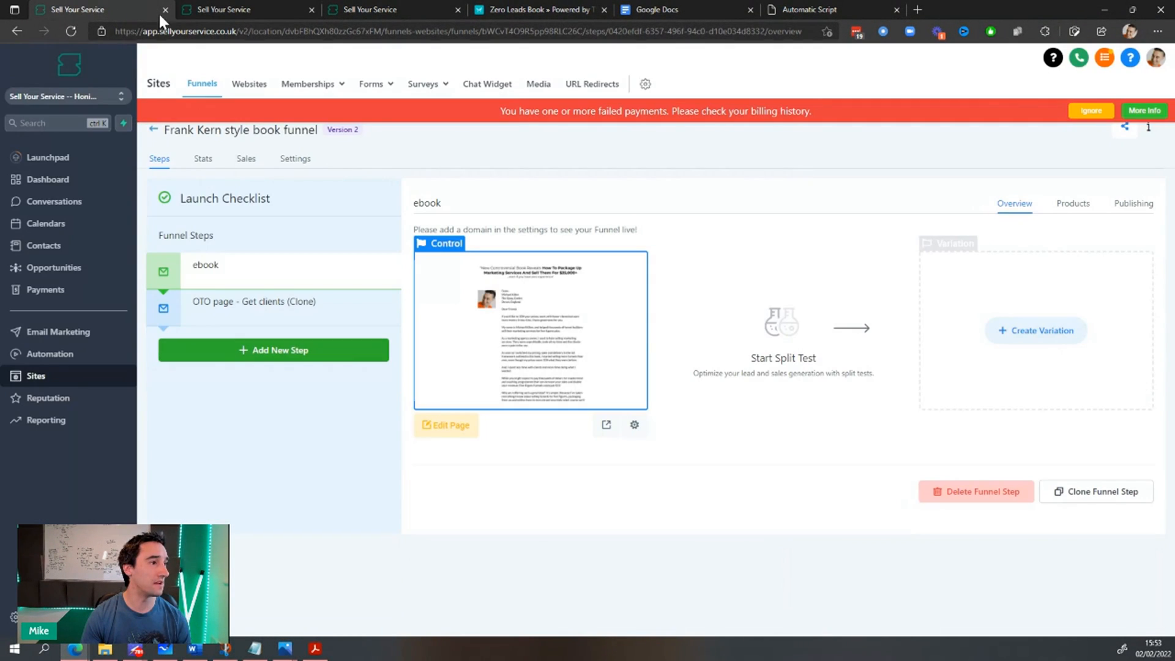
left_click(1090, 110)
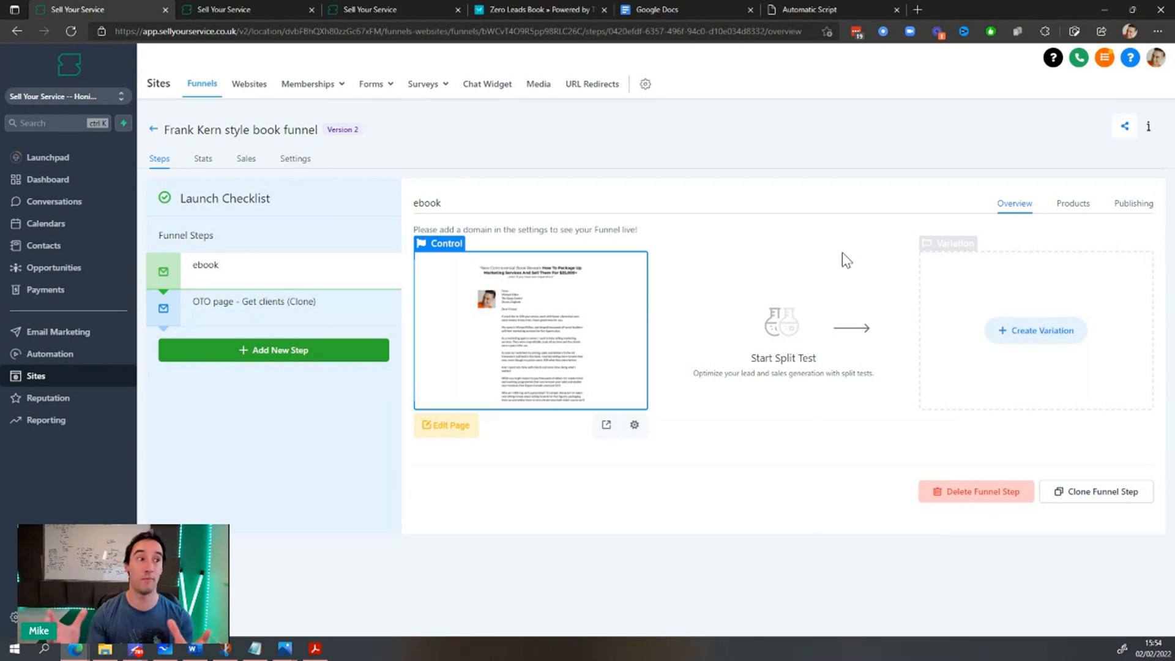
mouse_move(668, 387)
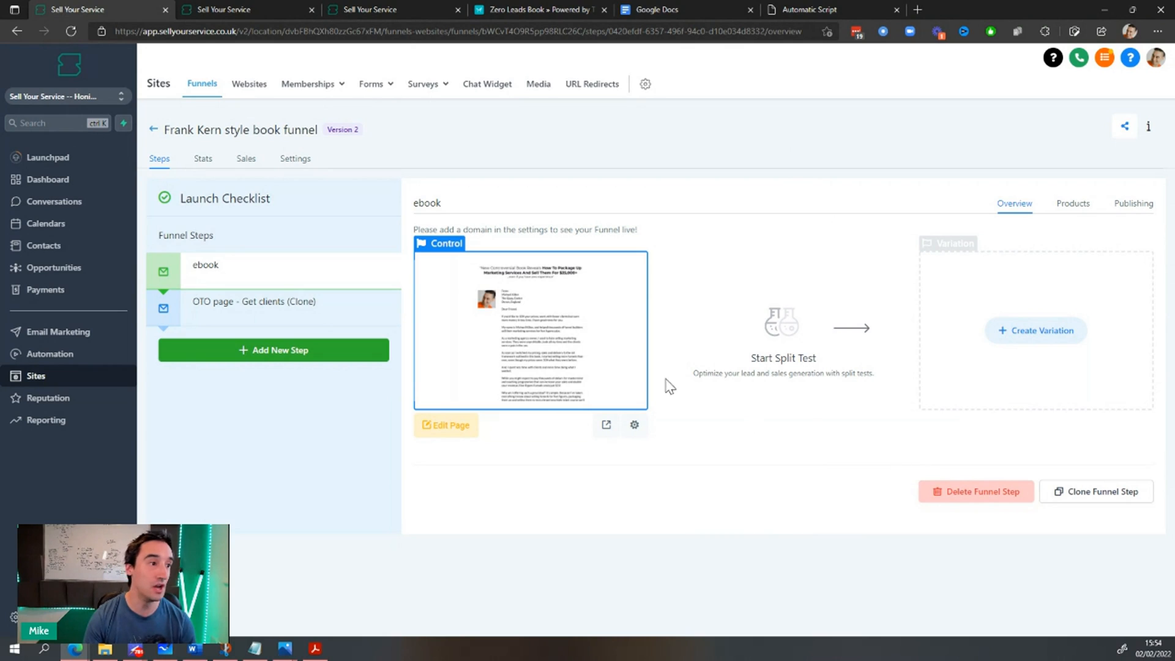
mouse_move(1067, 211)
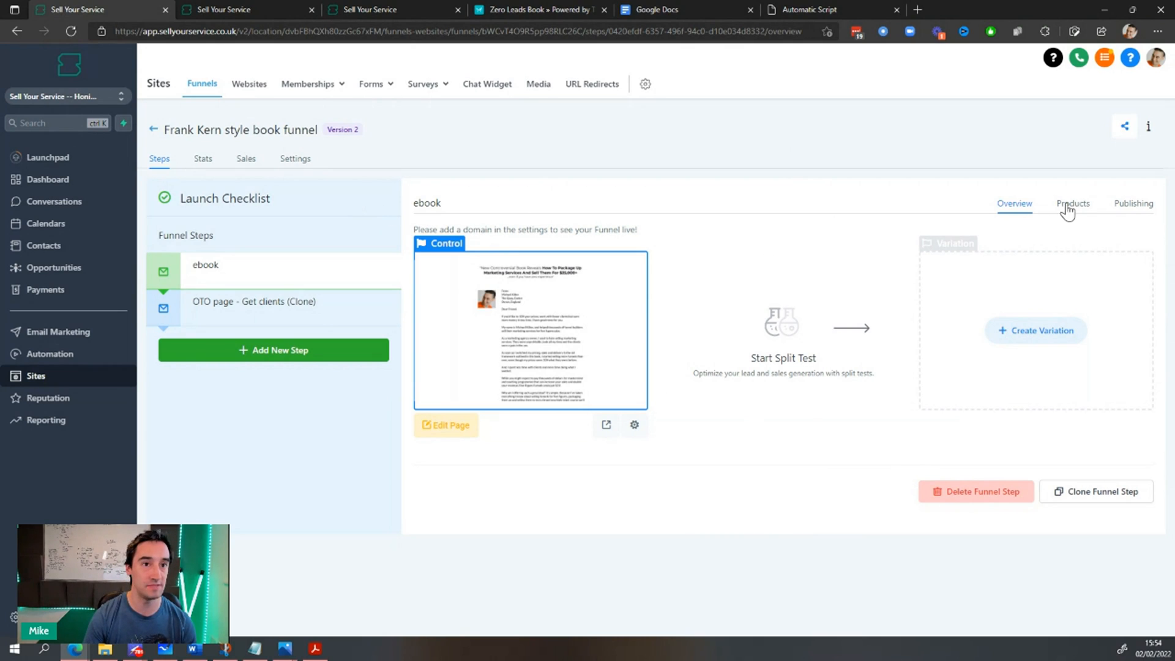
left_click(1073, 203)
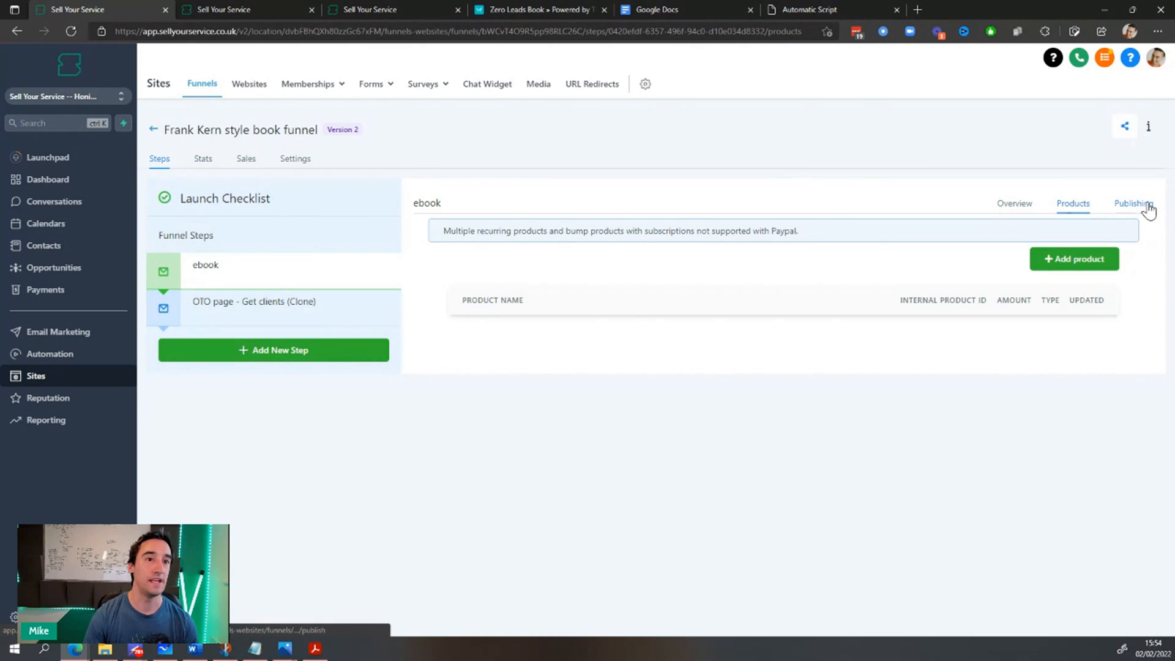
left_click(1014, 203)
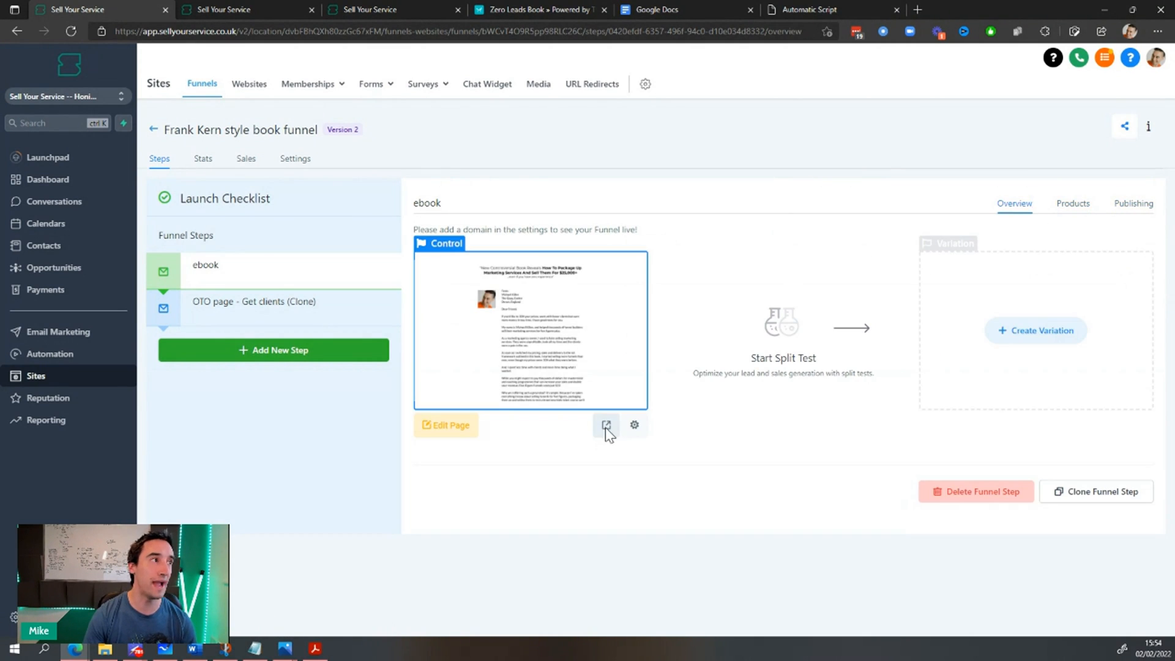
- Preview the live ebook page, try the $19 buy button's order popup and close it
left_click(607, 424)
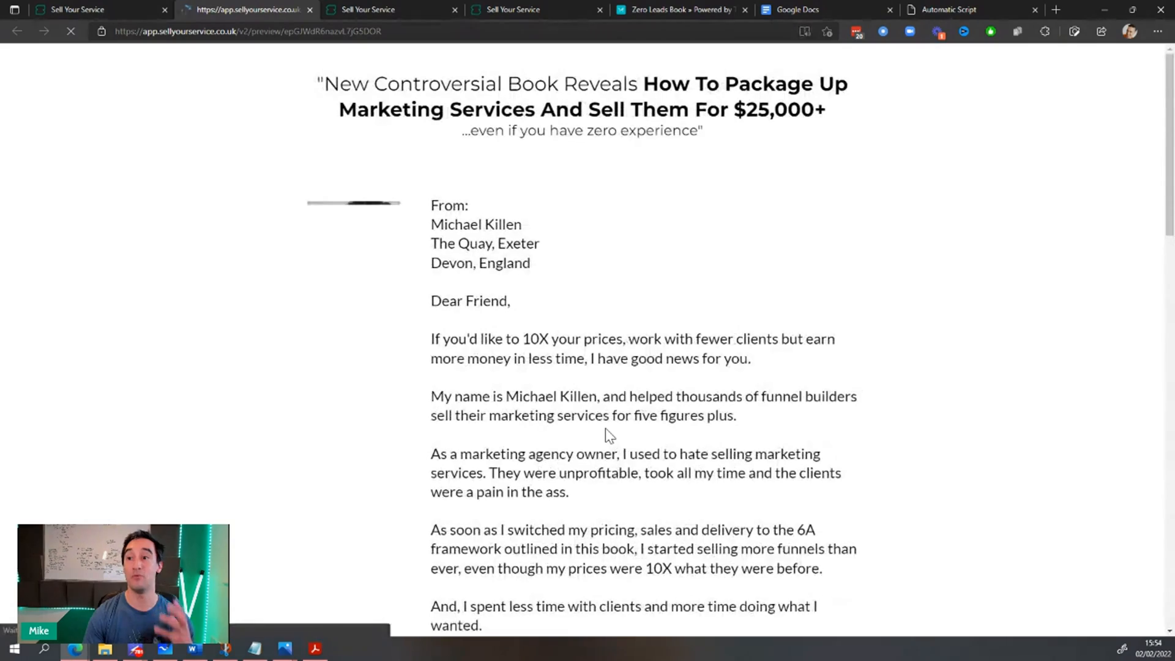
scroll("down", 3)
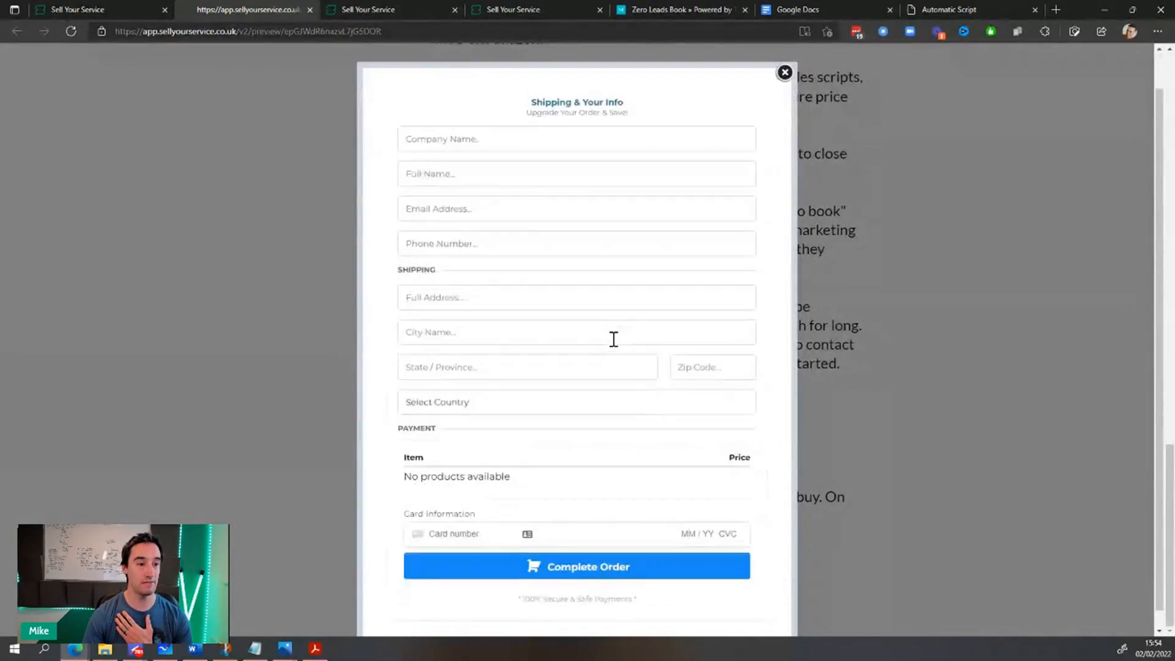
left_click(784, 73)
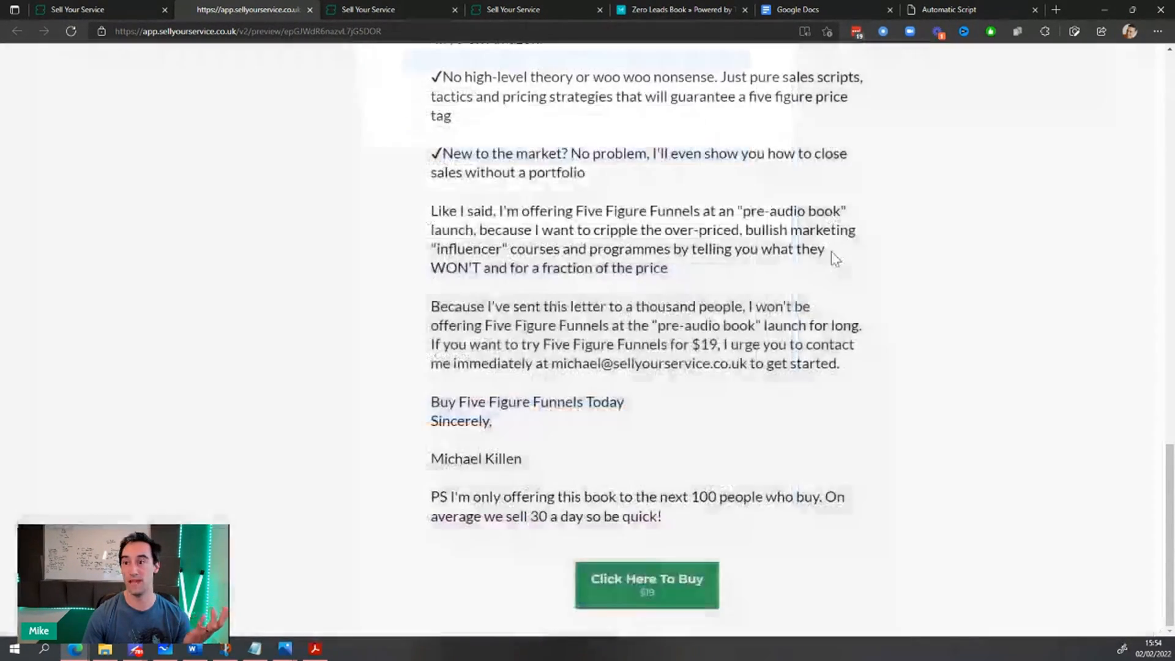
scroll("up", 3)
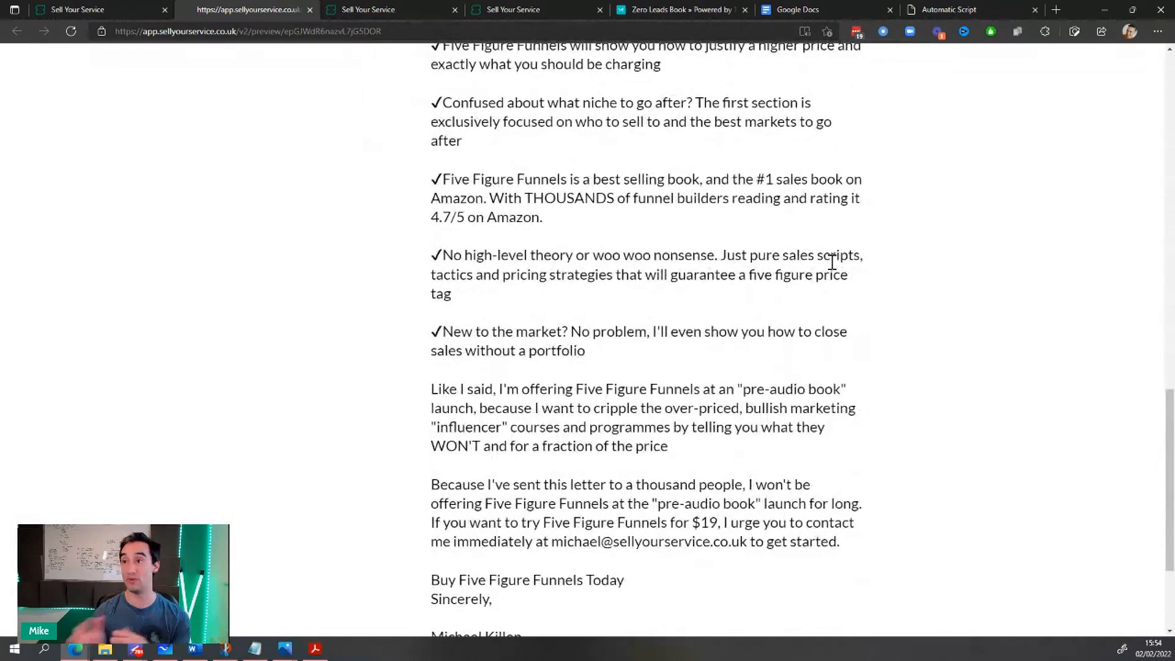
scroll("up", 3)
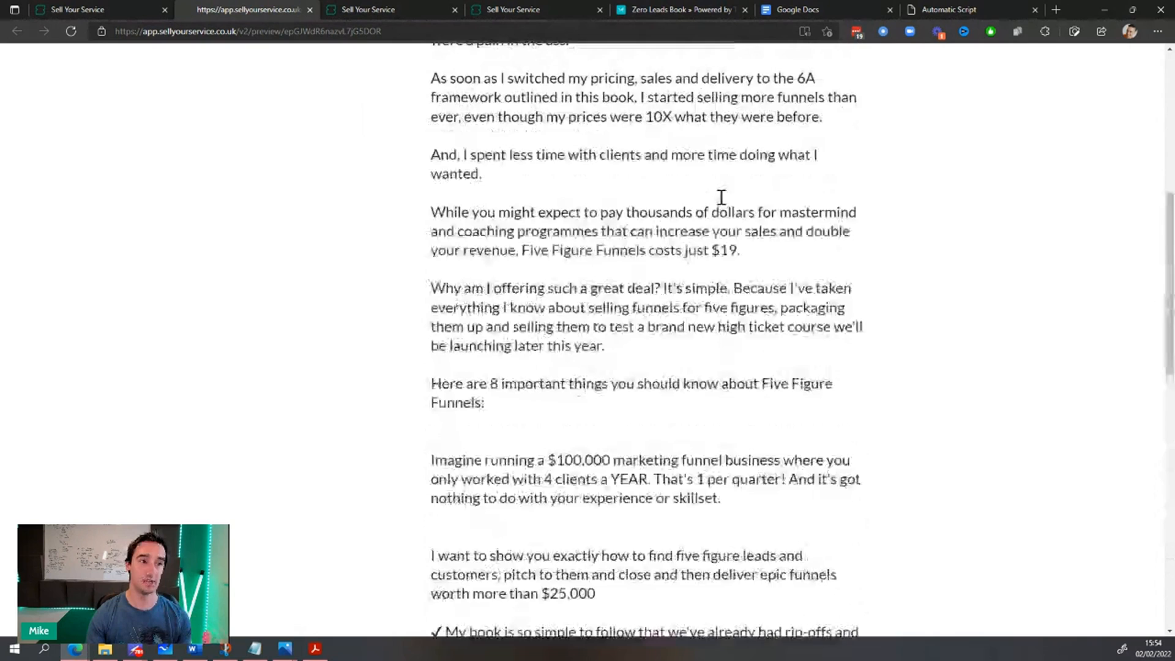
scroll("up", 3)
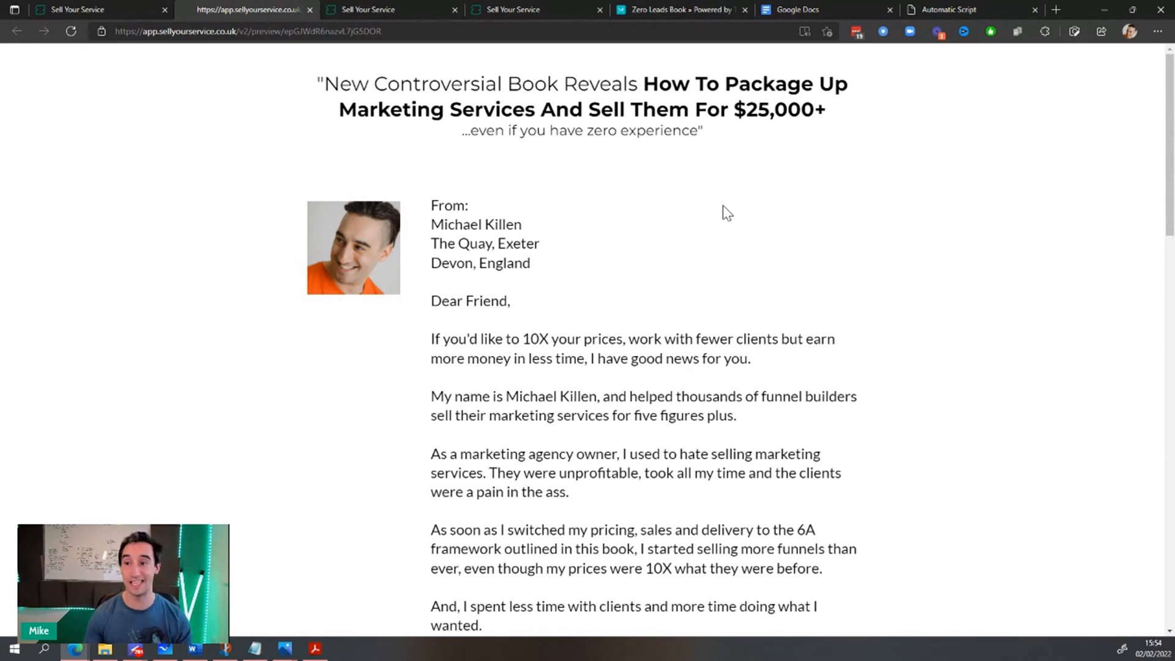
scroll("down", 3)
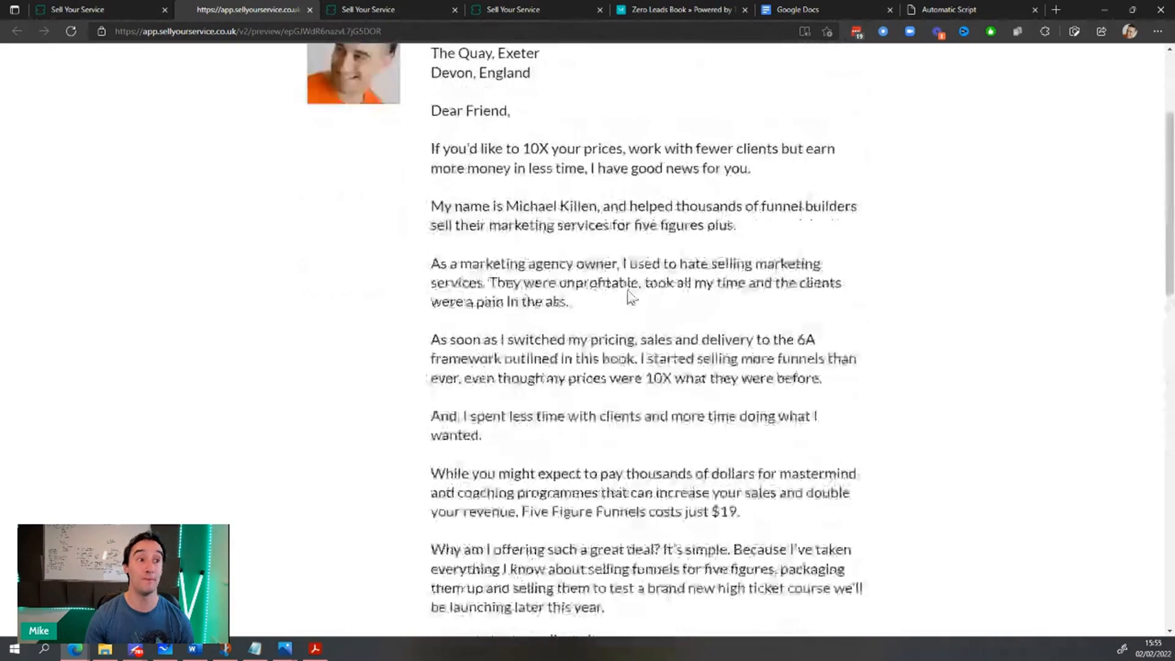
scroll("down", 3)
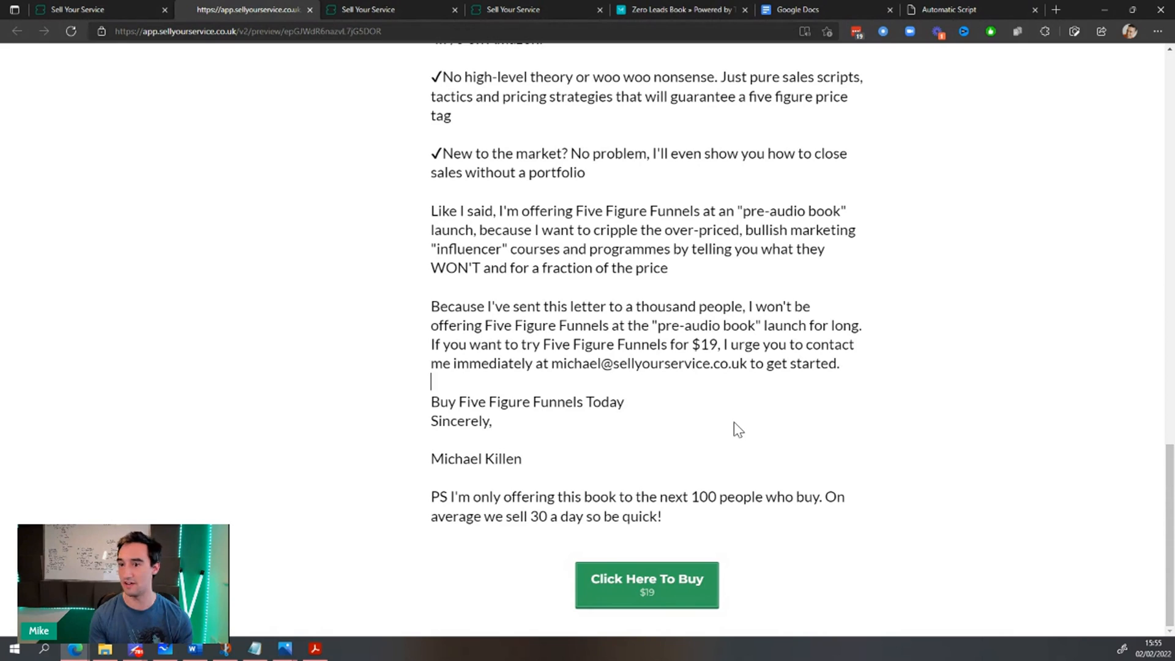
mouse_move(756, 521)
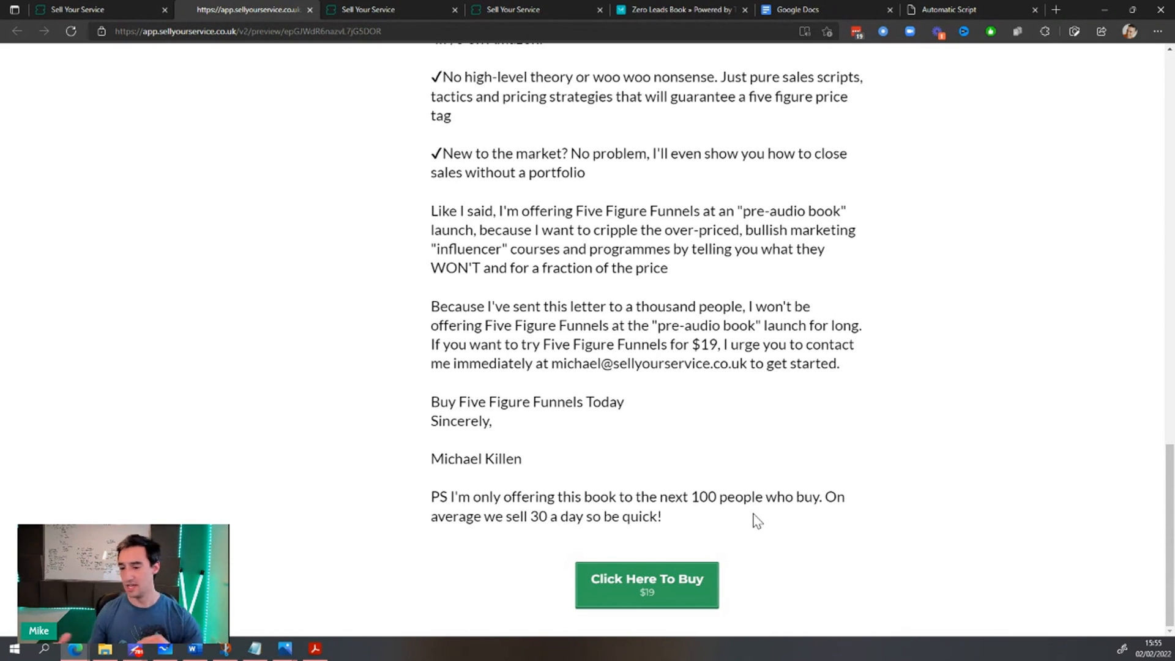
scroll("up", 3)
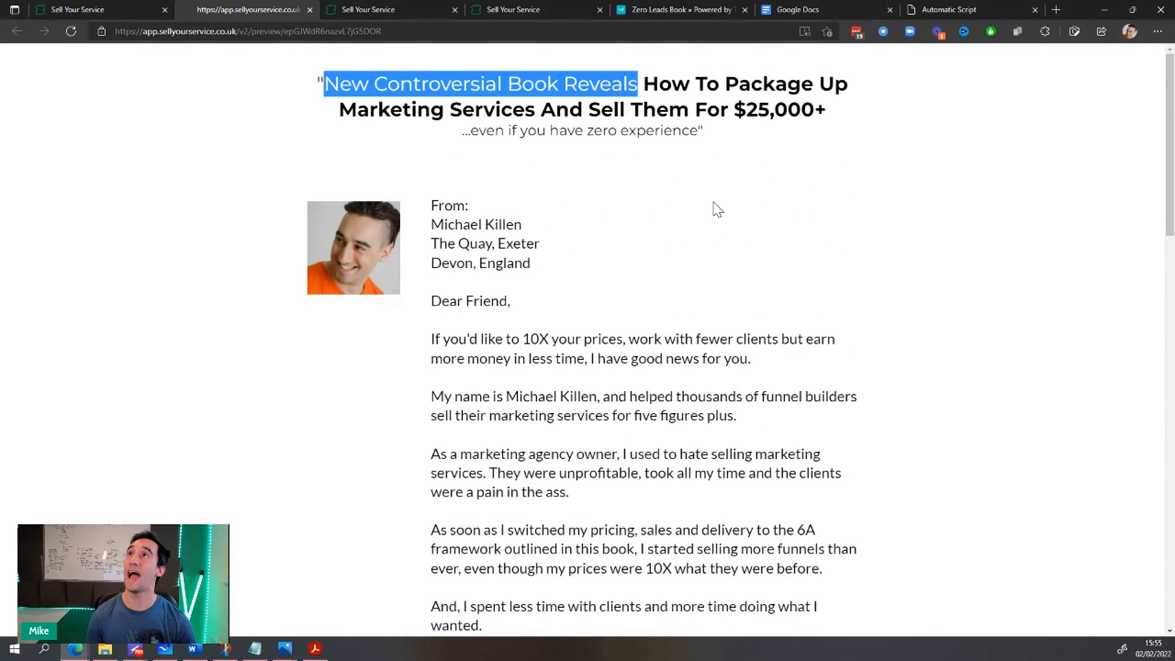